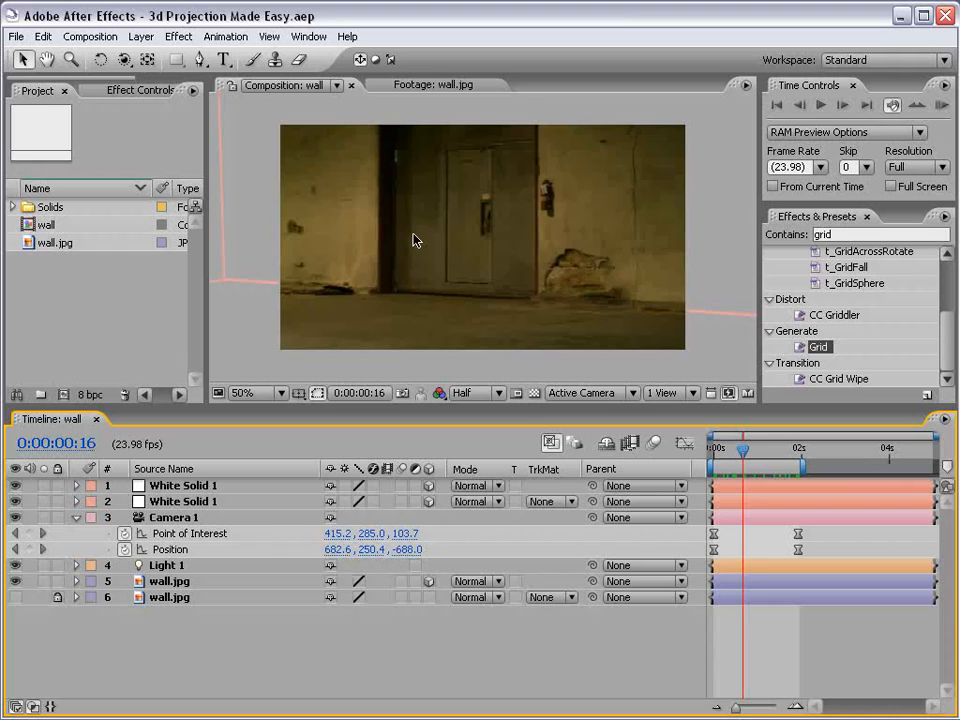
mouse_move(407, 226)
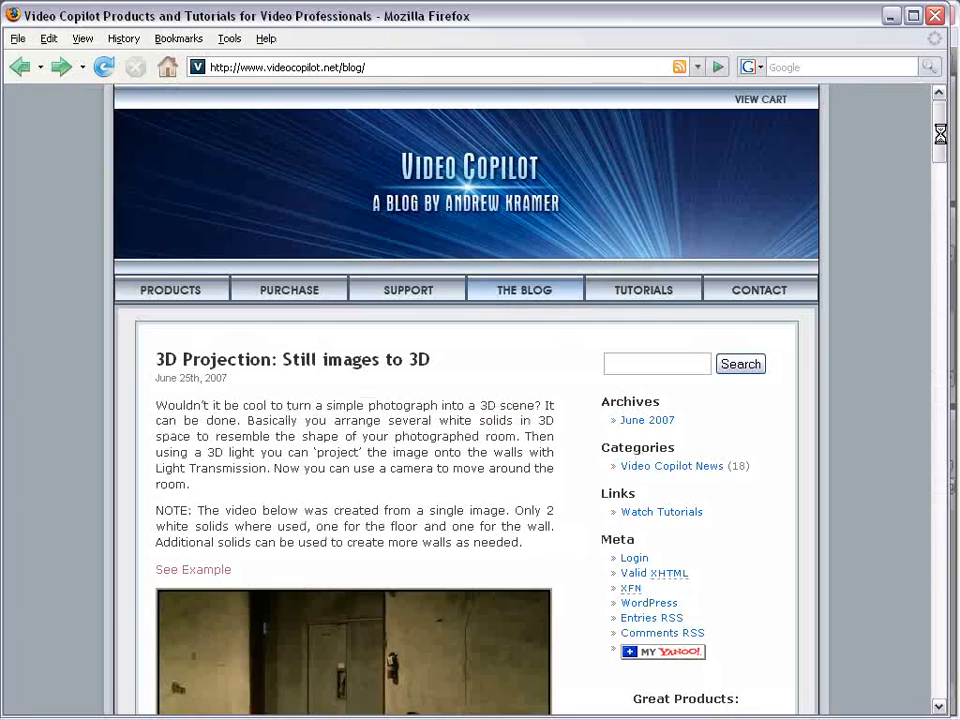
Step: Scroll through the Video Copilot blog post '3D Projection: Still images to 3D' in Firefox
scroll(down, 3)
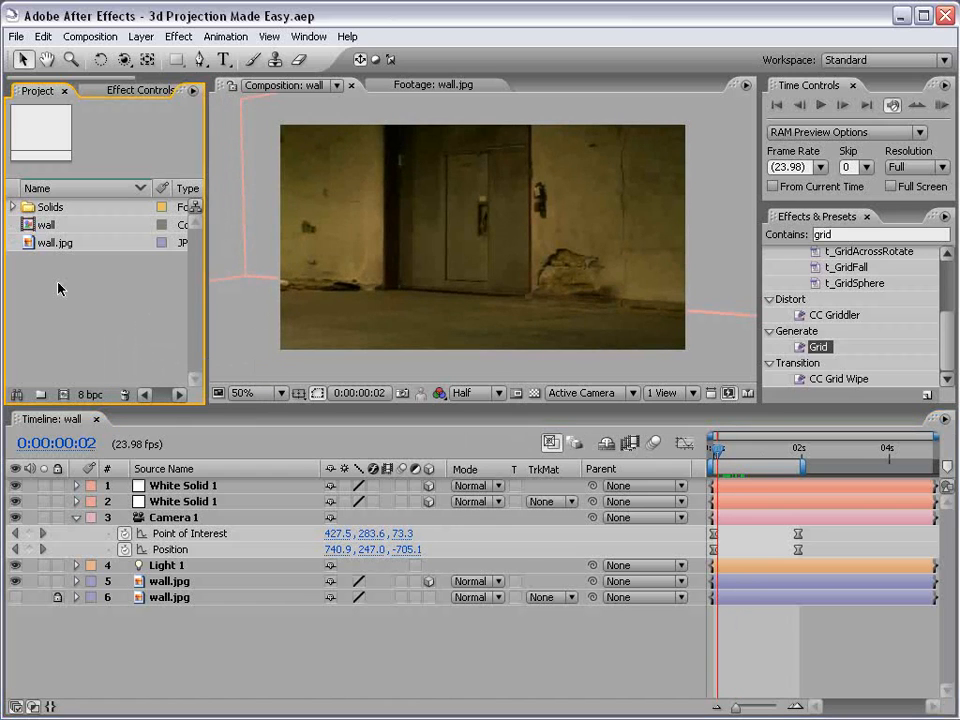
Step: Create comp wall 2 from wall.jpg and add a camera using the 35mm preset
click(55, 242)
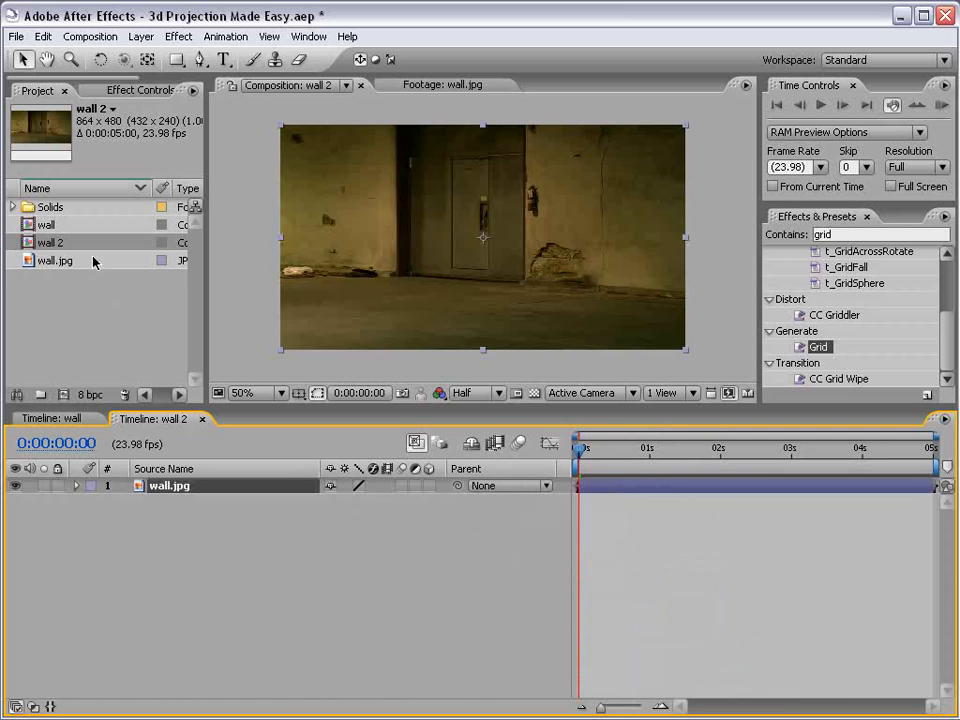
click(141, 36)
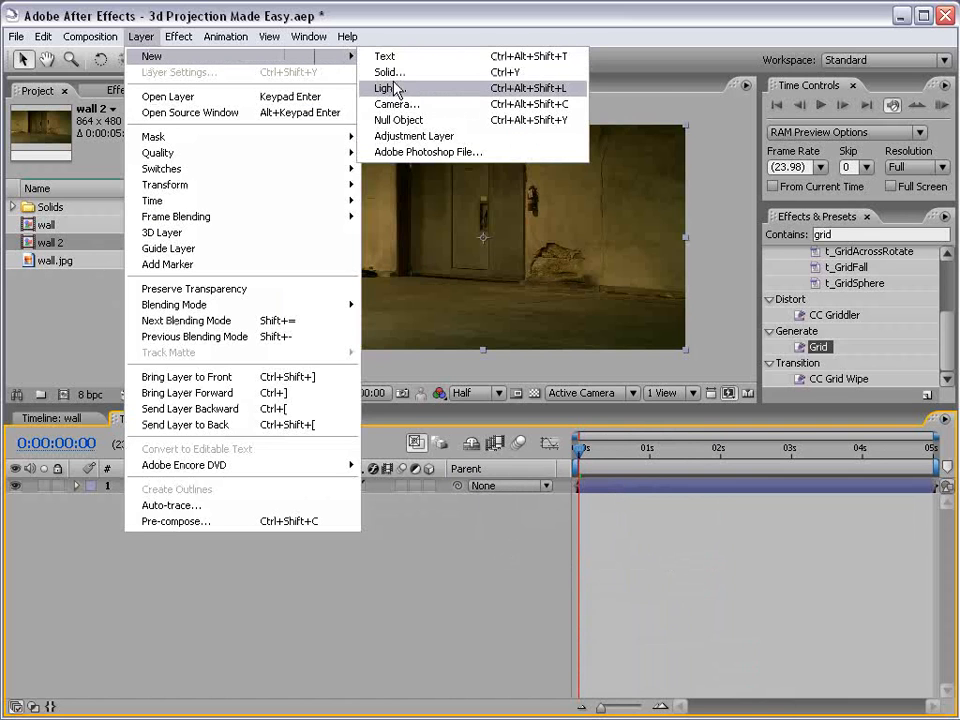
click(397, 104)
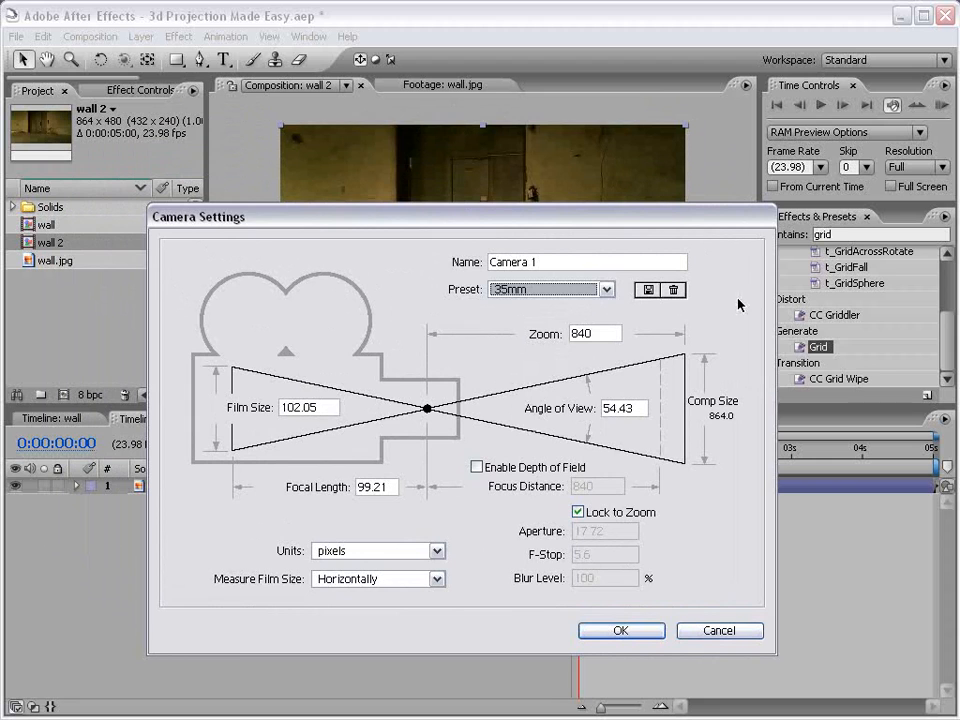
click(620, 630)
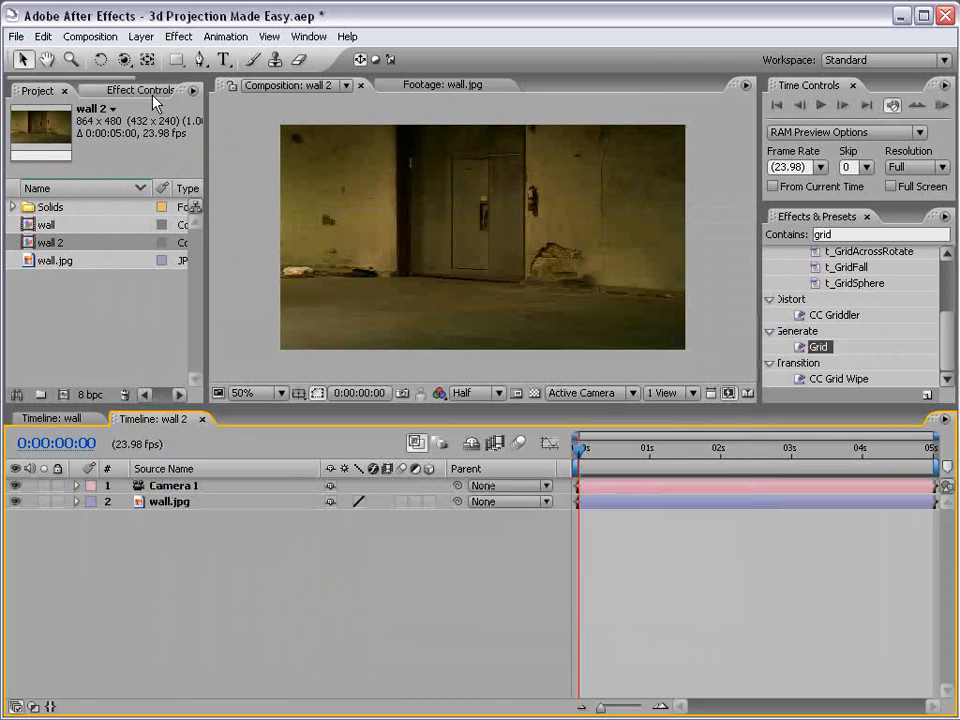
Step: Add a white solid named 'walls' and duplicate it
click(140, 36)
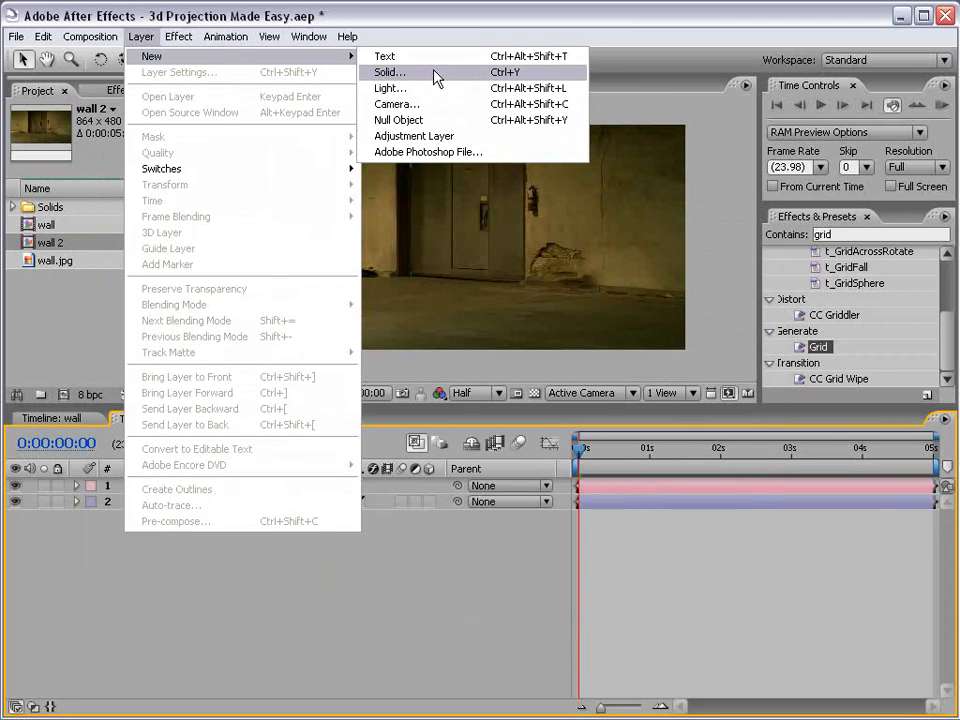
click(389, 72)
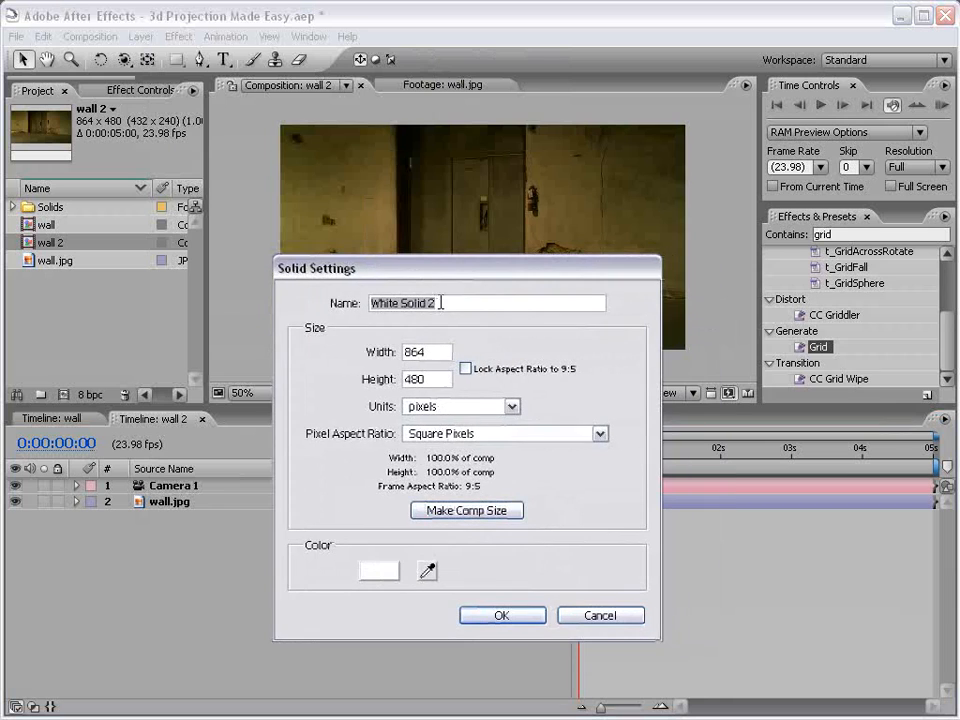
text(w)
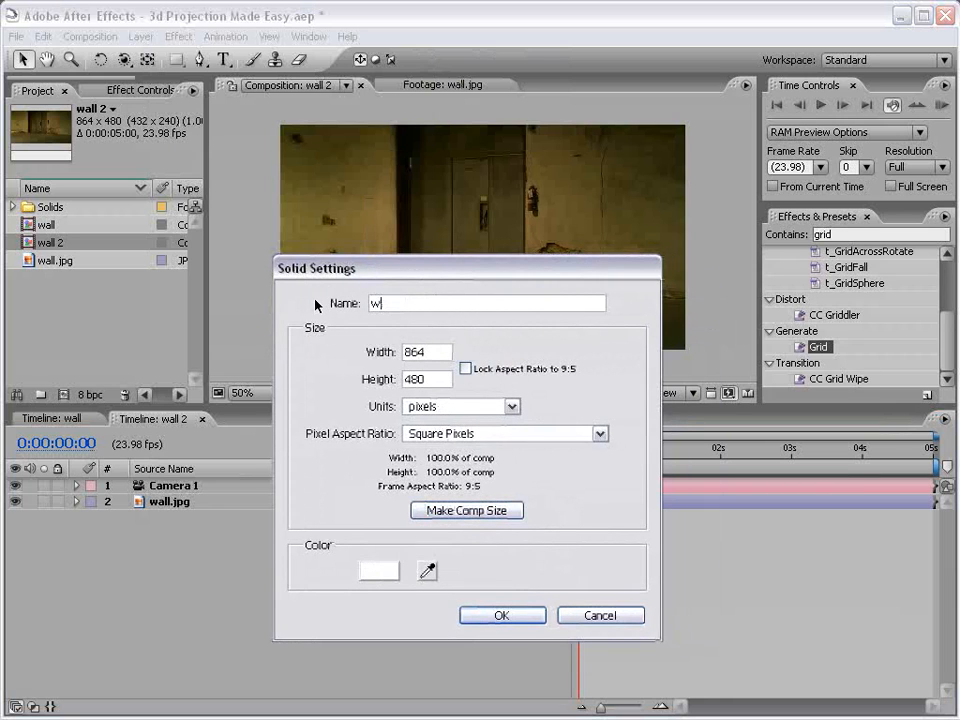
text(alls)
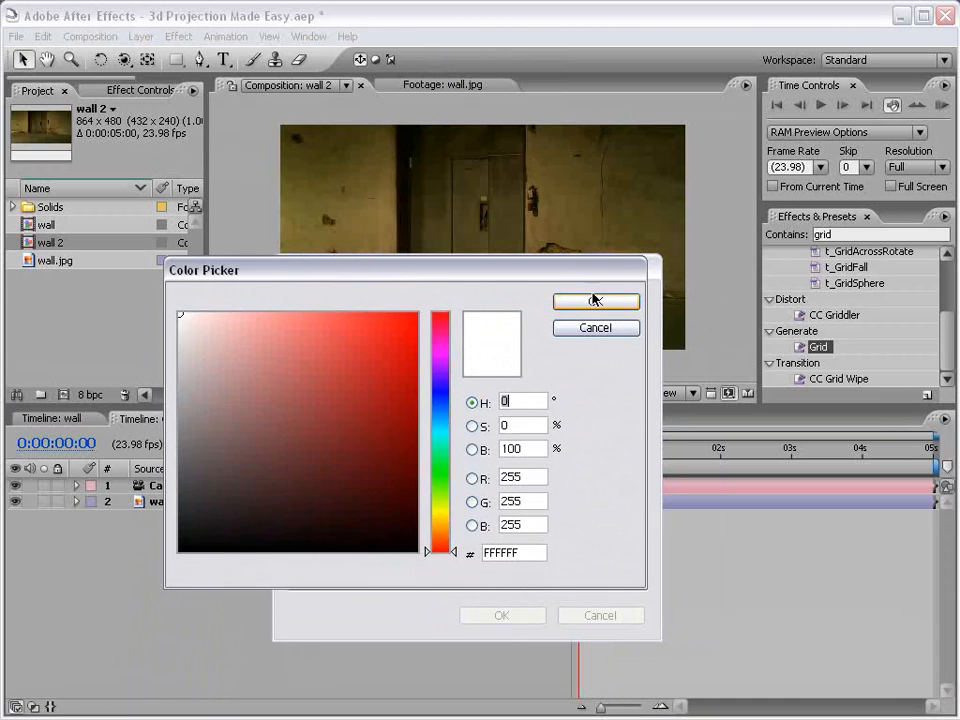
click(595, 301)
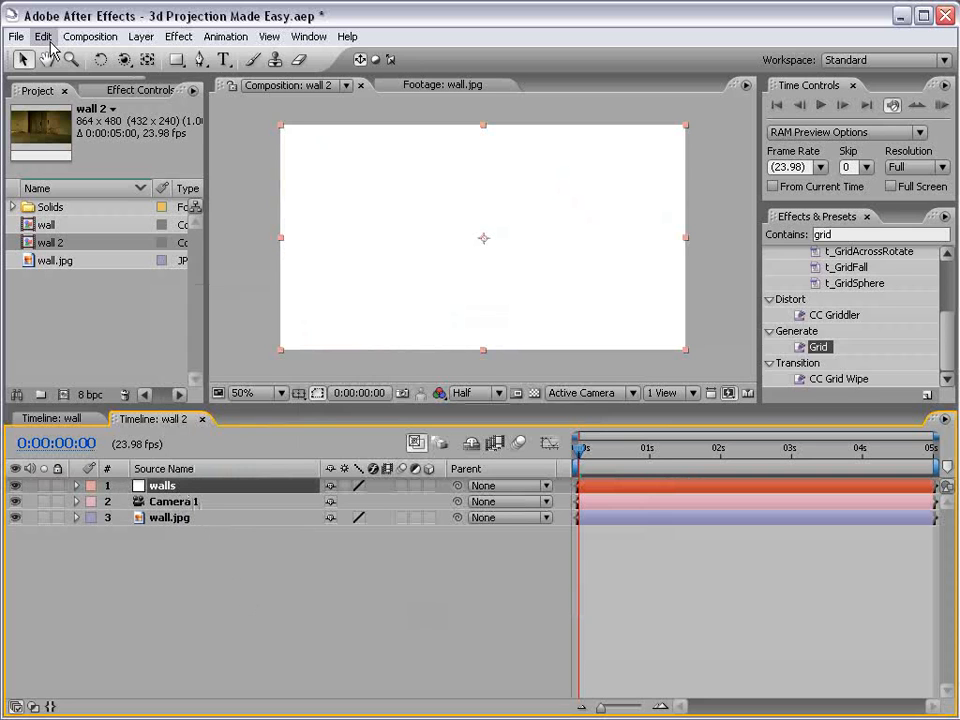
click(43, 36)
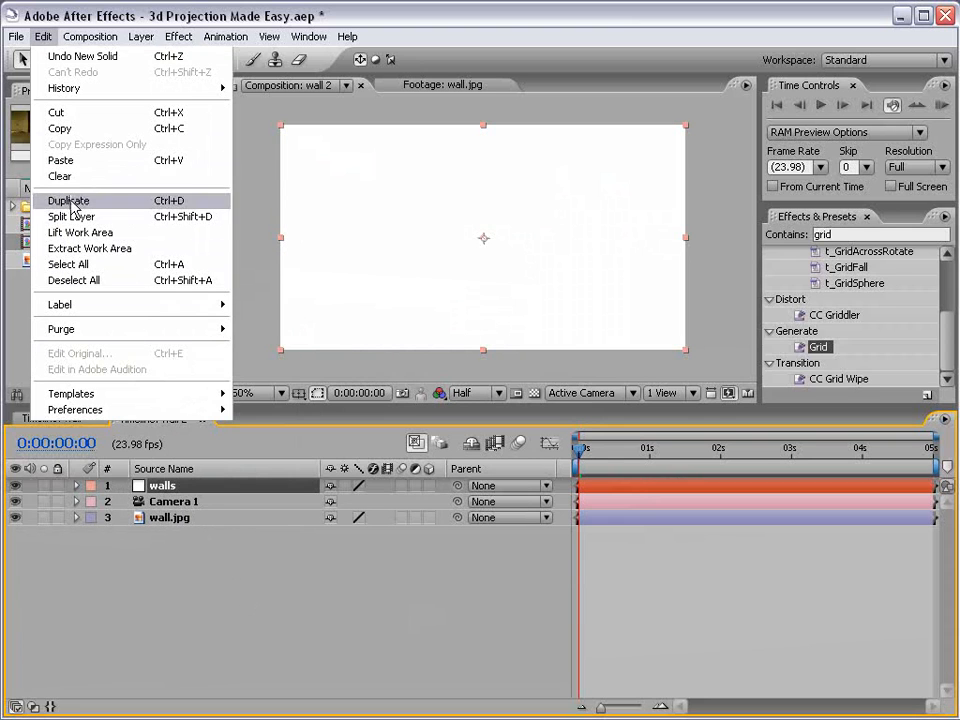
click(69, 200)
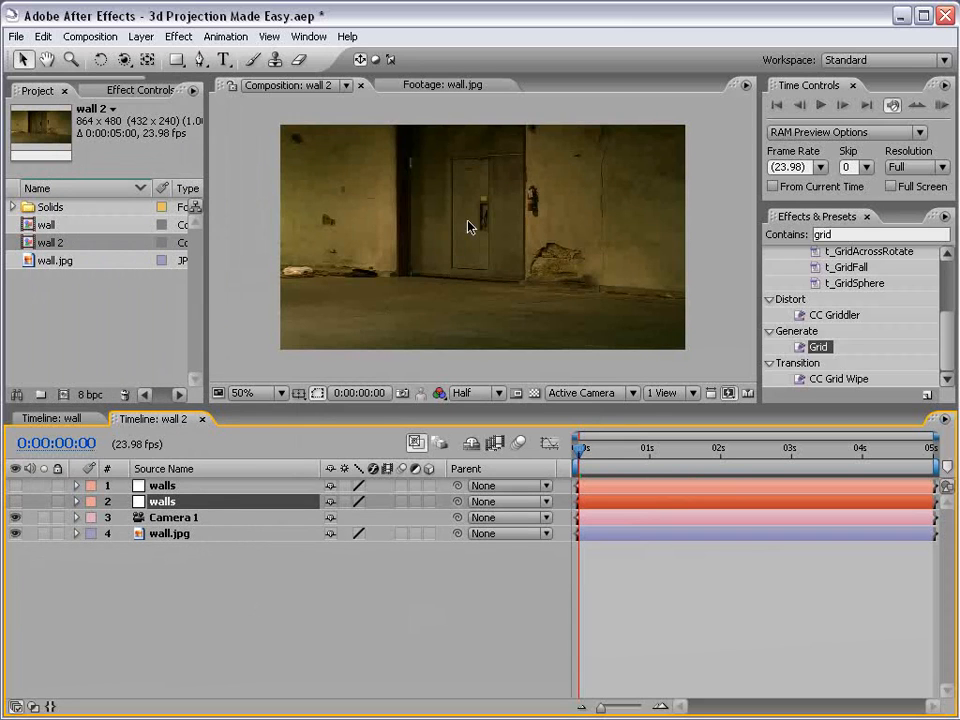
mouse_move(373, 321)
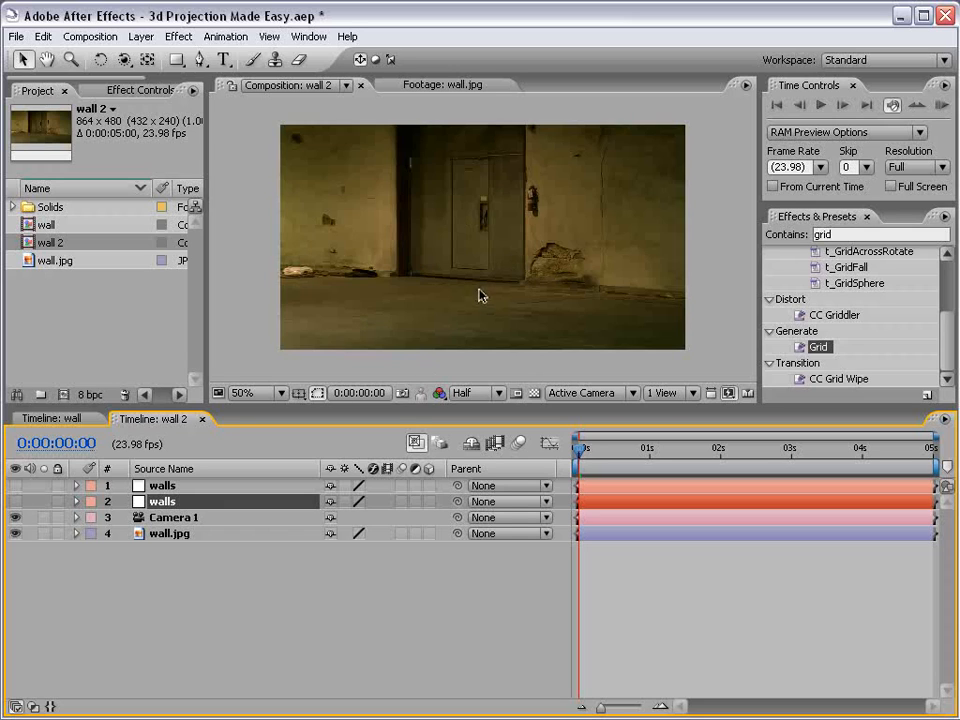
mouse_move(283, 334)
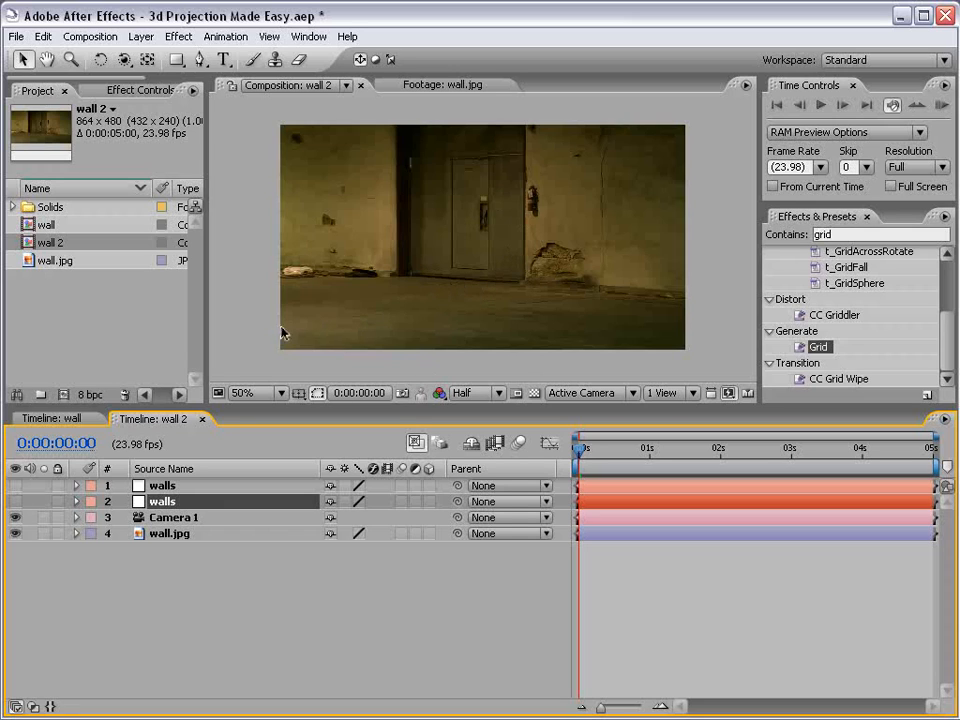
mouse_move(645, 238)
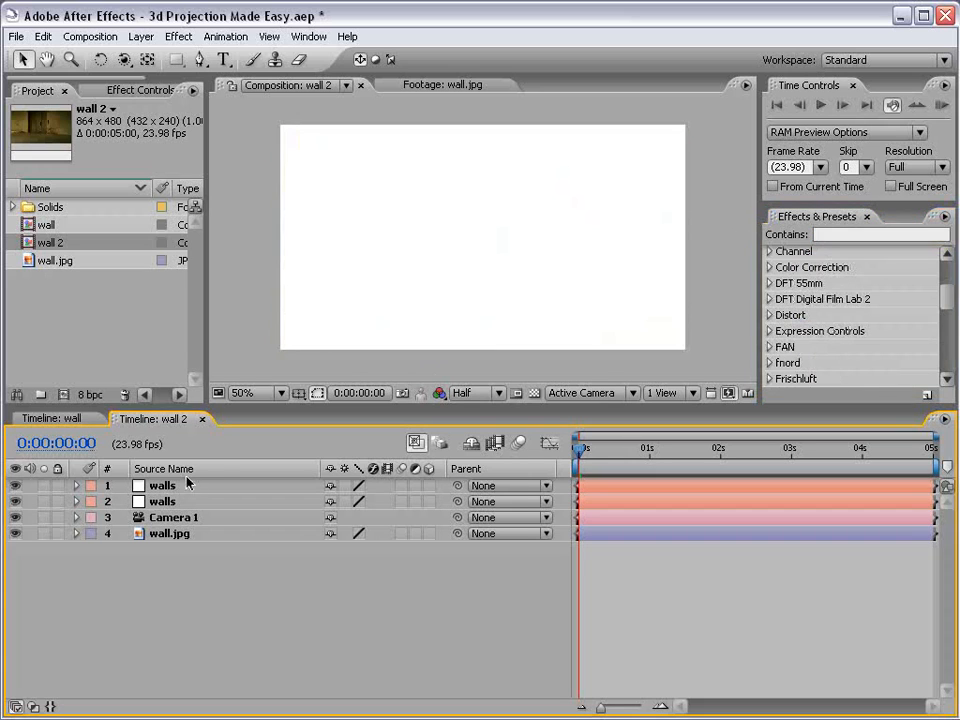
Step: Apply Generate > Grid to the walls solid with Size From set to Width Slider
text(gre)
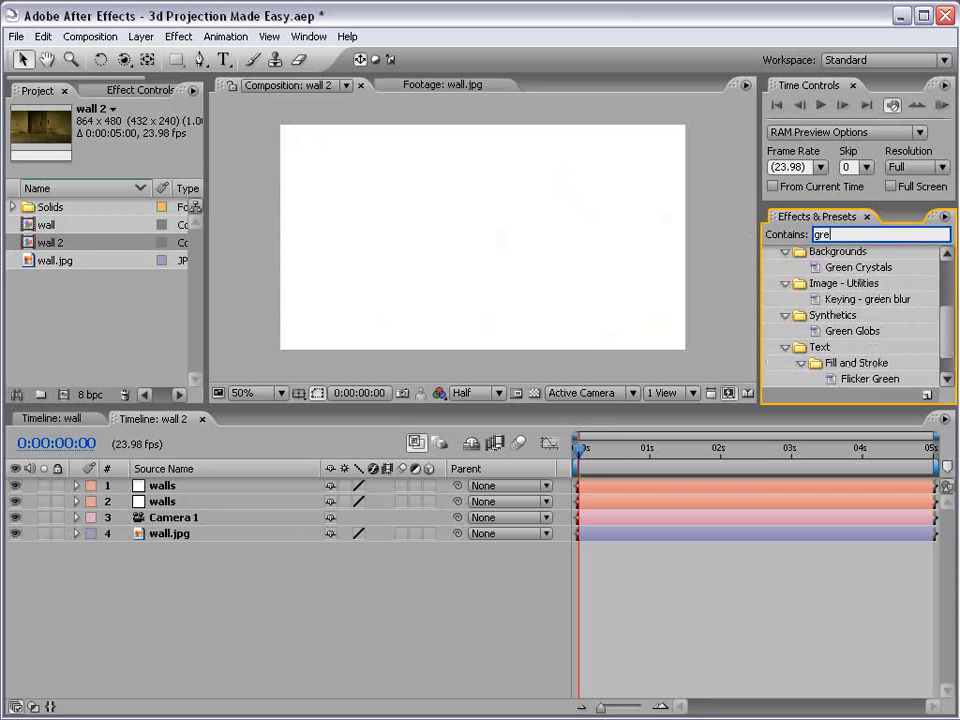
text(grid)
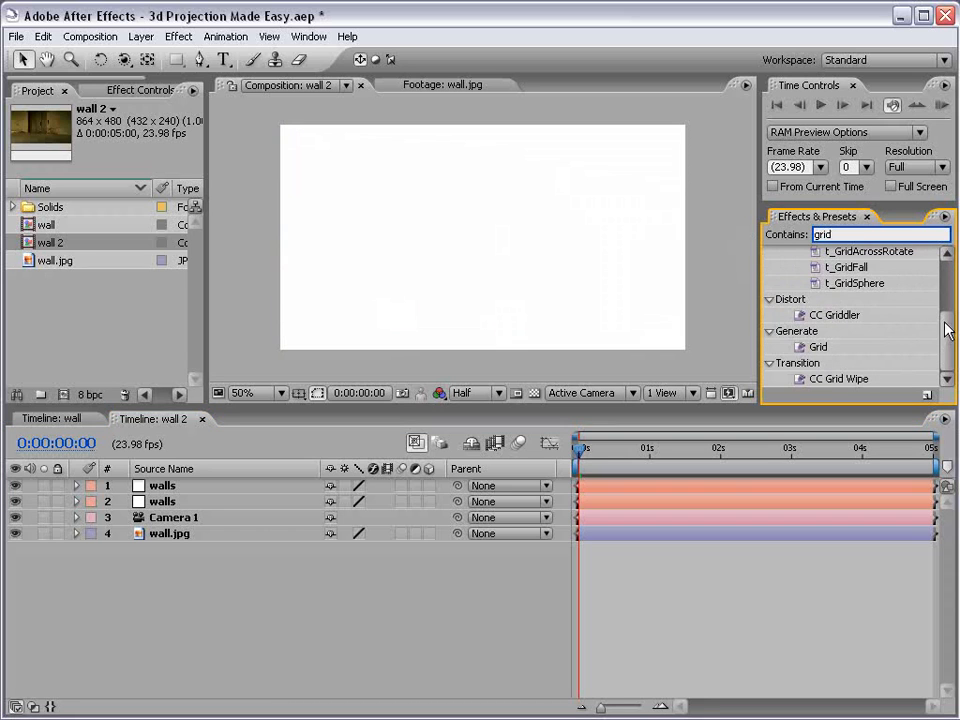
double_click(818, 346)
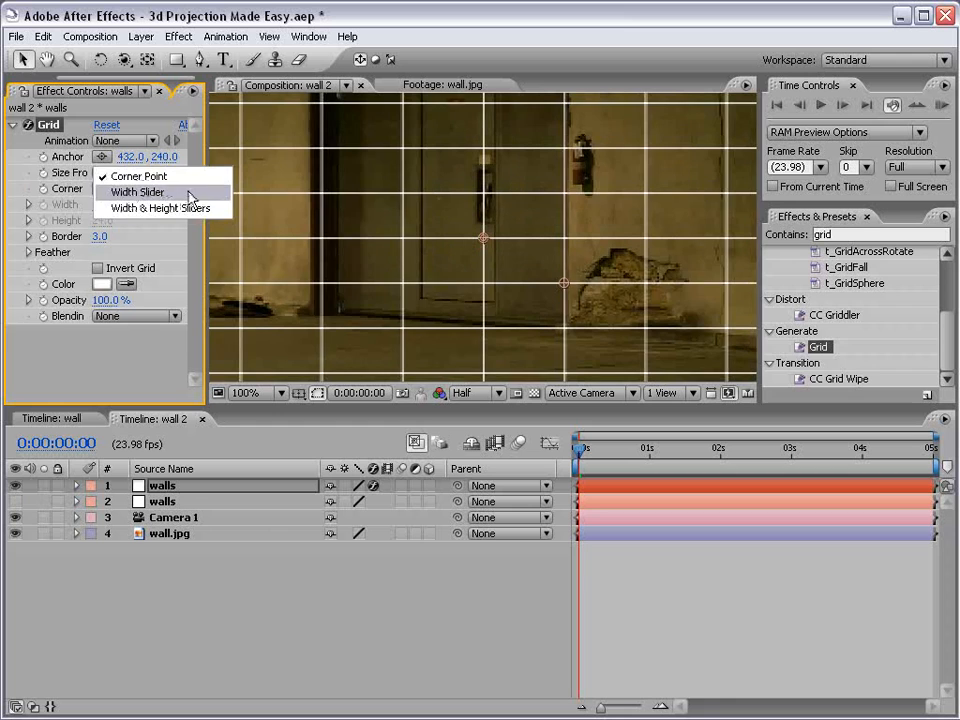
click(137, 192)
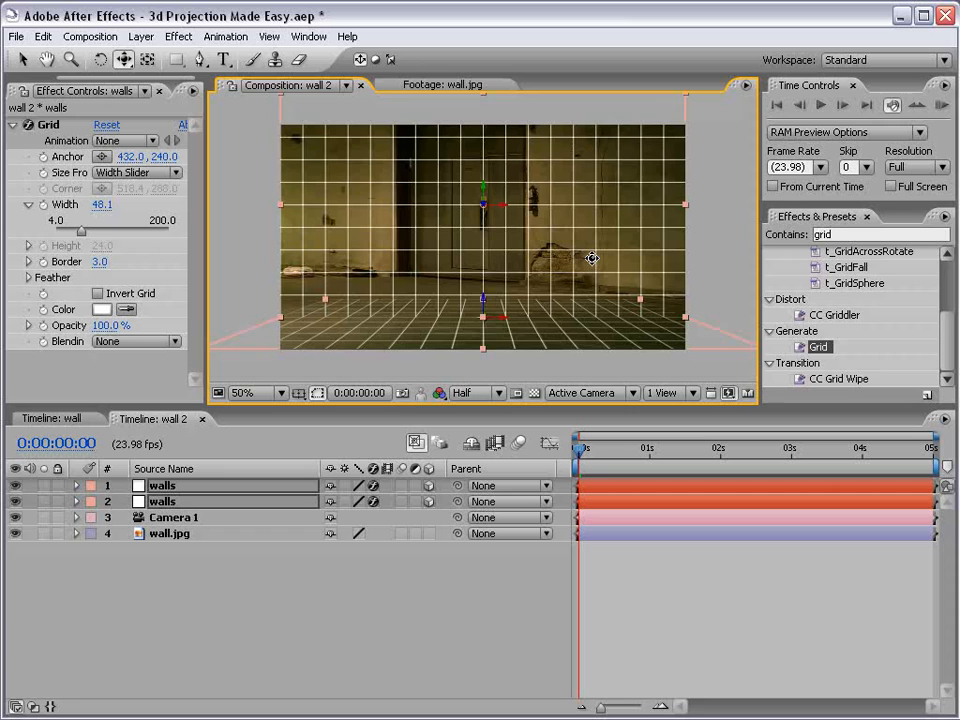
mouse_move(386, 330)
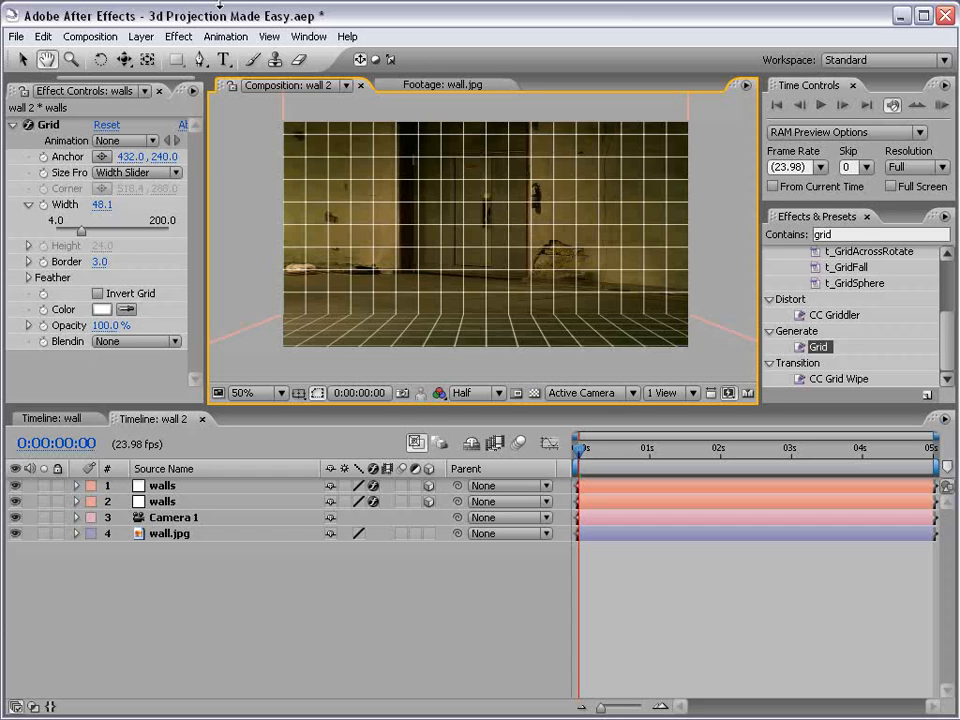
Step: Add a new light to wall 2 and view its Light Type options
click(141, 36)
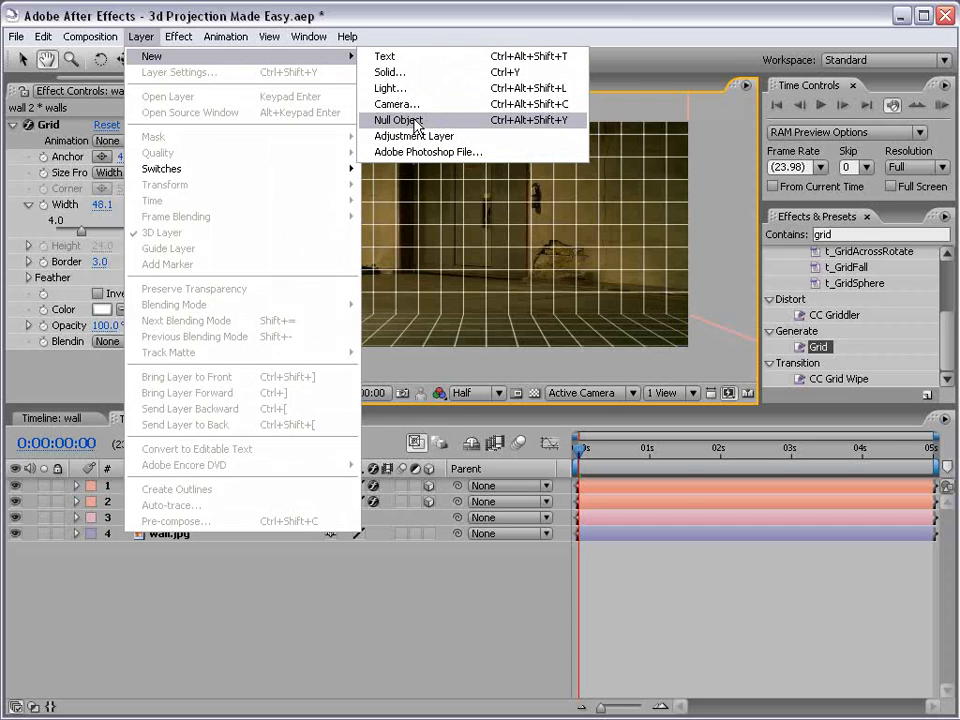
click(390, 88)
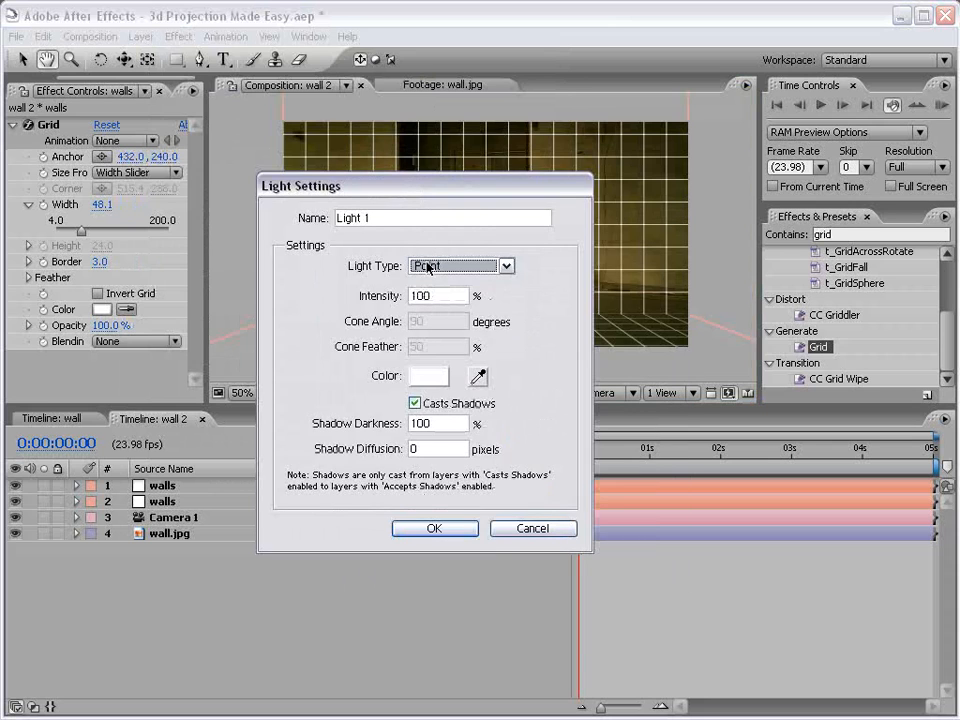
click(460, 265)
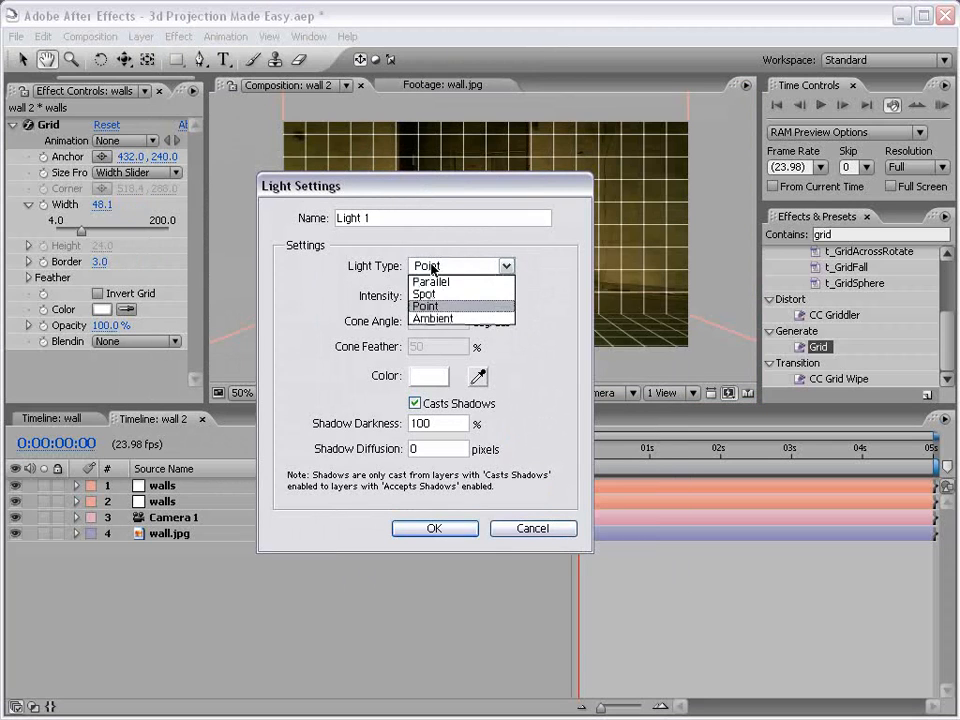
mouse_move(430, 282)
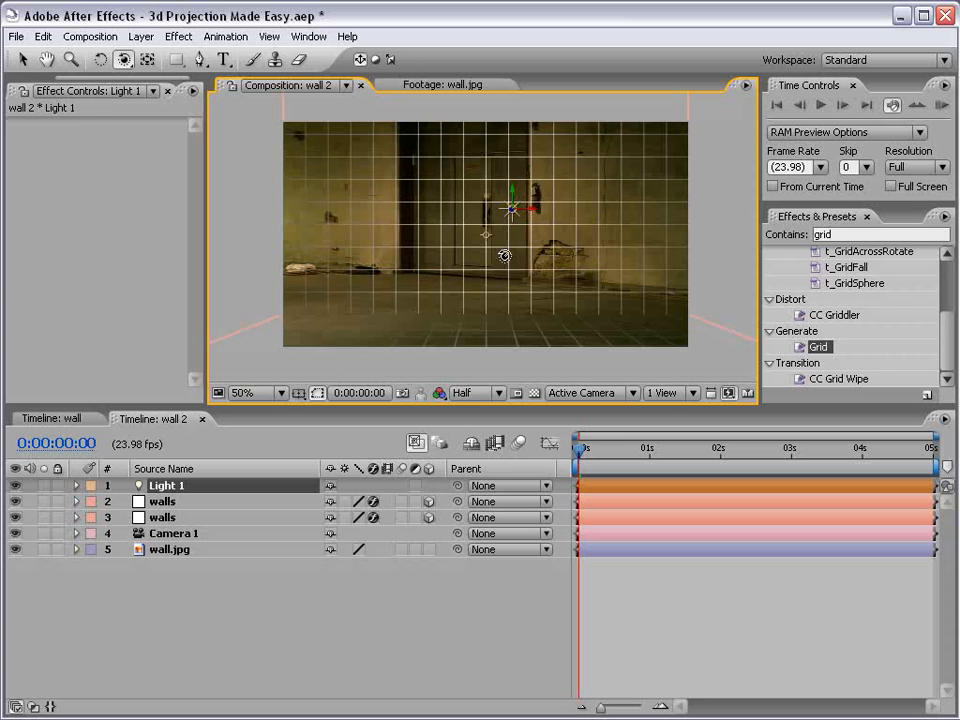
mouse_move(371, 22)
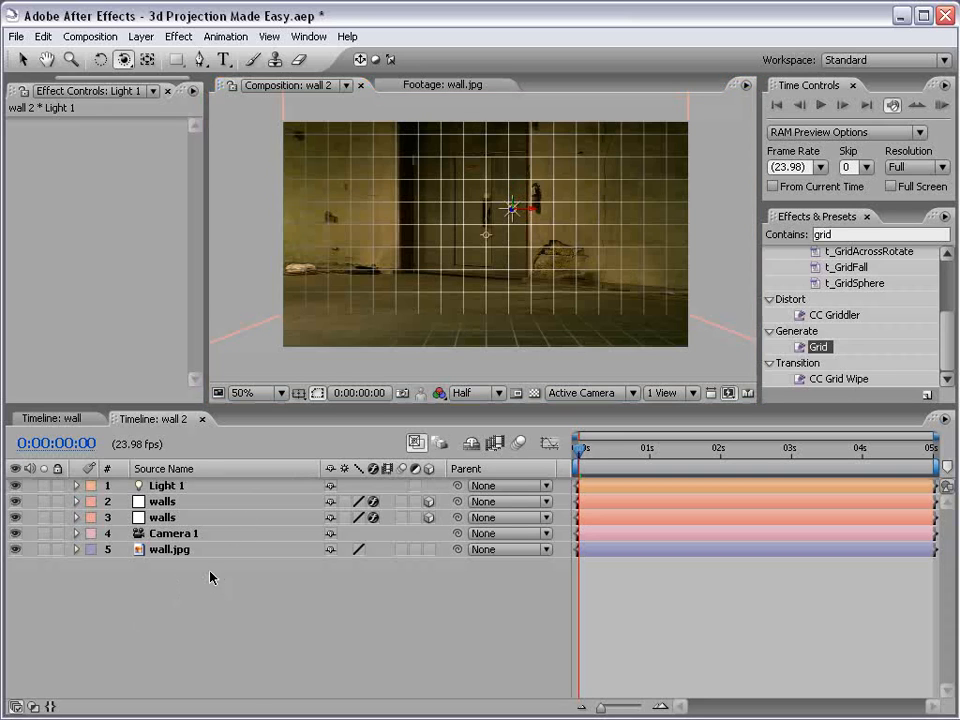
Step: Duplicate the wall photo and rename the copies 'Reference' and 'Projected'
click(167, 485)
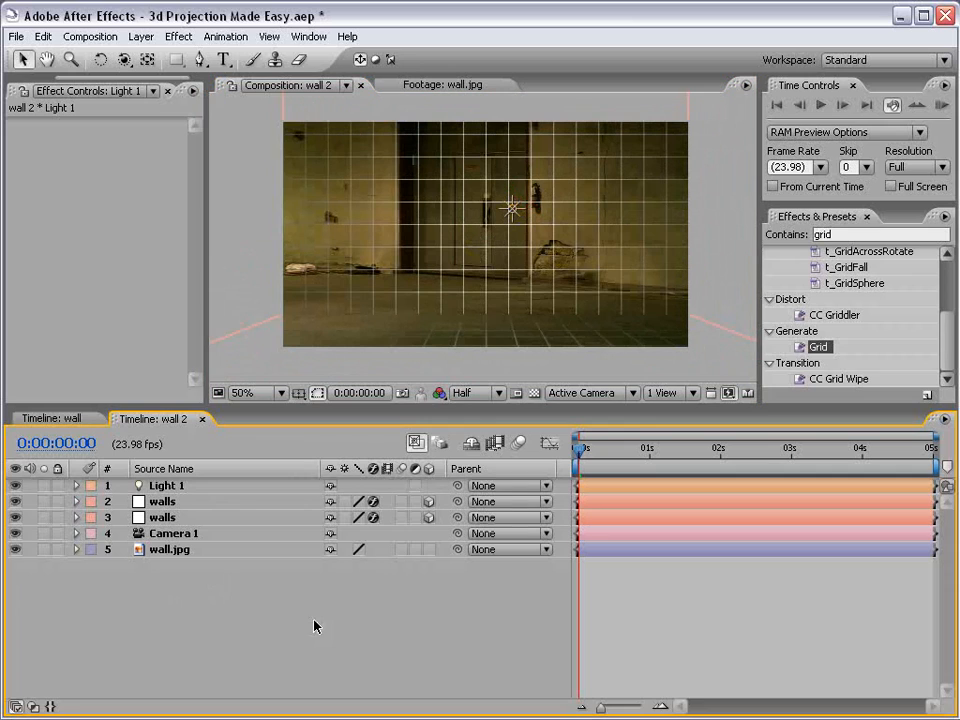
click(169, 549)
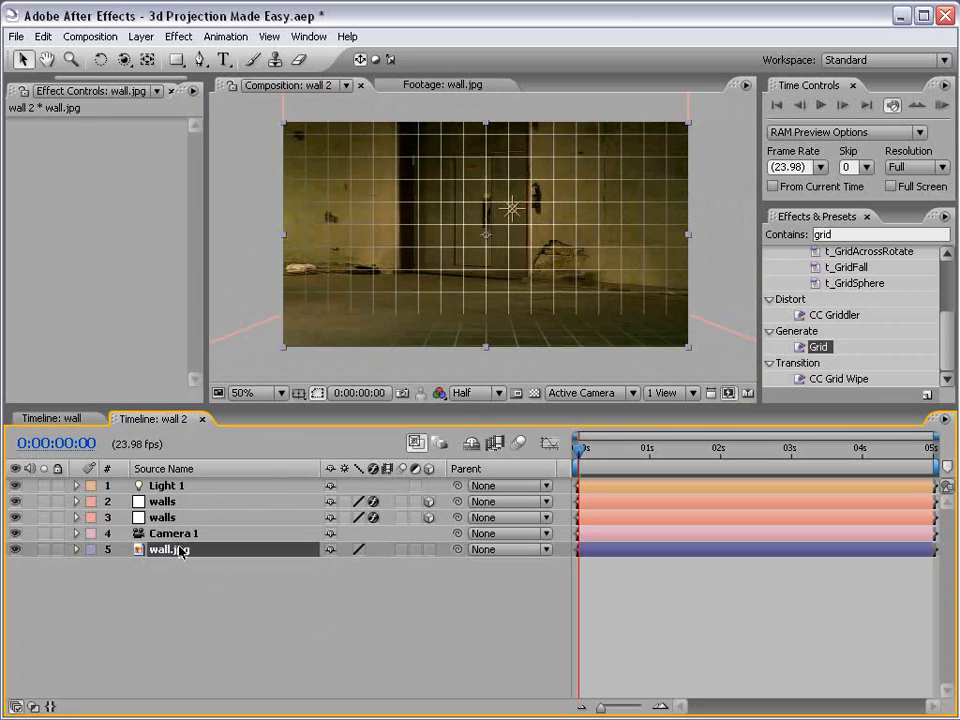
mouse_move(240, 571)
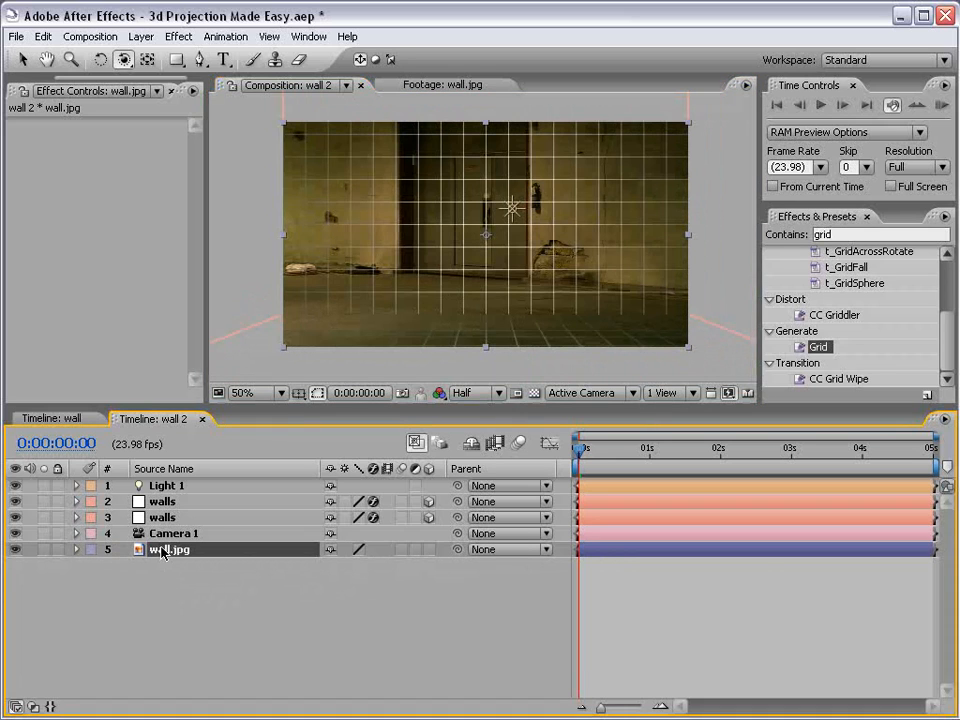
click(43, 36)
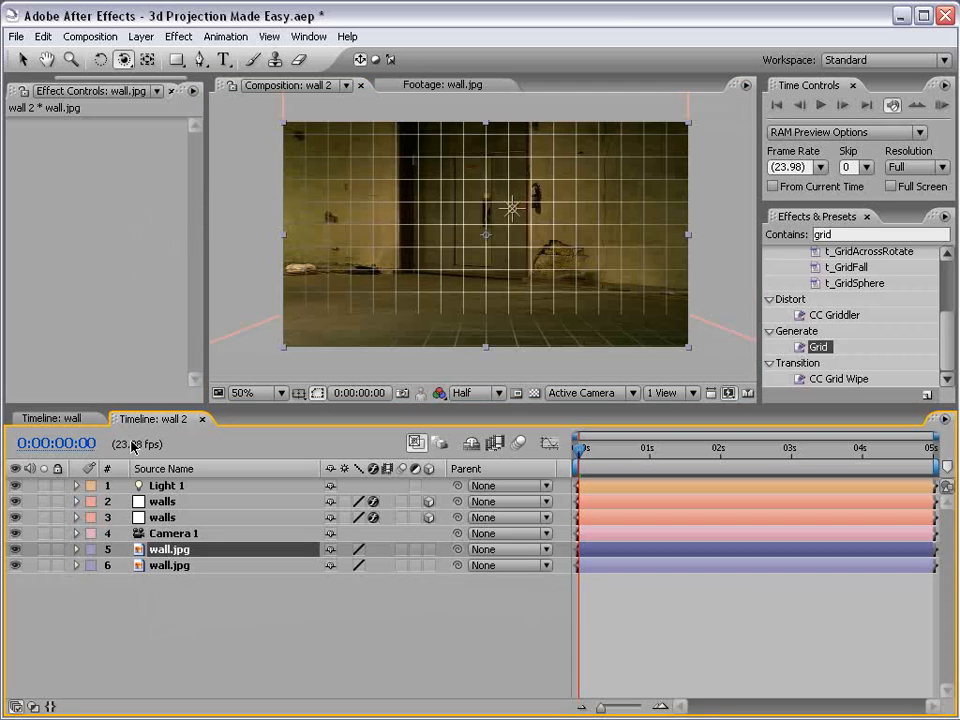
click(169, 565)
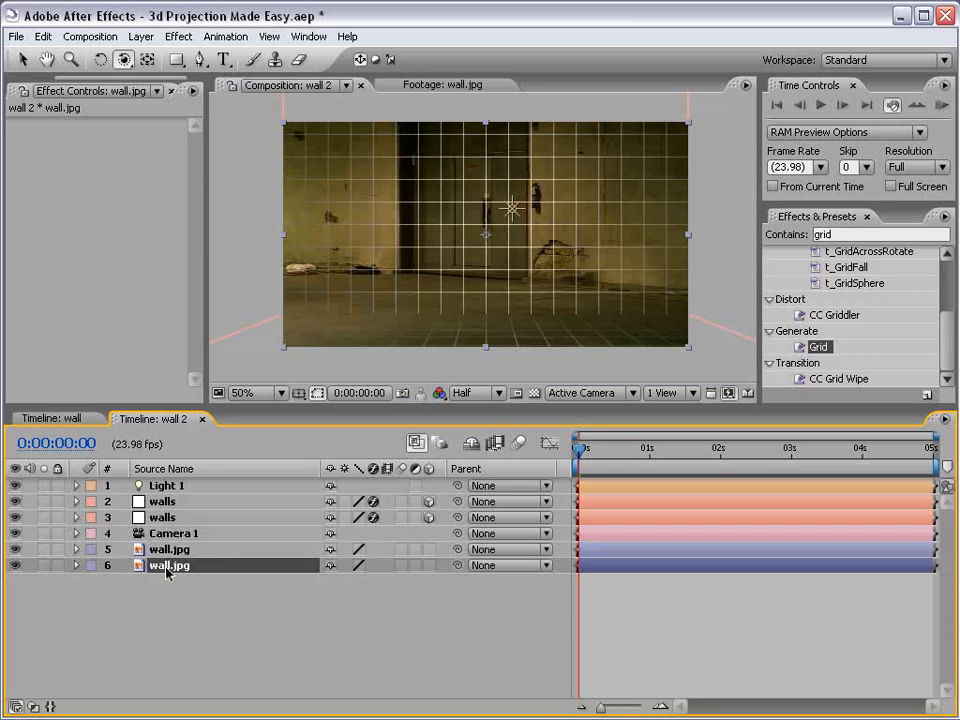
text(Reference)
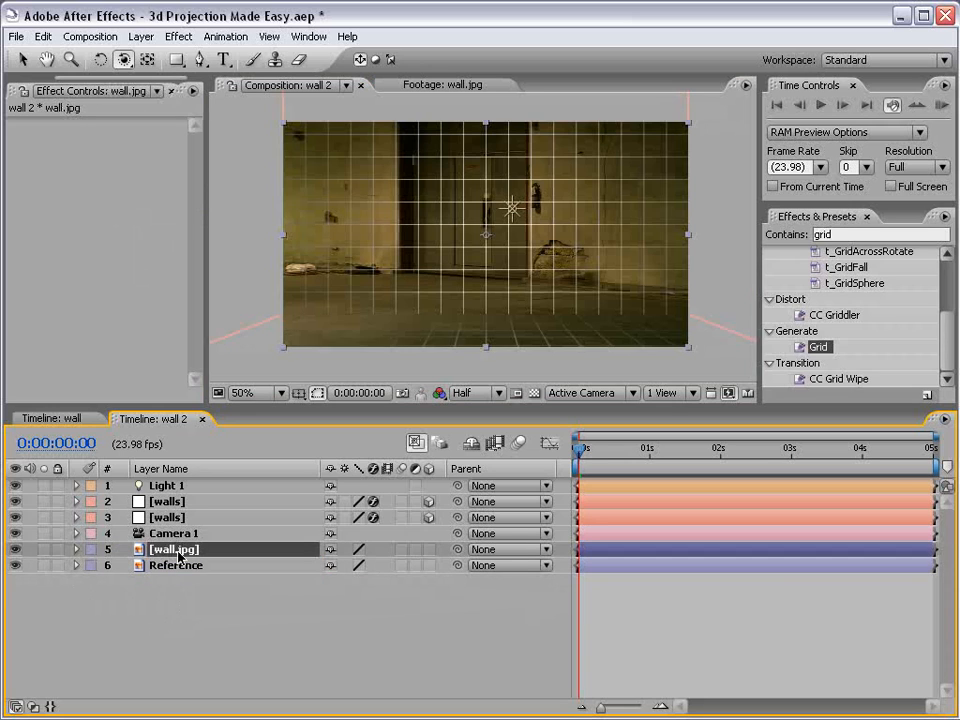
text(Projected)
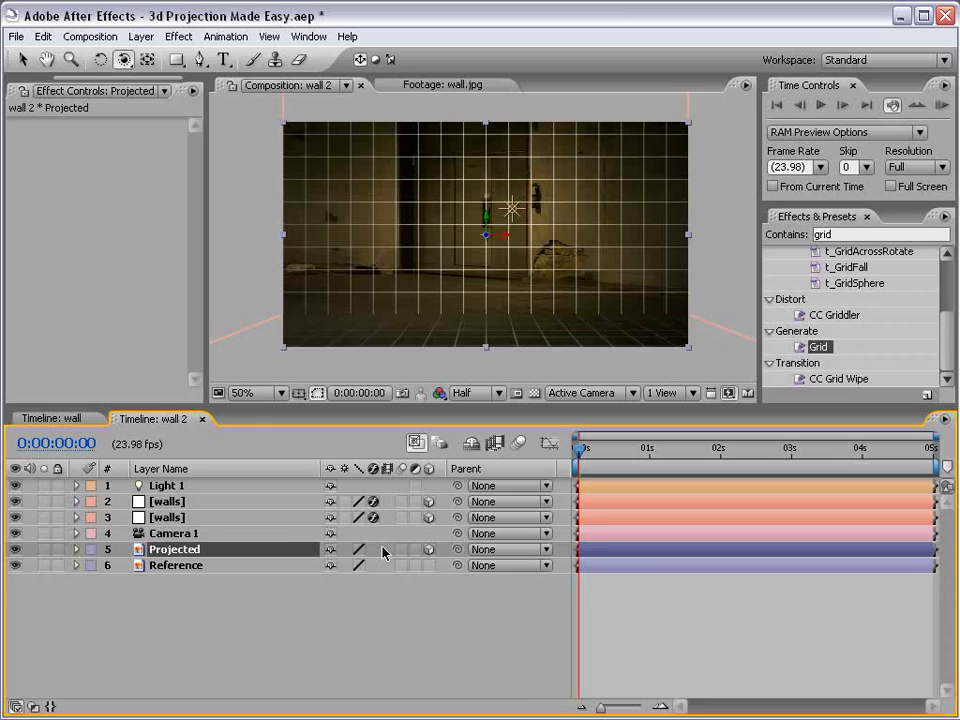
Step: Check the Projected layer's scale and reveal Camera 1's position values
click(75, 549)
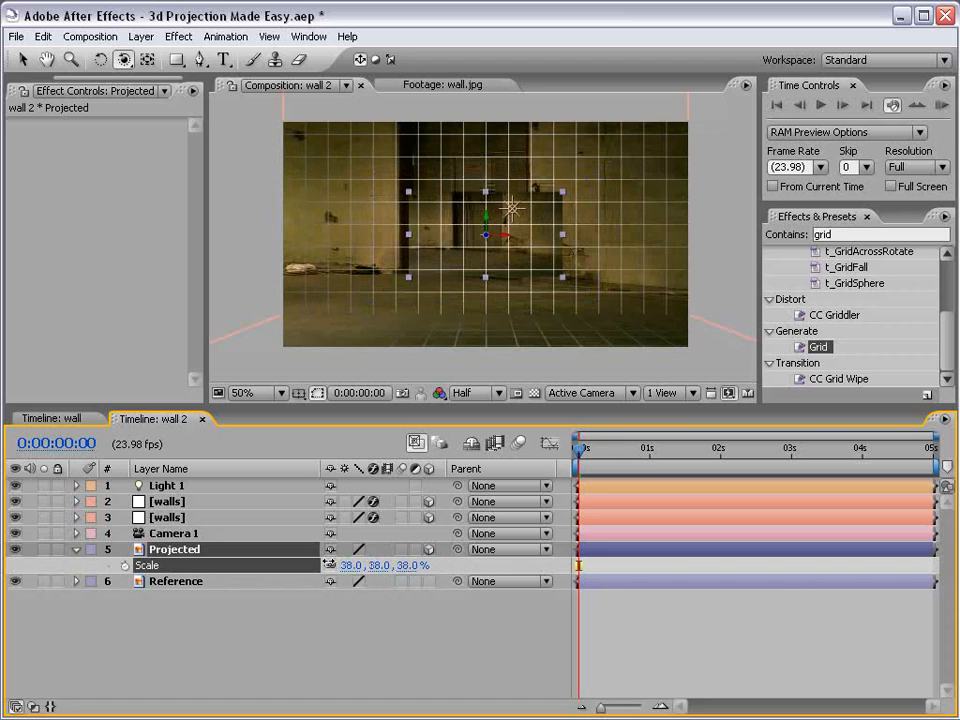
click(174, 533)
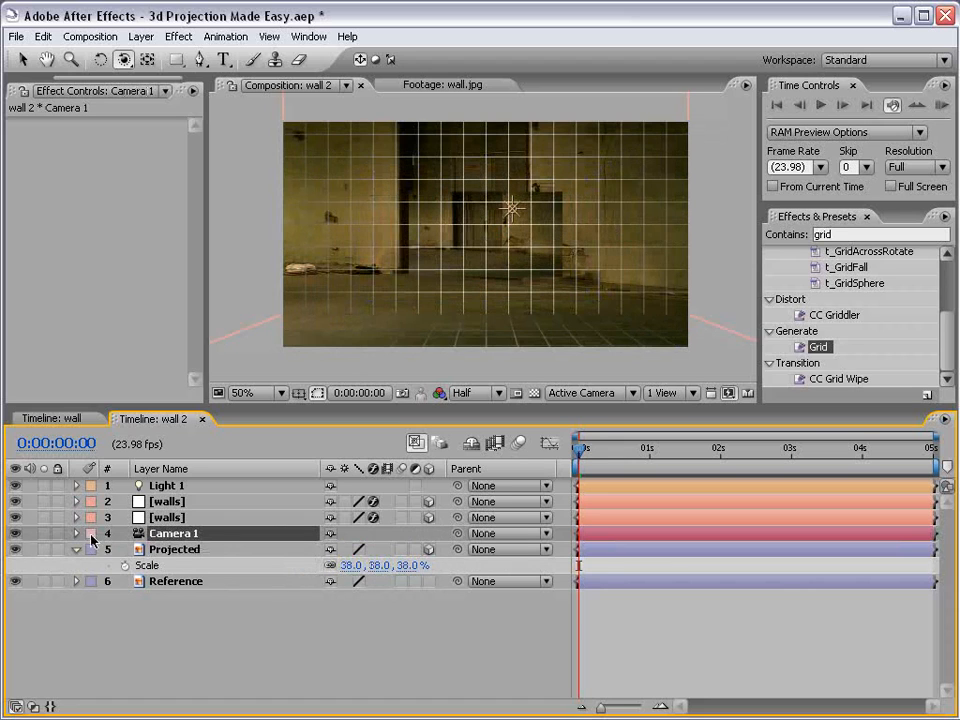
click(76, 533)
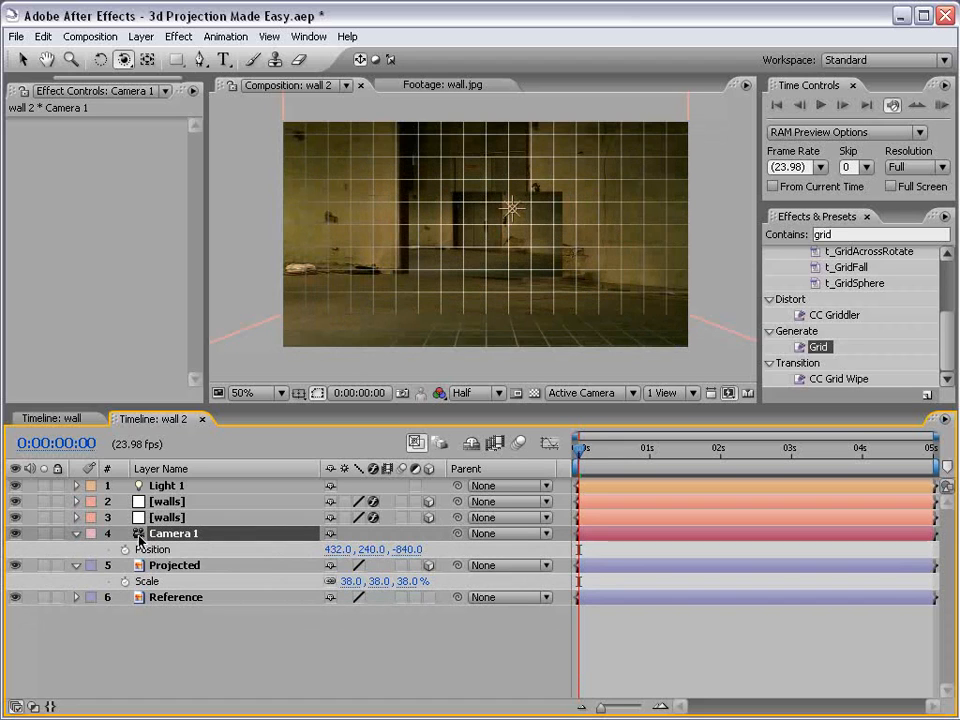
Step: Paste Camera 1's position (432, 240, -840) onto Light 1 and the Projected layer
click(173, 565)
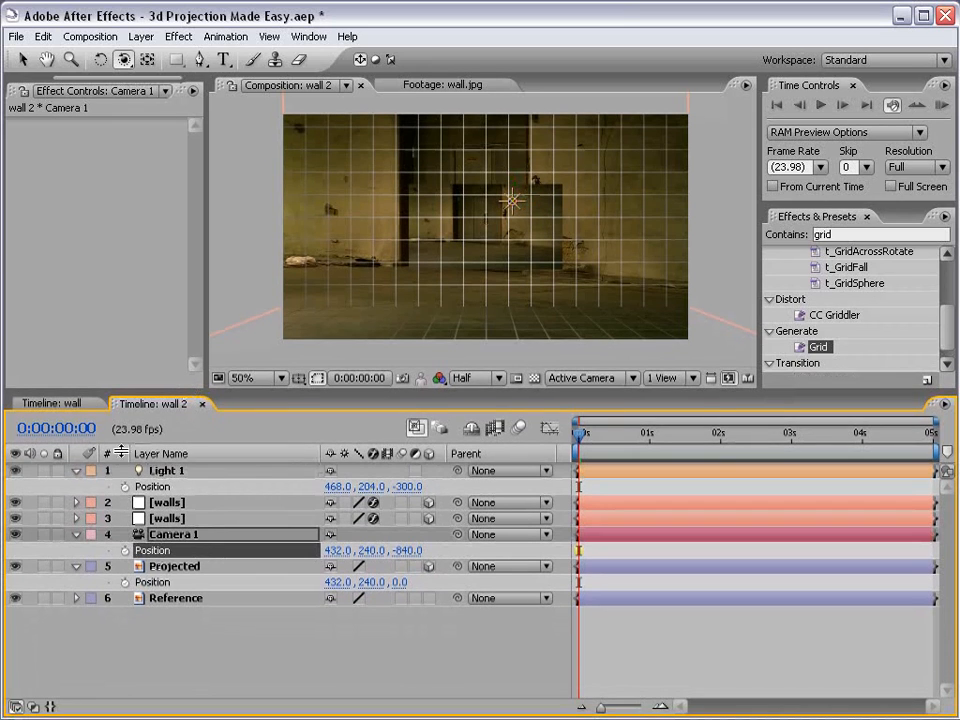
click(43, 36)
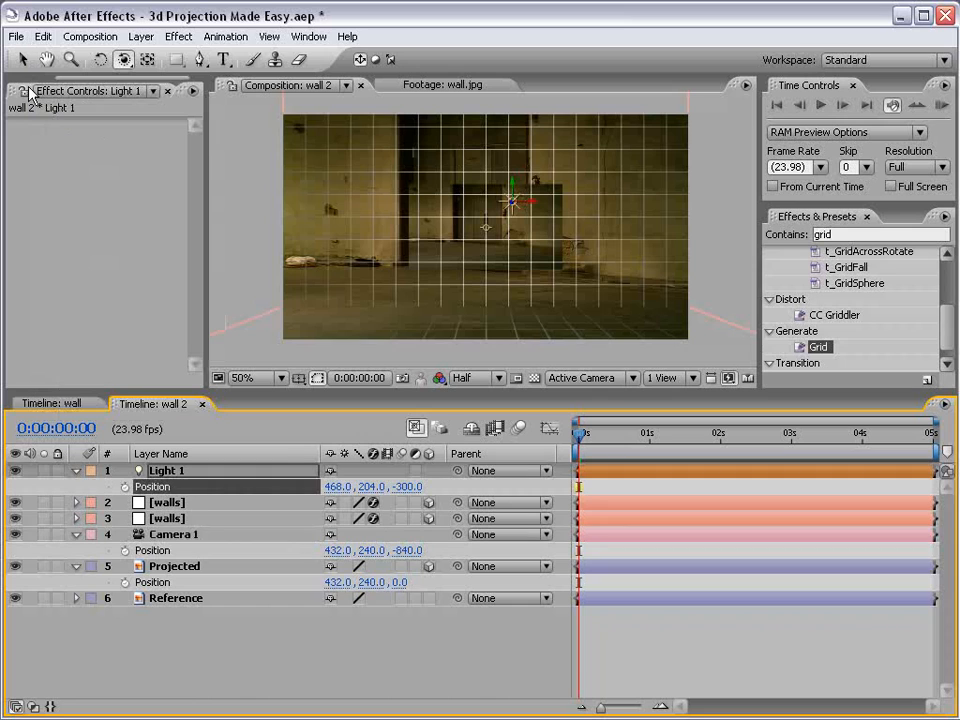
click(43, 36)
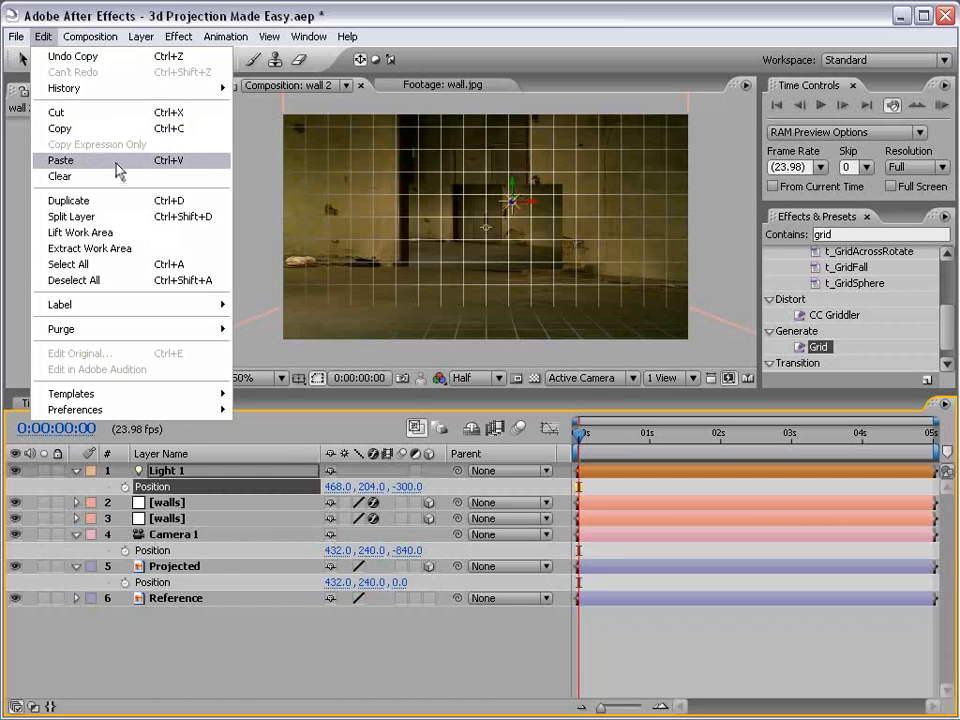
click(61, 160)
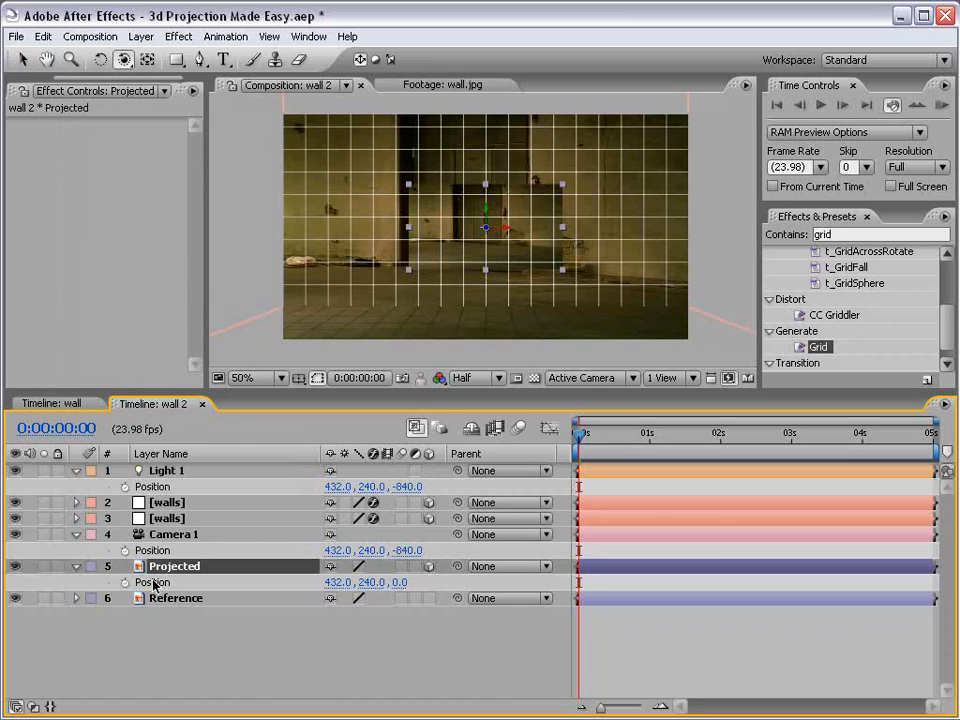
click(43, 36)
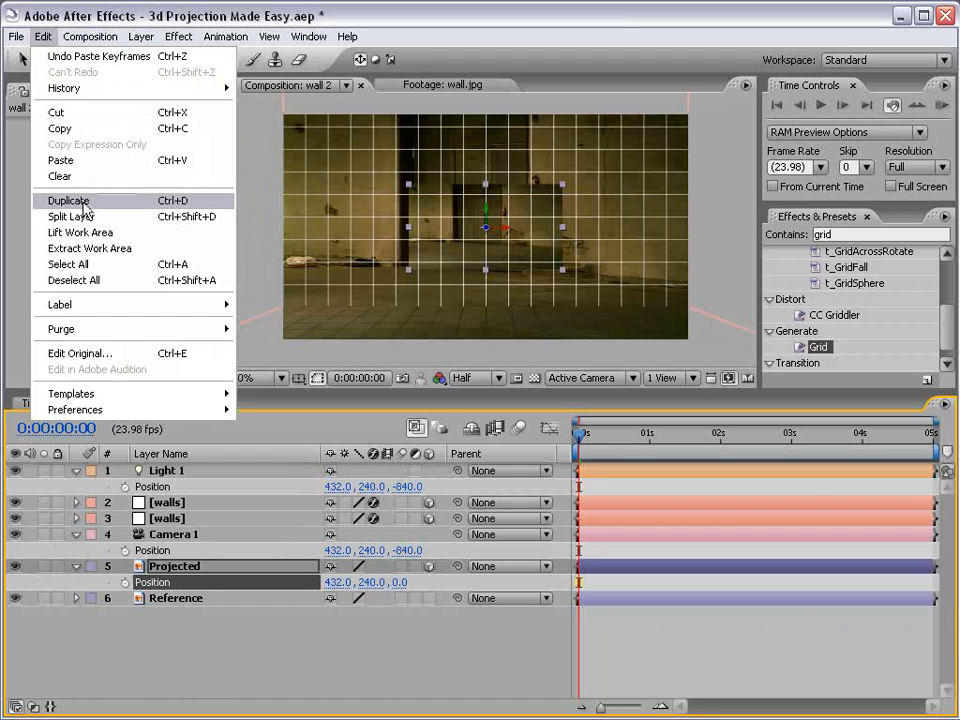
click(68, 200)
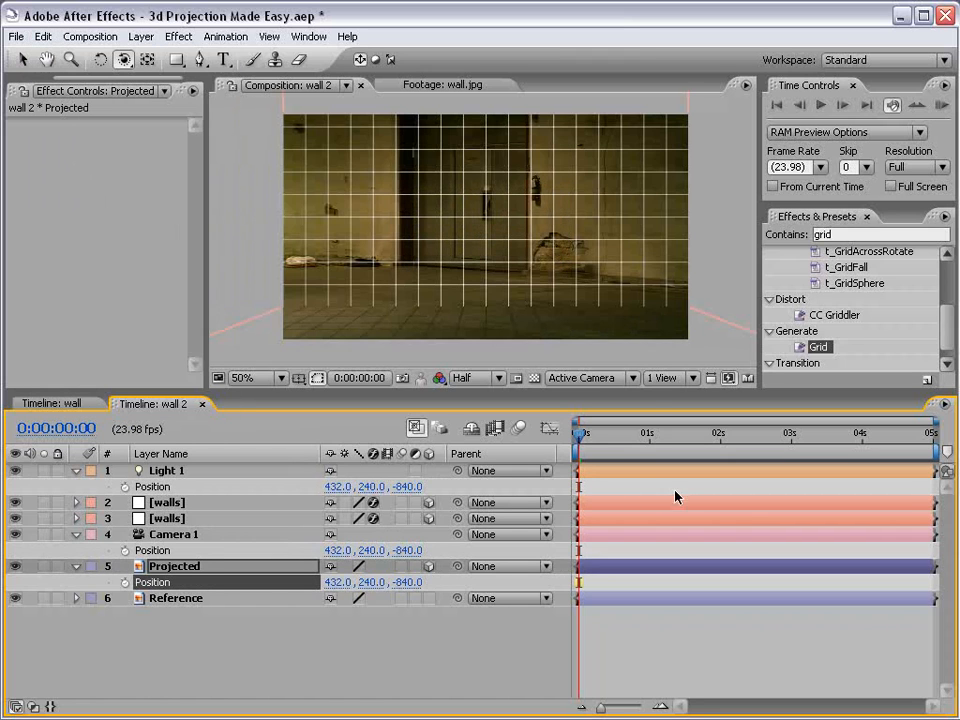
click(590, 378)
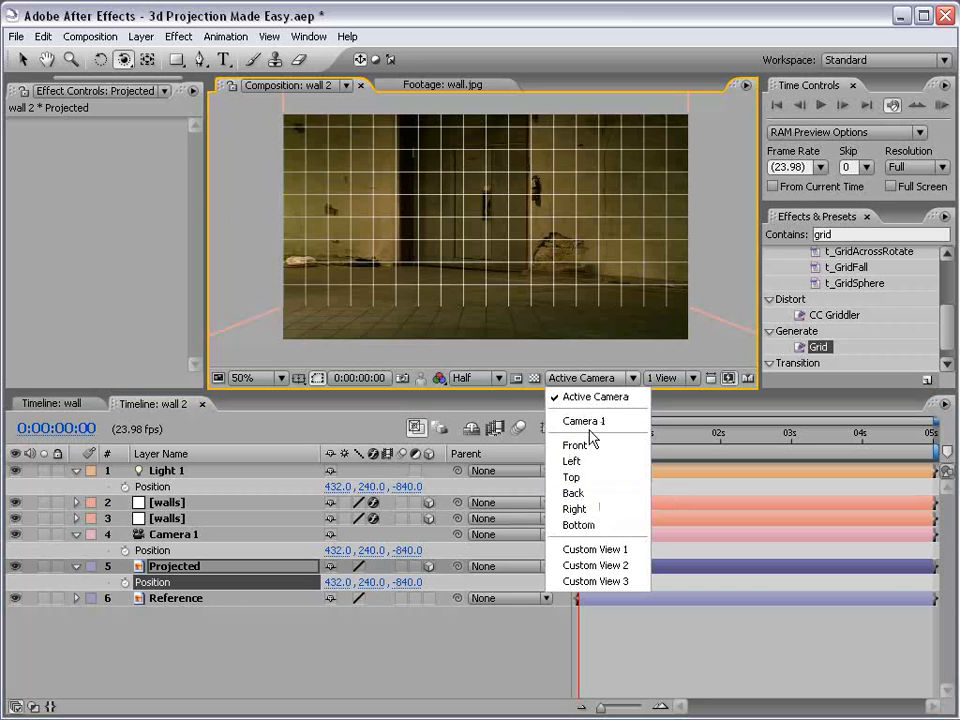
Step: In a zoomed Top view, move the Projected layer along Z to -744
click(571, 477)
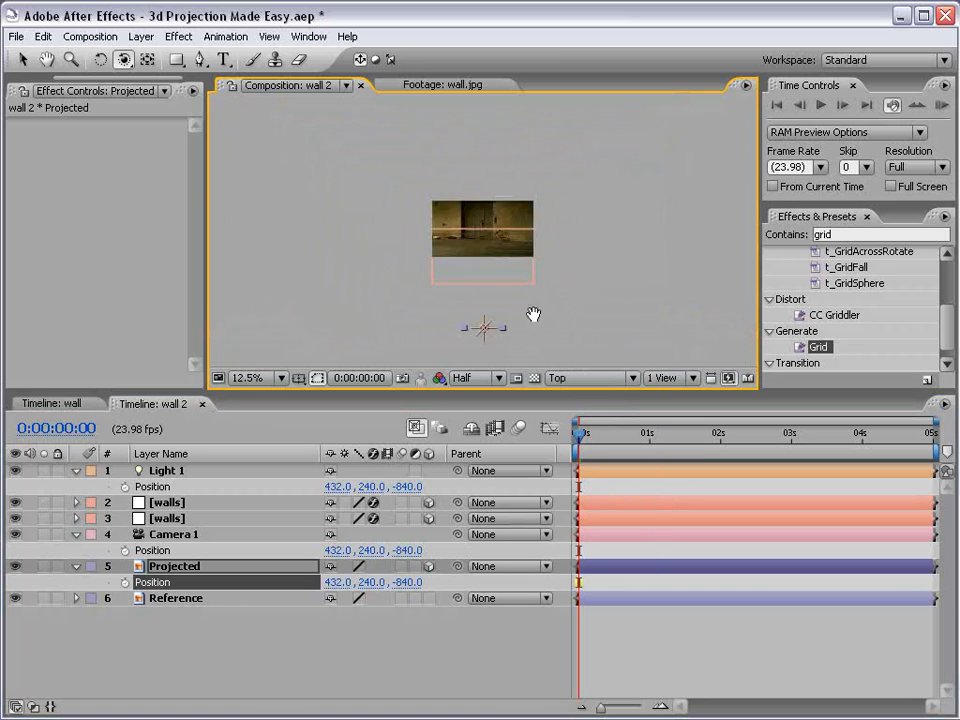
click(252, 377)
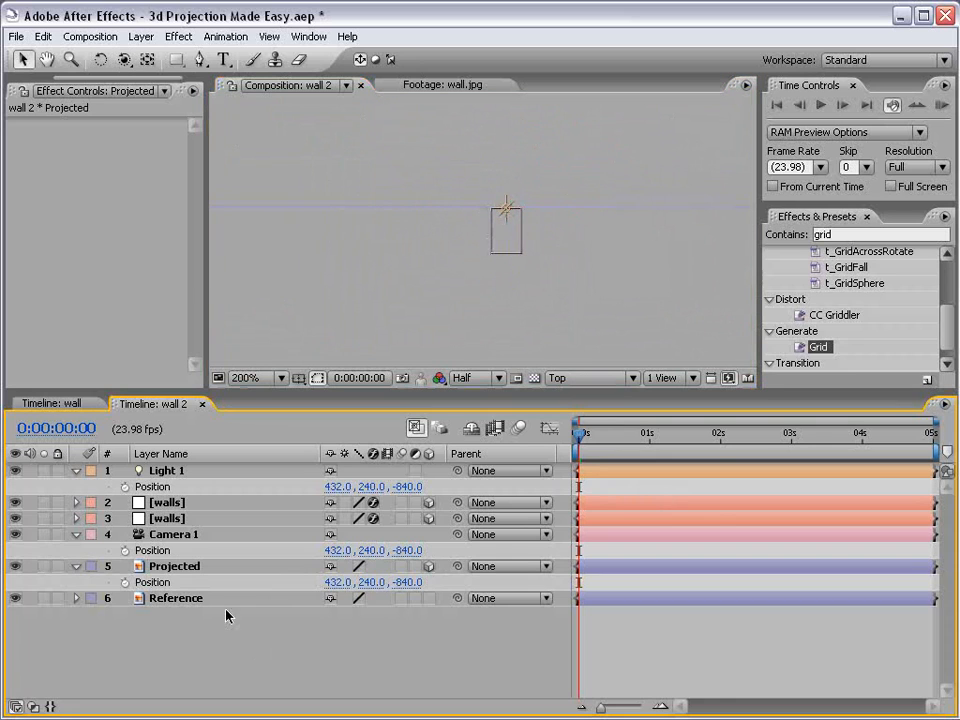
click(174, 566)
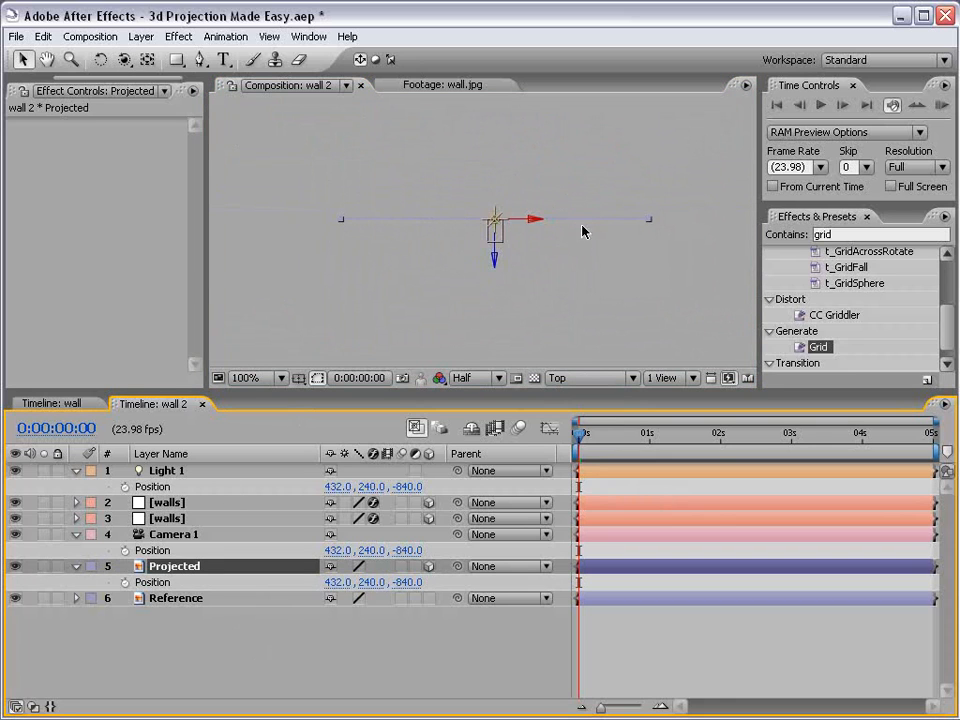
click(91, 566)
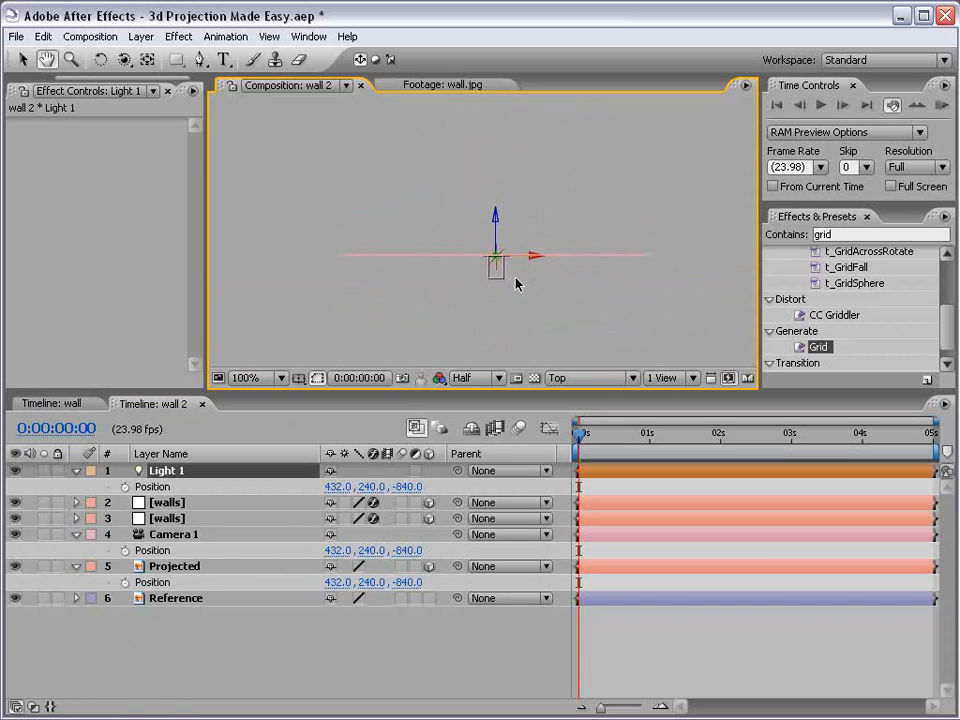
Step: Return to the Active Camera view to check the Projected layer's placement
click(590, 377)
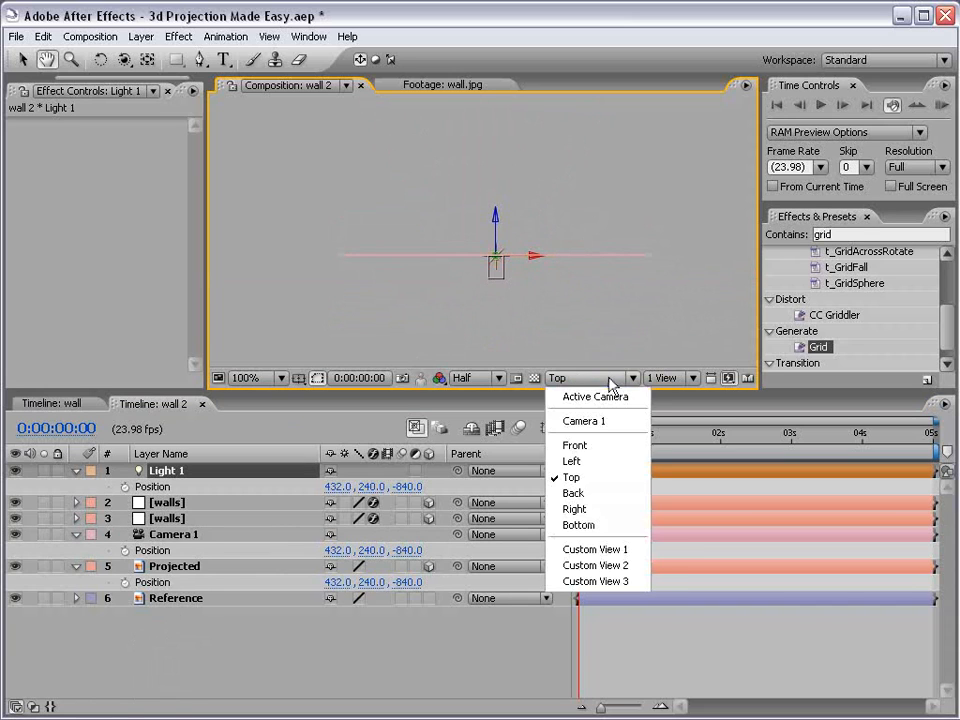
click(595, 396)
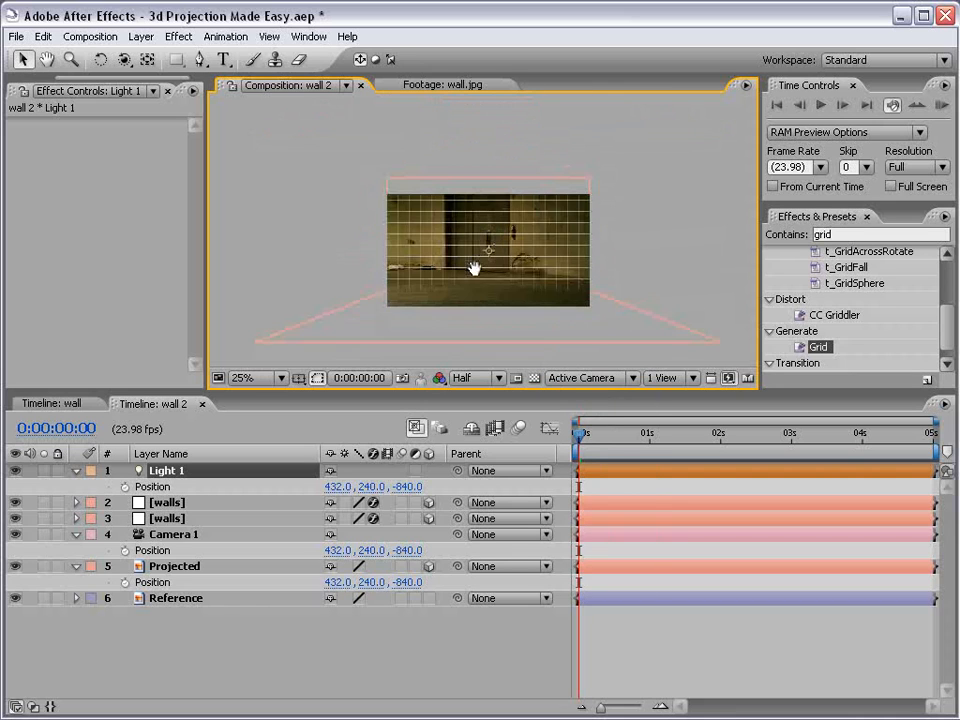
click(173, 566)
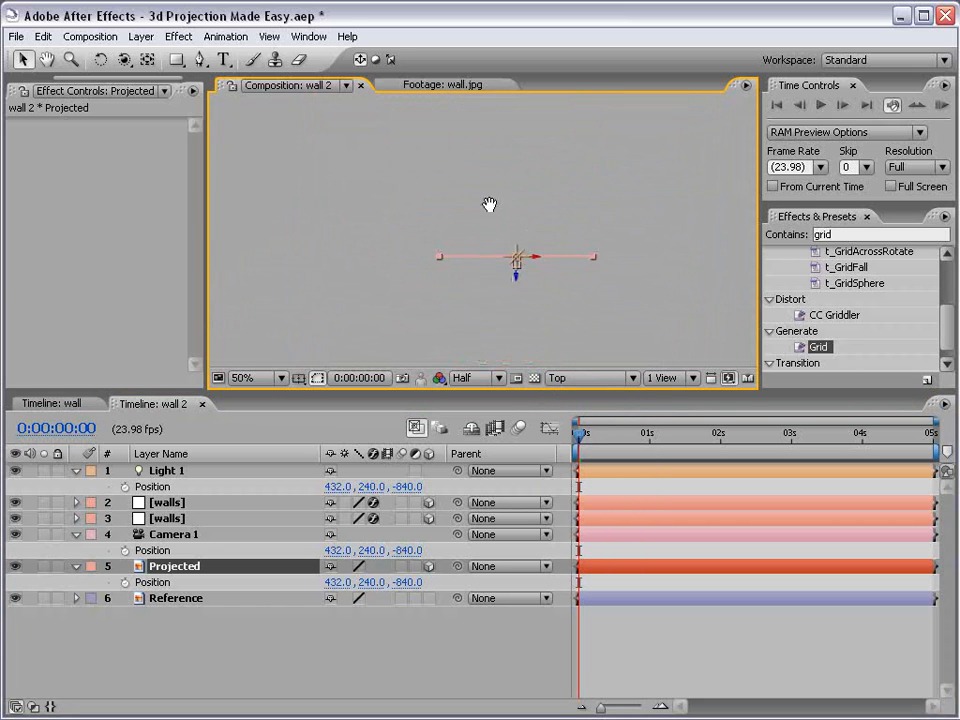
mouse_move(520, 285)
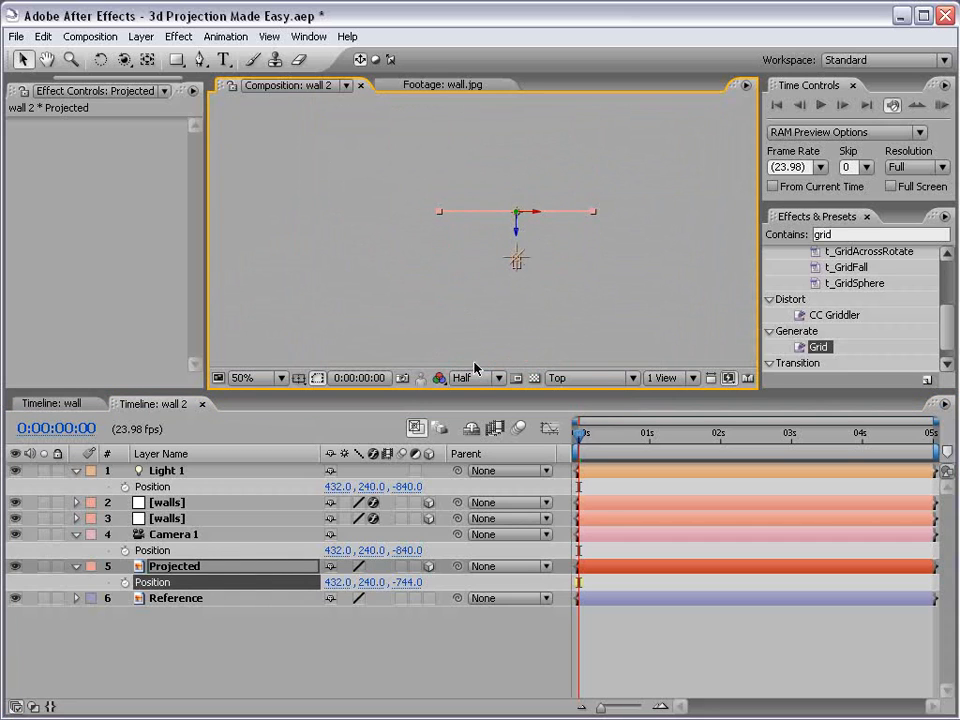
click(470, 377)
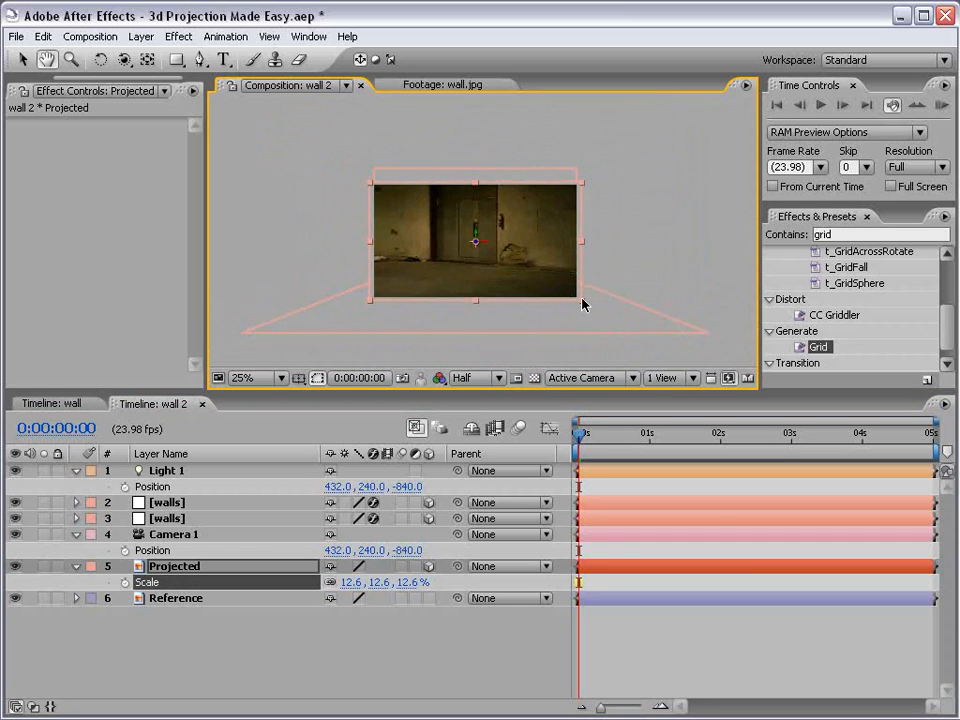
Step: Toggle Projected's visibility and adjust Light 1 position and Projected scale to 12.1%
click(243, 377)
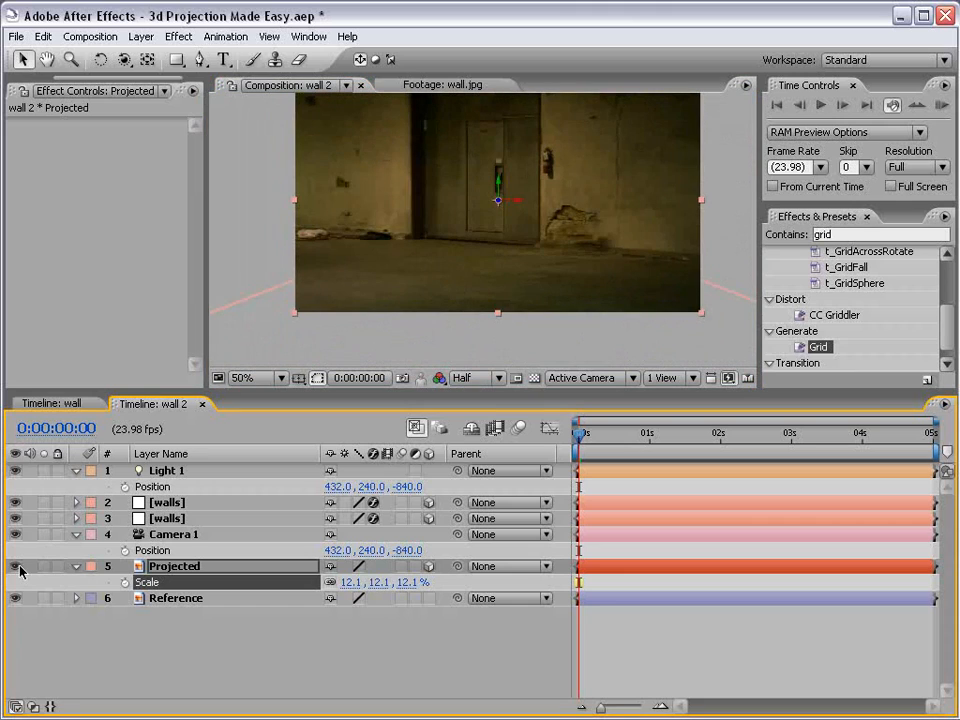
click(175, 597)
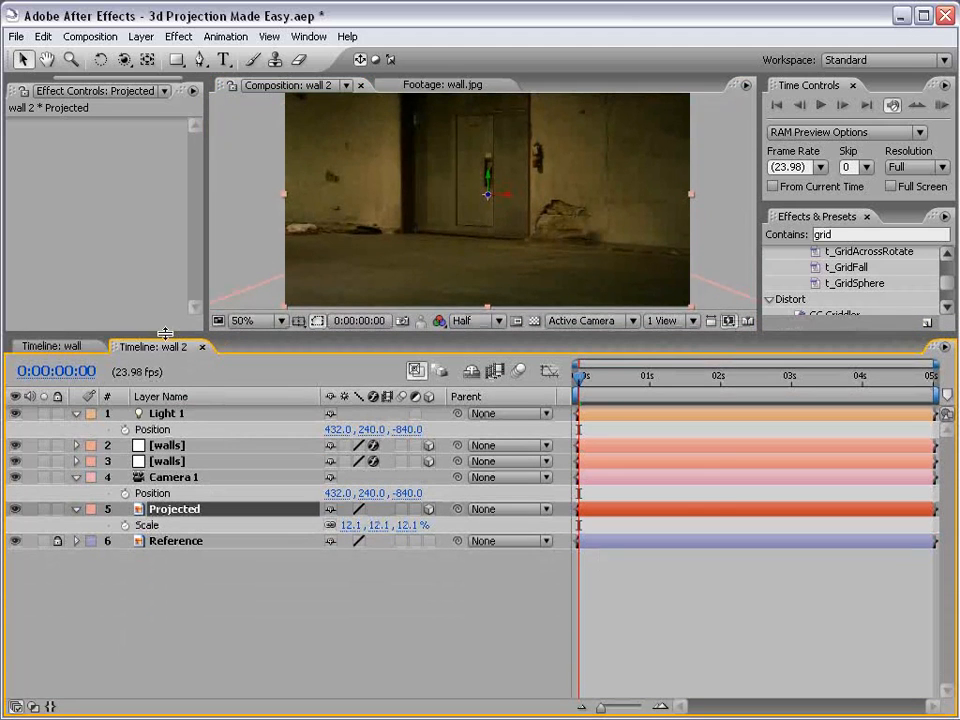
click(76, 509)
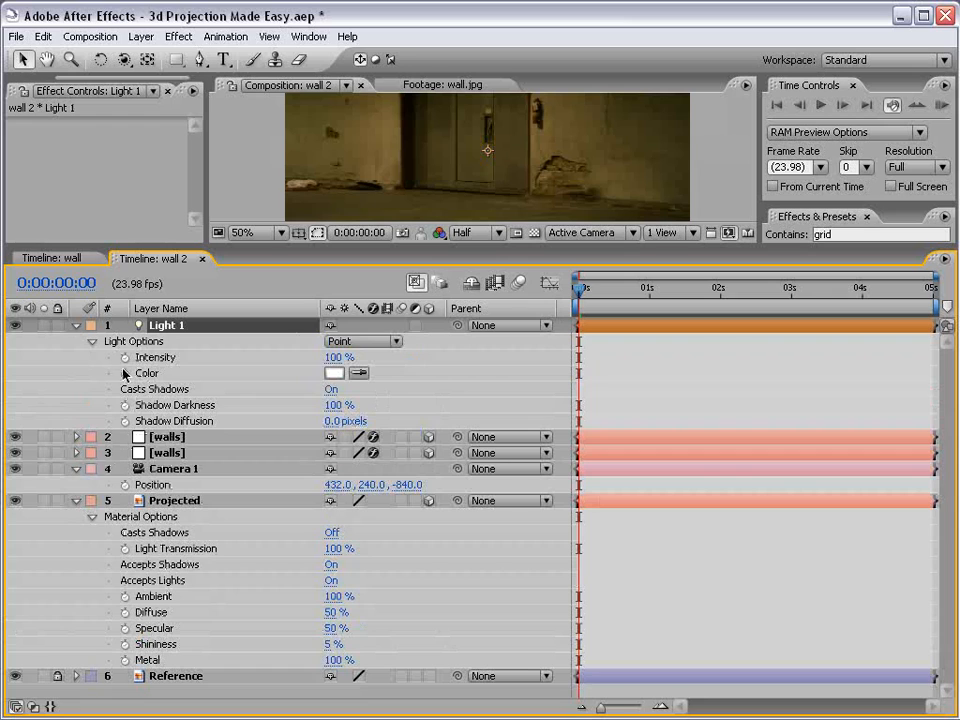
mouse_move(147, 412)
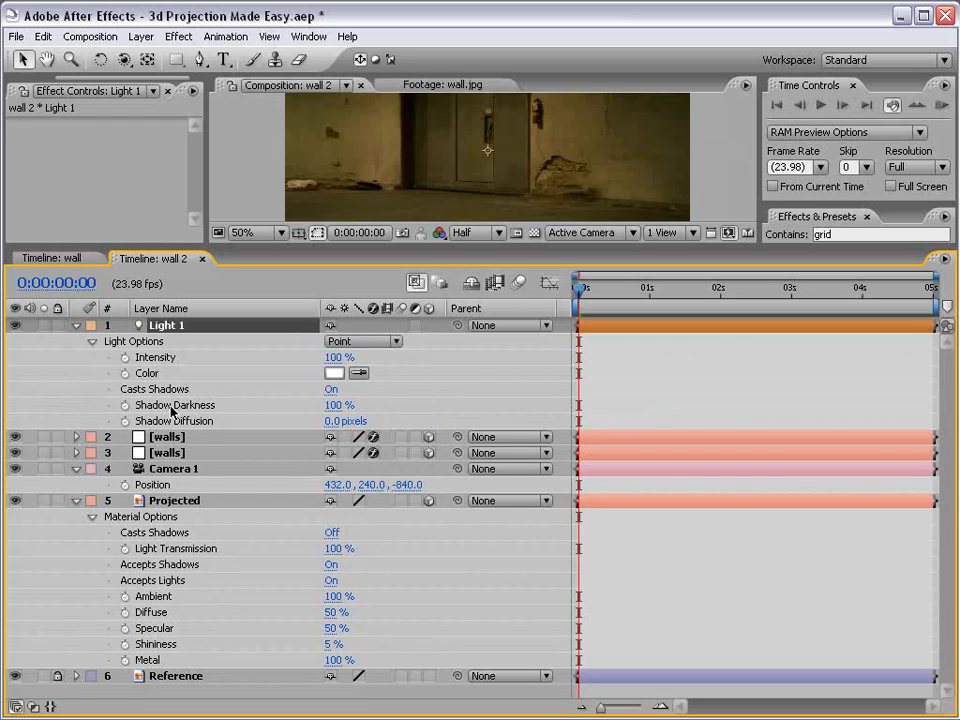
mouse_move(145, 398)
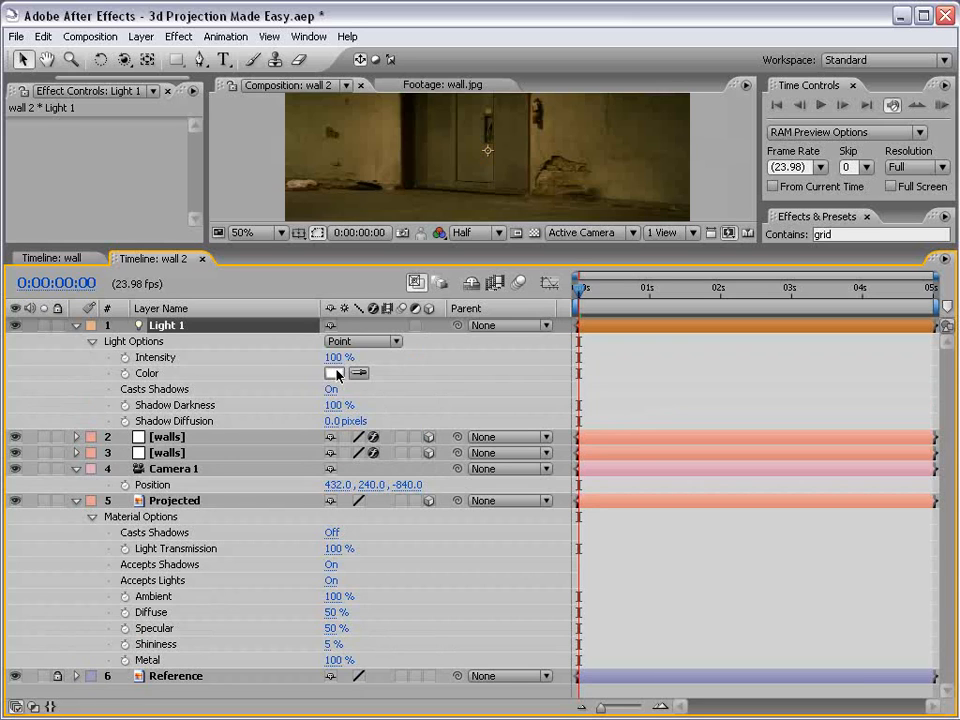
Step: Turn on Casts Shadows in the Projected layer's Material Options
click(91, 341)
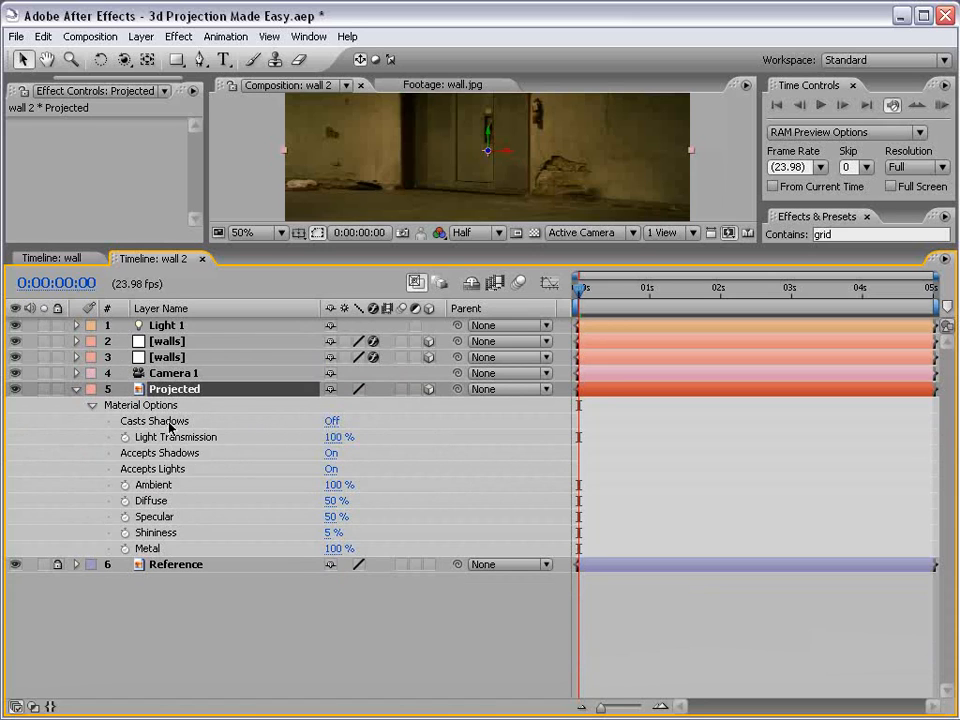
click(331, 420)
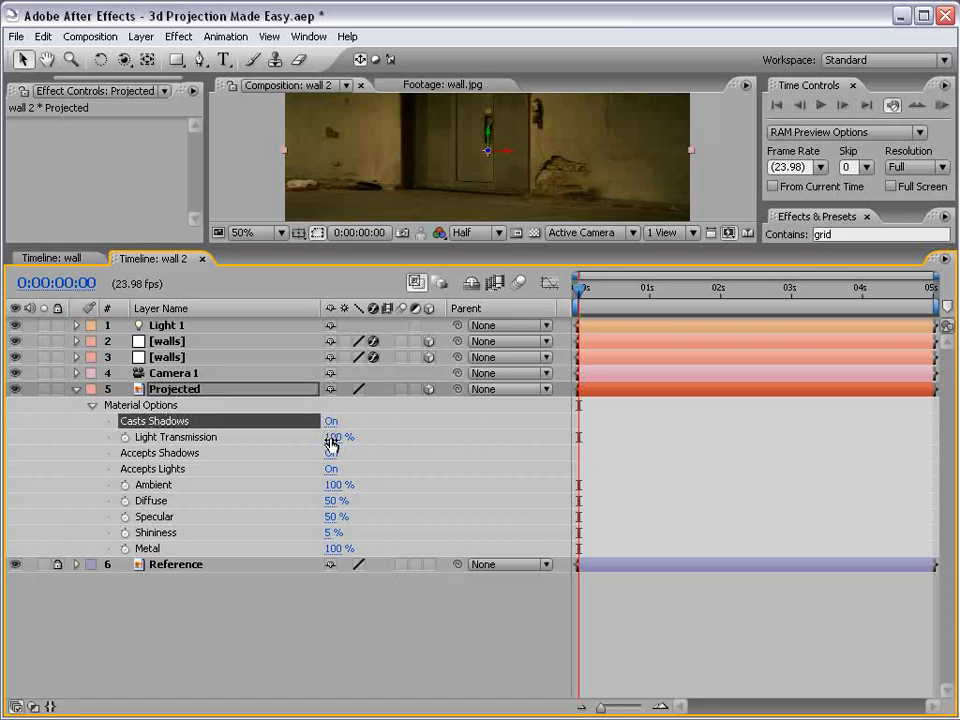
click(331, 420)
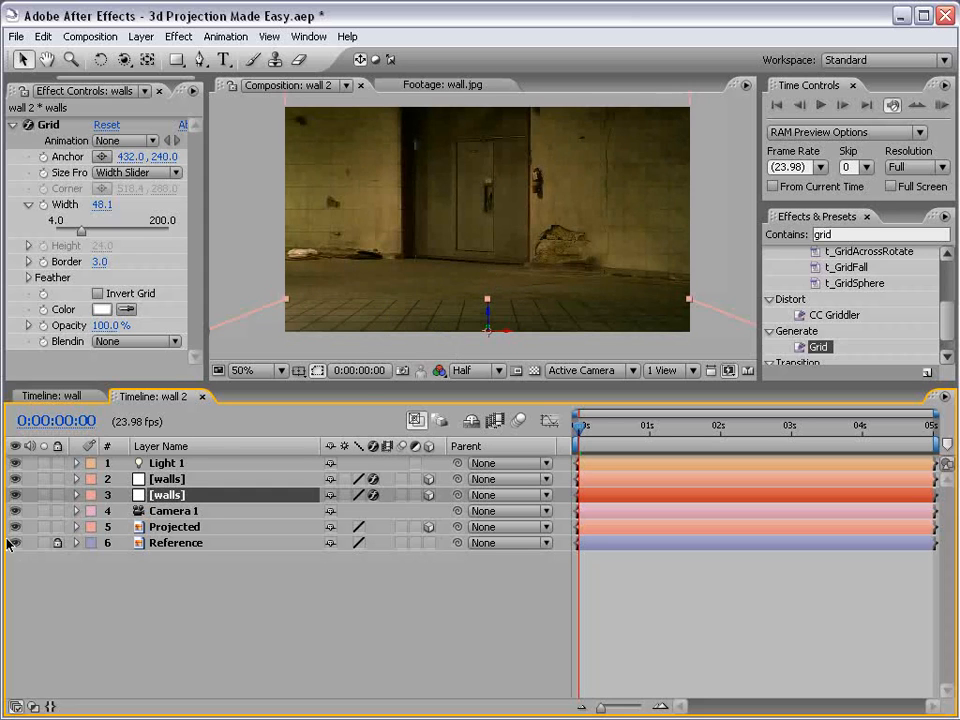
Step: Set Accepts Lights to Off on both walls solids via the AA material options
click(167, 479)
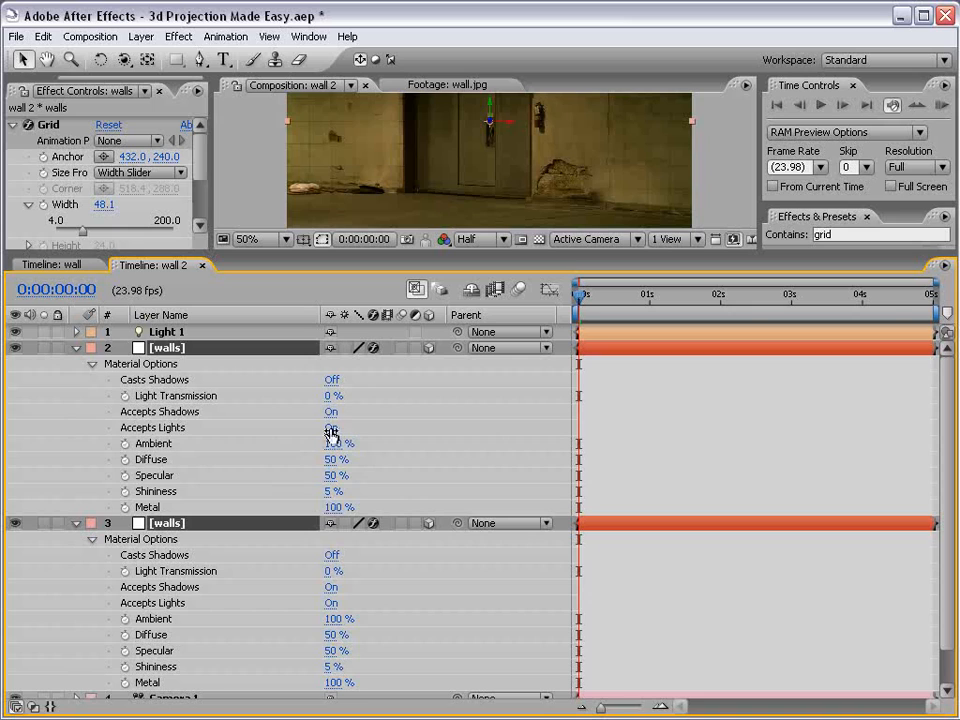
click(331, 427)
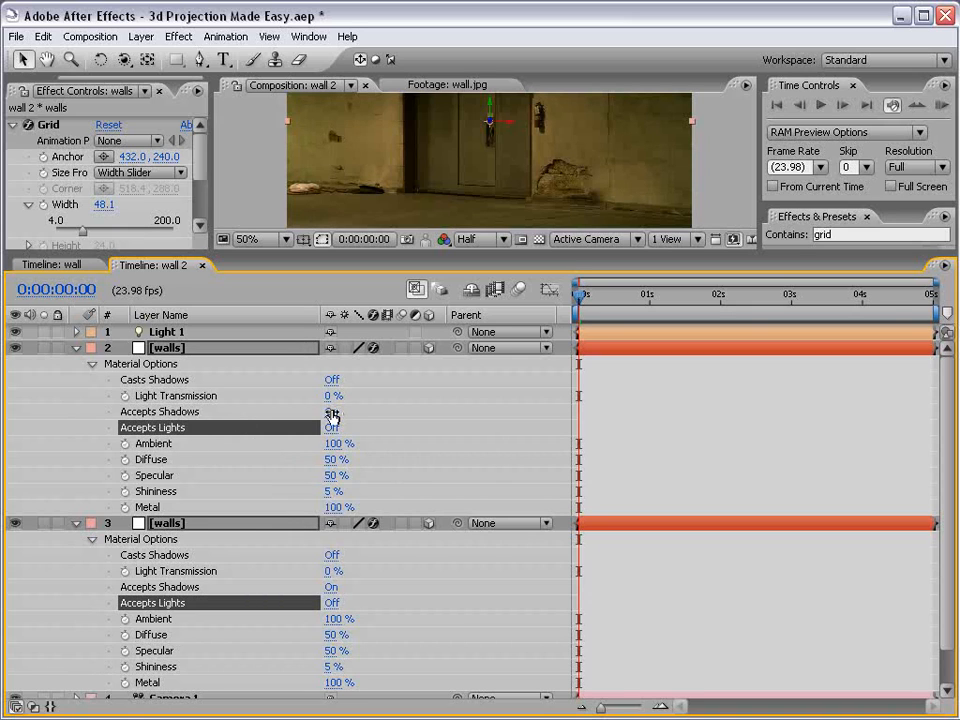
click(331, 411)
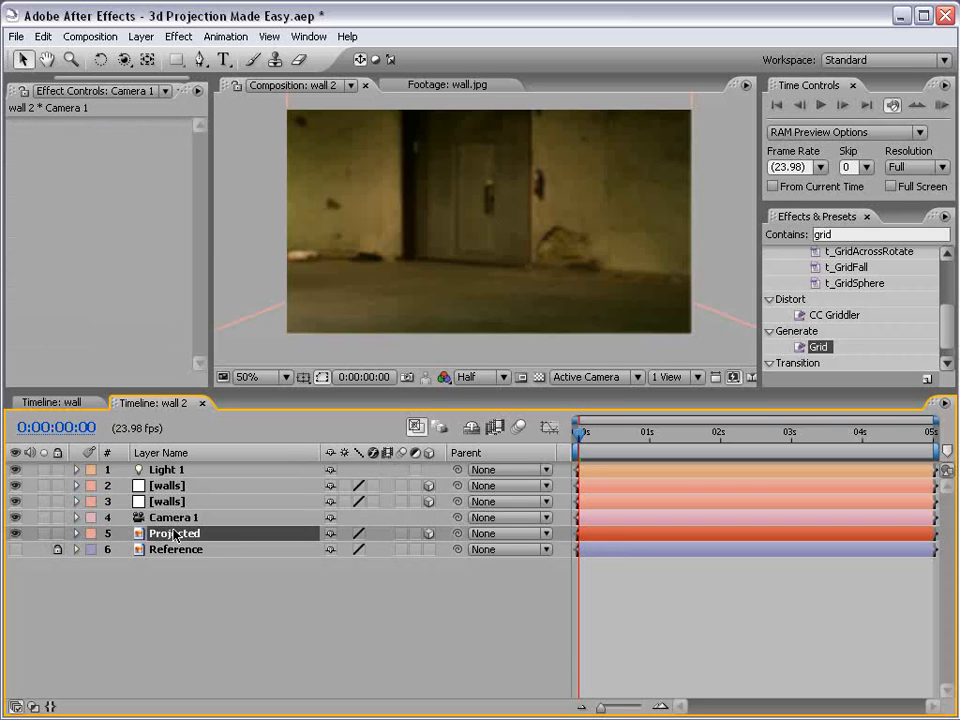
click(174, 517)
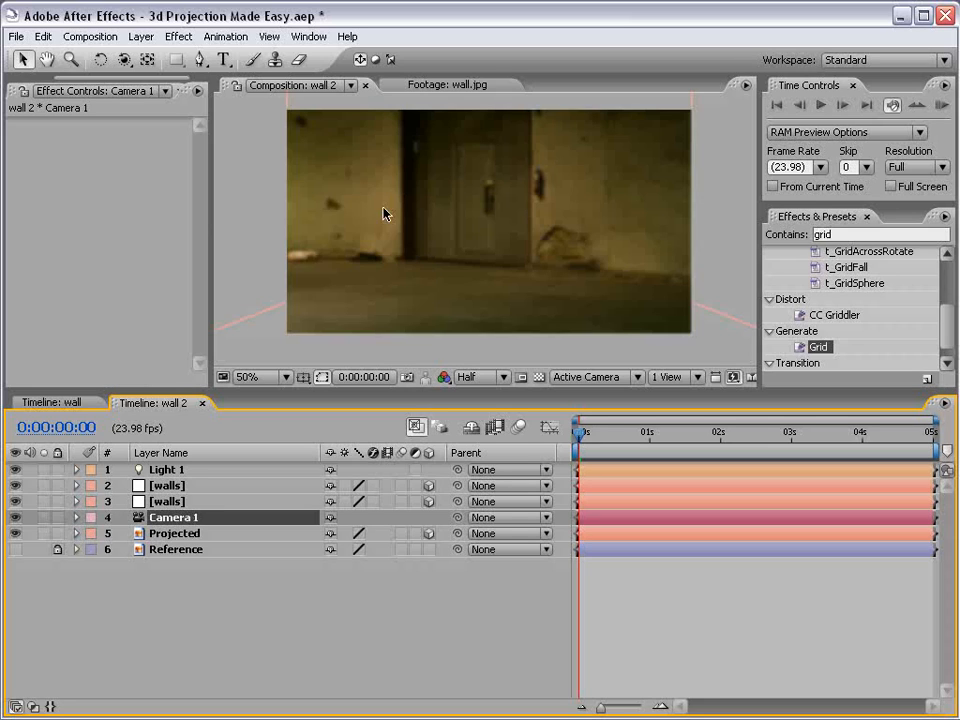
mouse_move(250, 510)
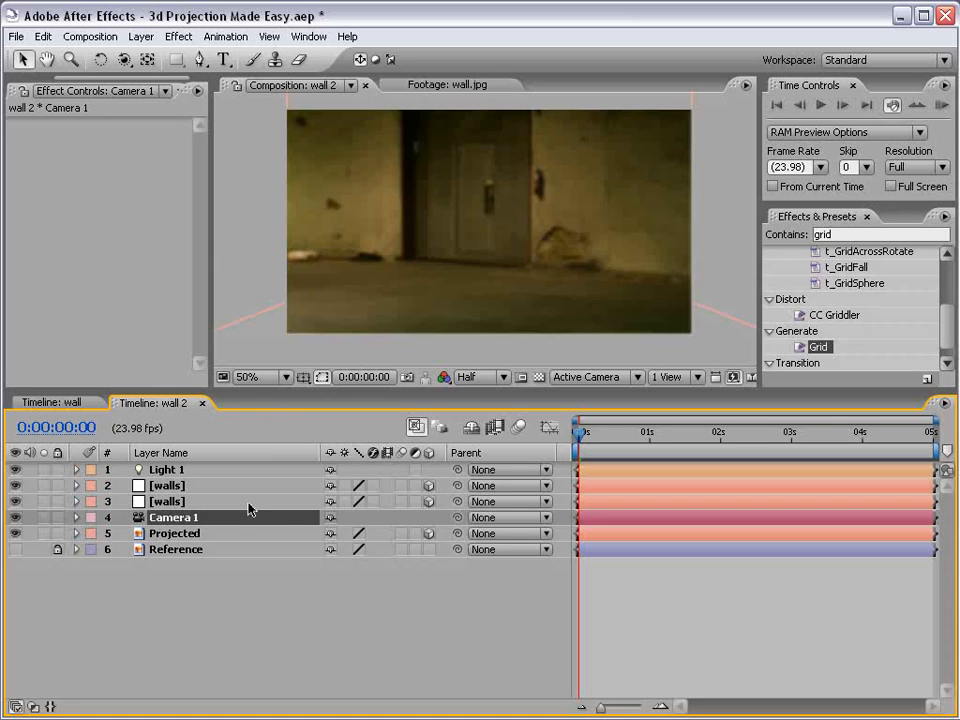
Step: Pick-whip Projected and Light 1 to Camera 1, and enable the fx switch on both walls layers
click(174, 533)
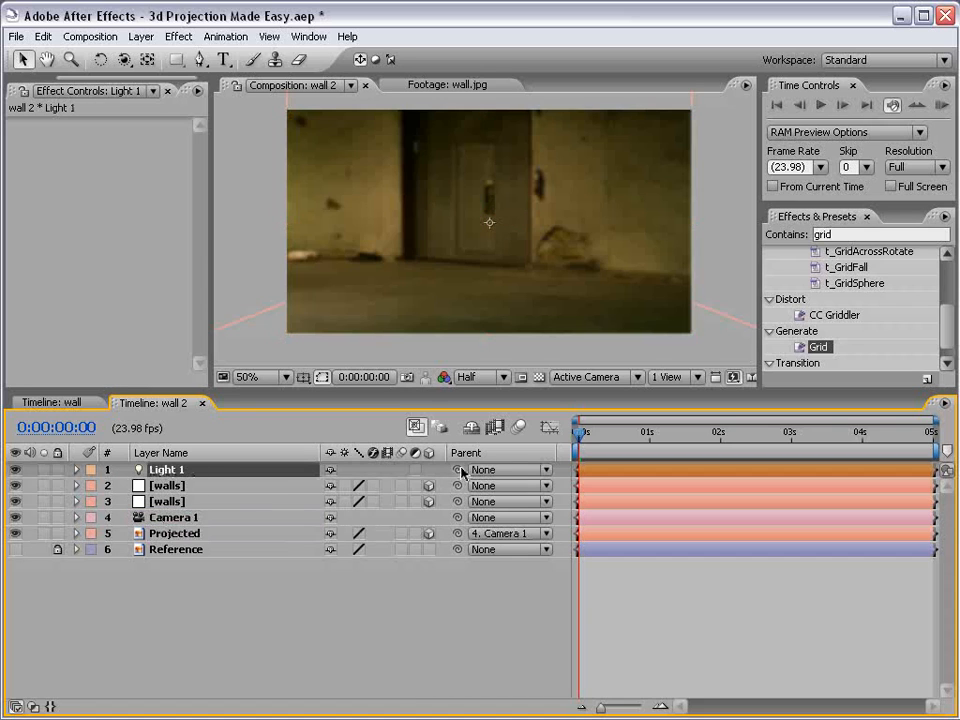
click(508, 469)
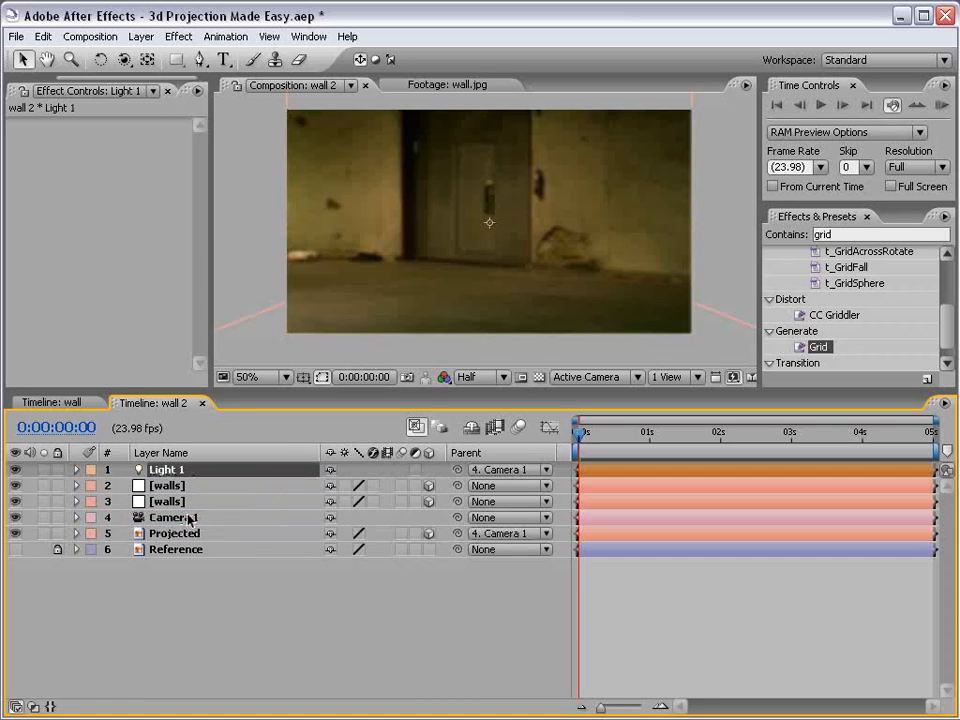
click(173, 517)
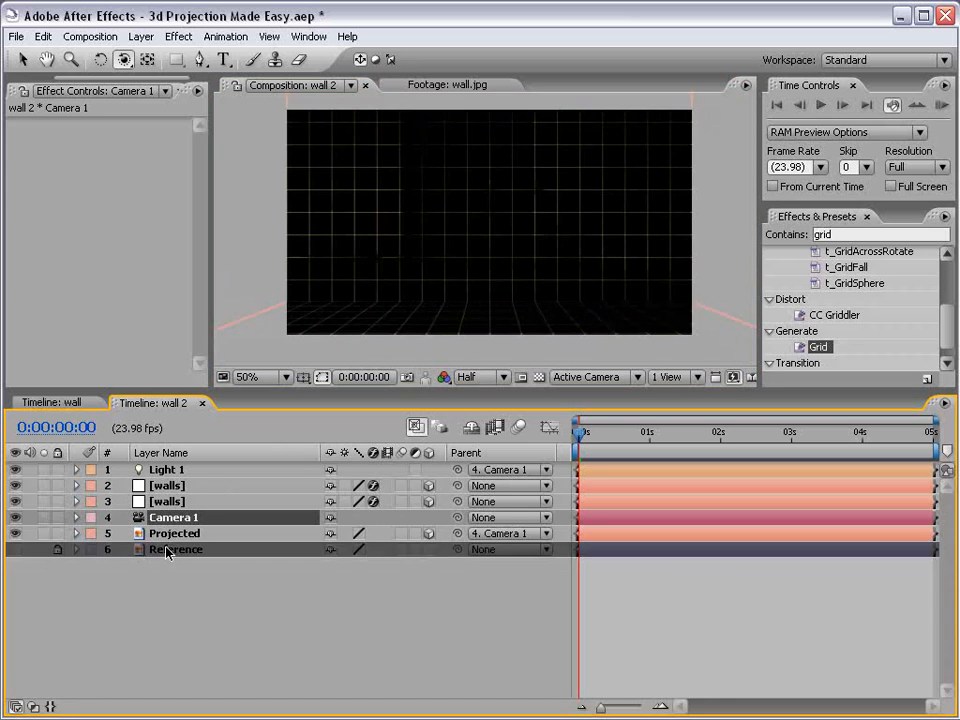
Step: Use the Orbit Camera tool to swing Camera 1 to a pulled-back view of the gridded planes
click(15, 549)
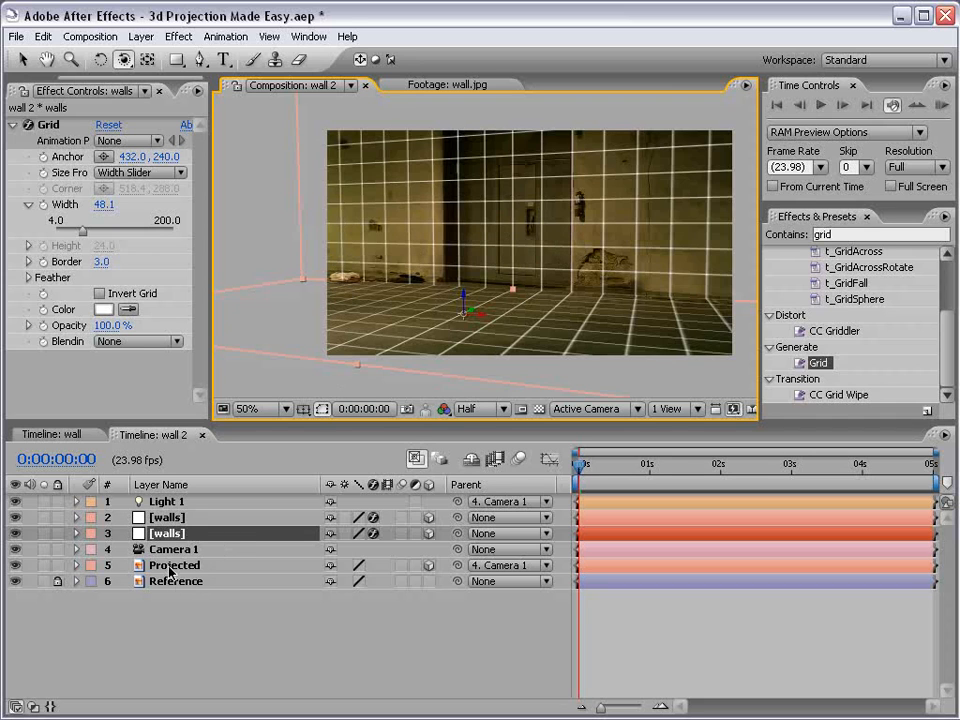
Step: Switch off Accepts Shadows and the fx on walls, and set Projected and Light 1 Parent to None
click(167, 517)
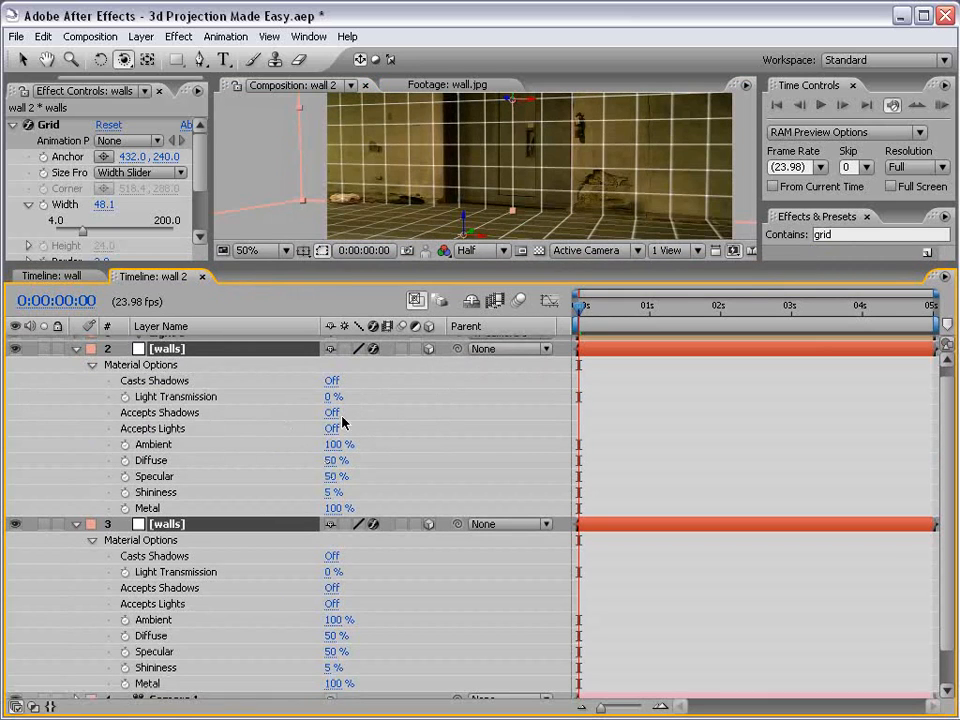
click(331, 412)
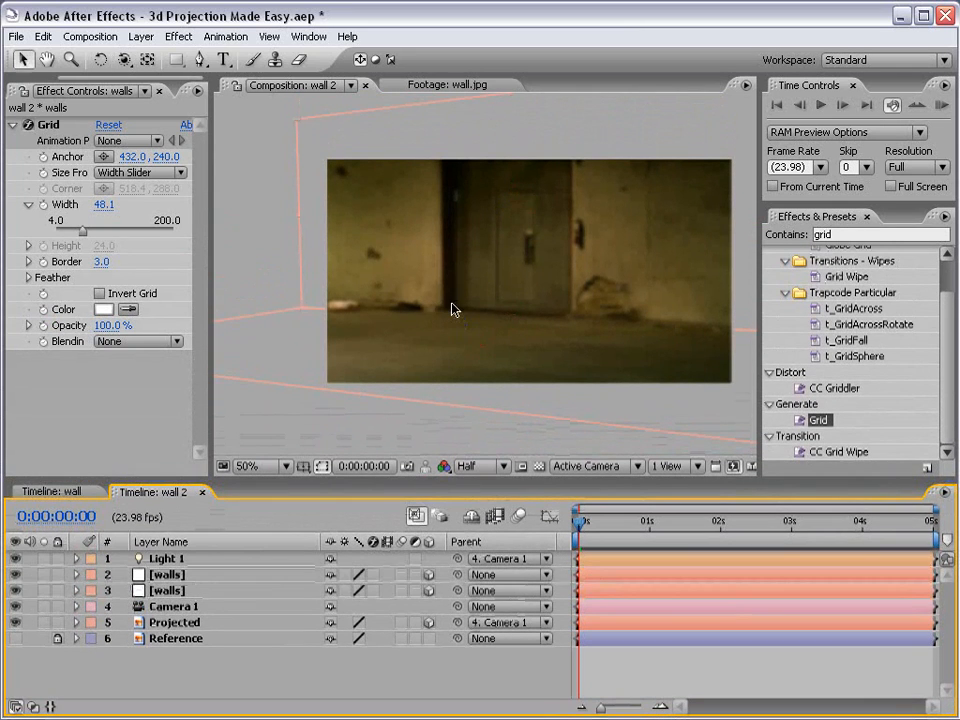
click(174, 622)
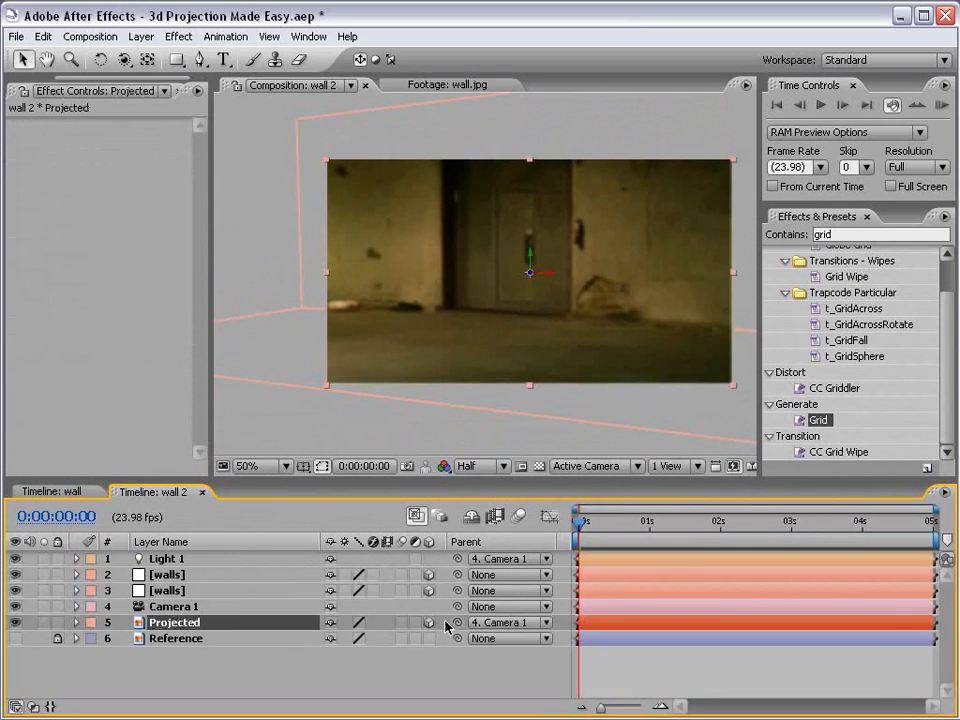
click(510, 622)
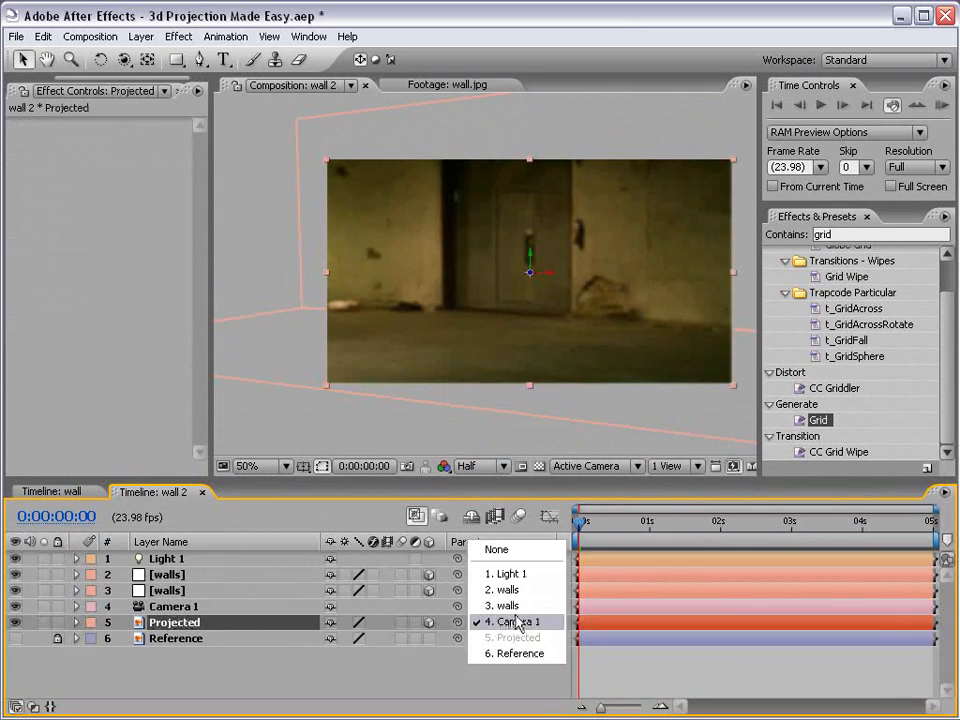
click(519, 621)
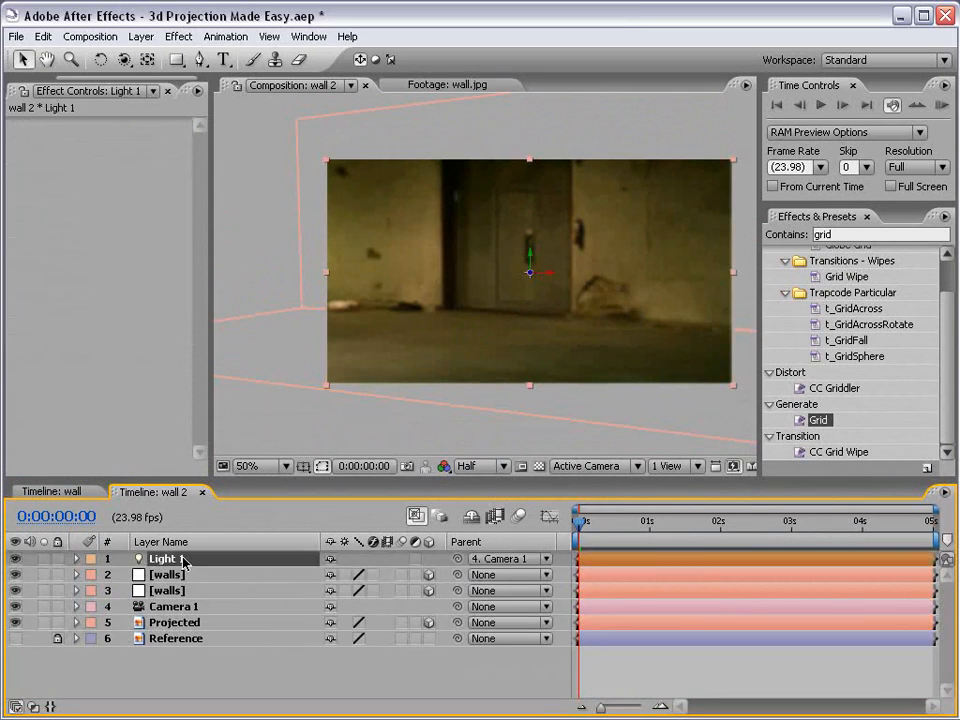
click(510, 558)
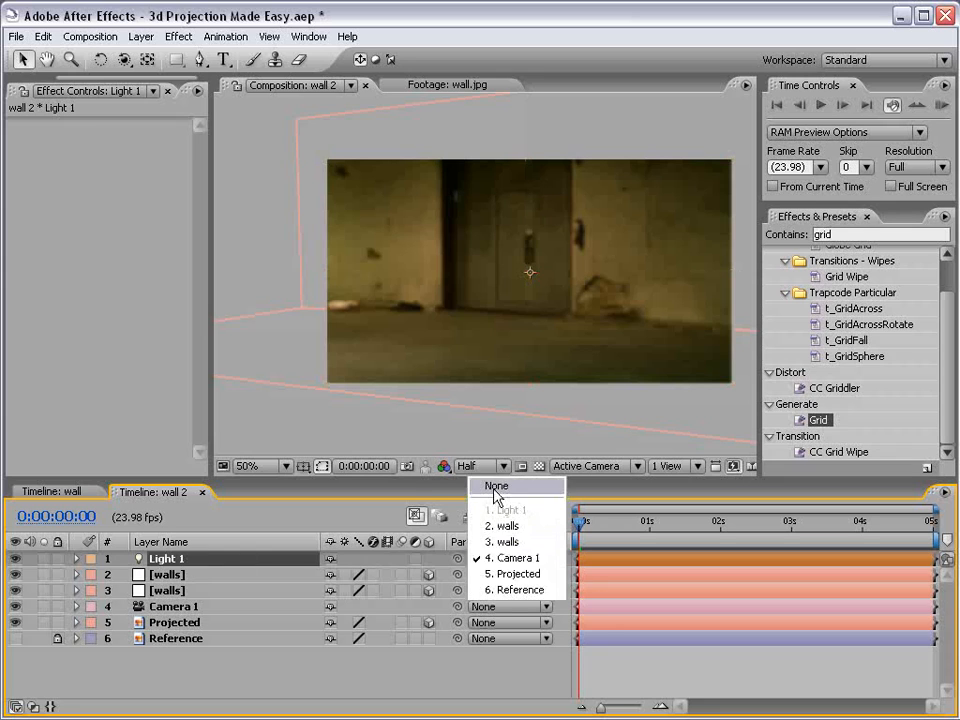
click(496, 486)
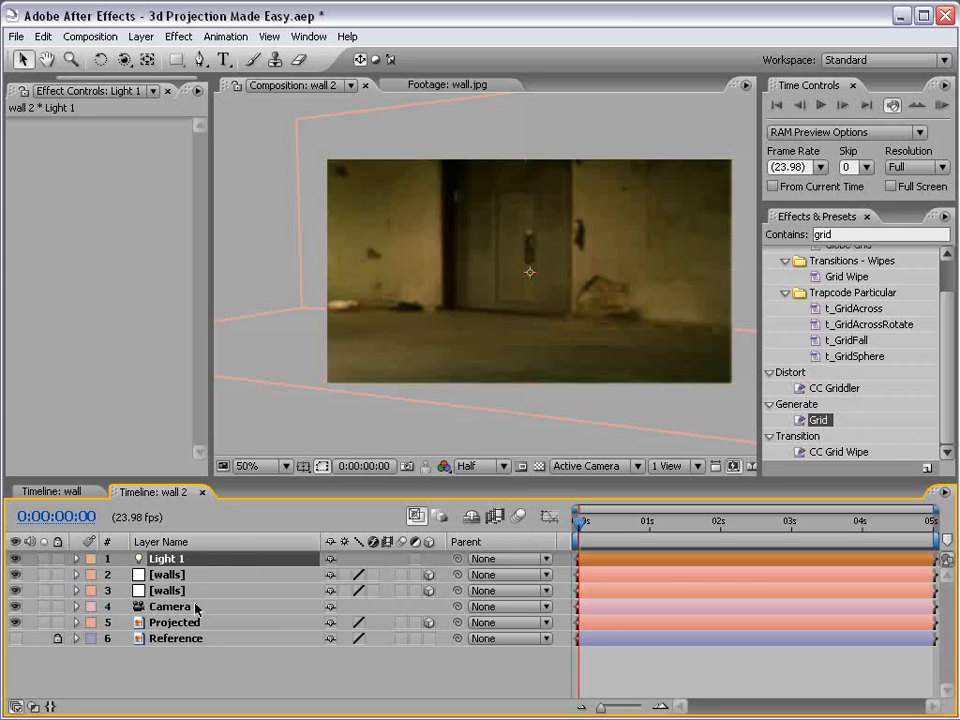
click(170, 607)
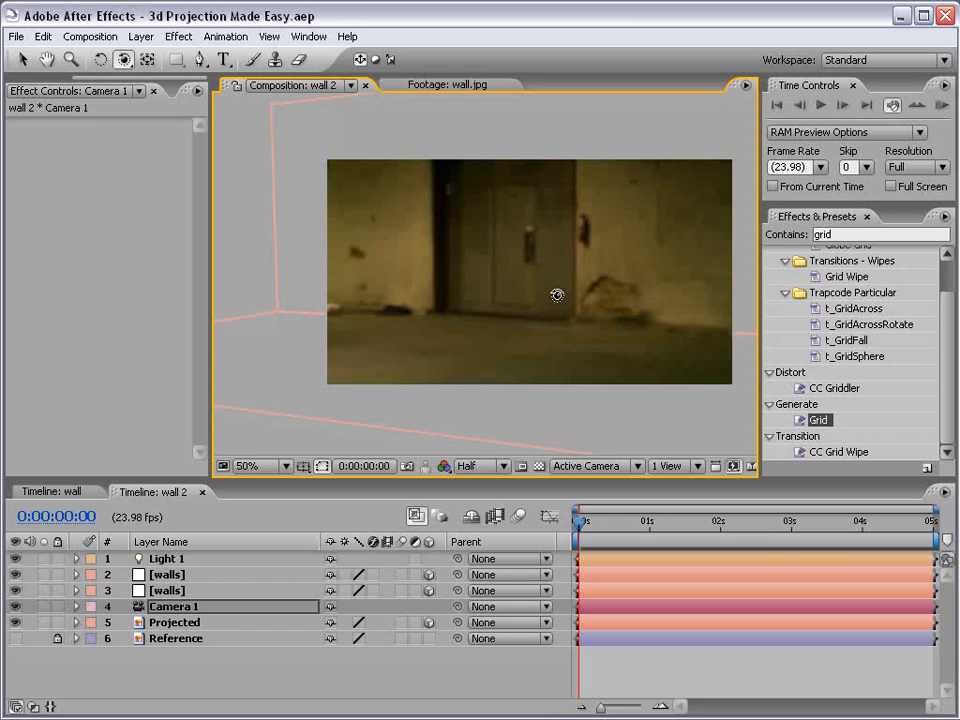
mouse_move(475, 298)
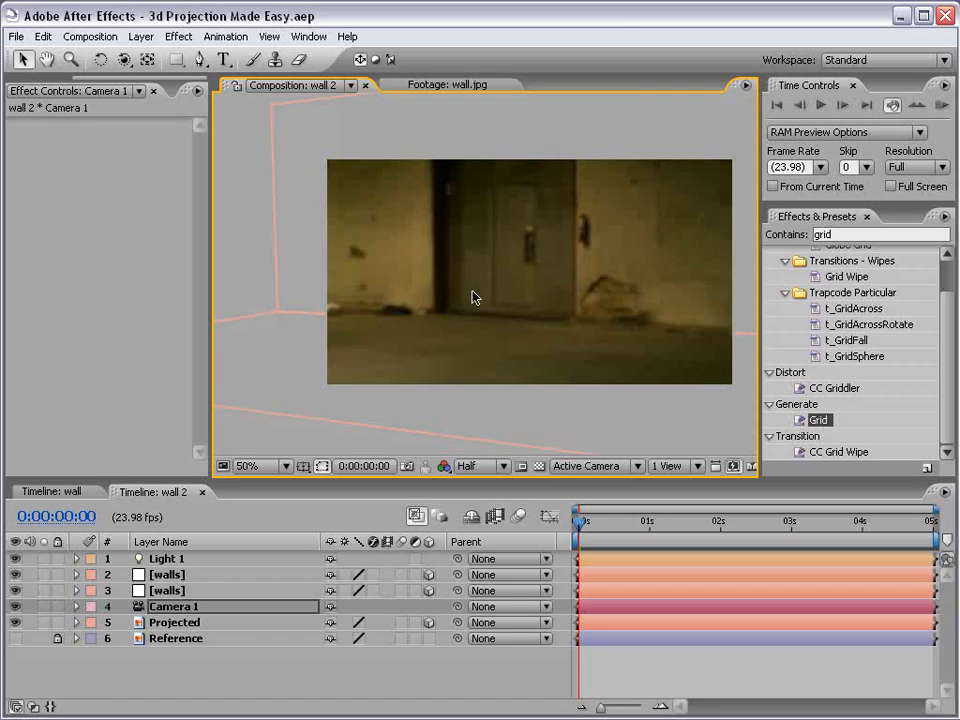
mouse_move(448, 115)
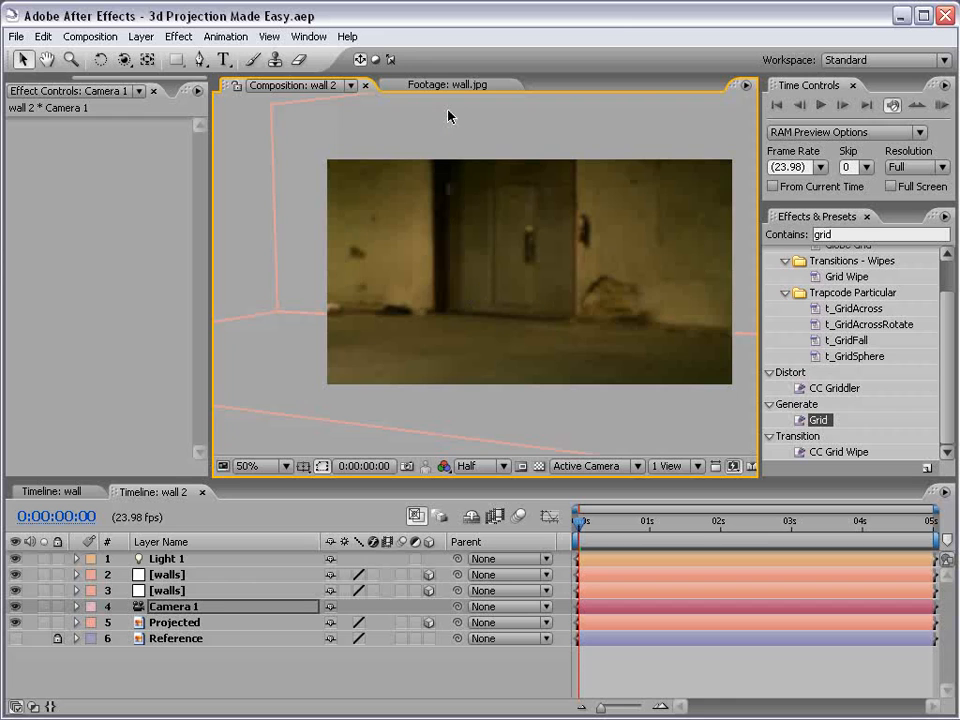
Step: In Wall 2's Advanced 3D options, choose a larger Shadow Map Resolution and confirm
click(90, 36)
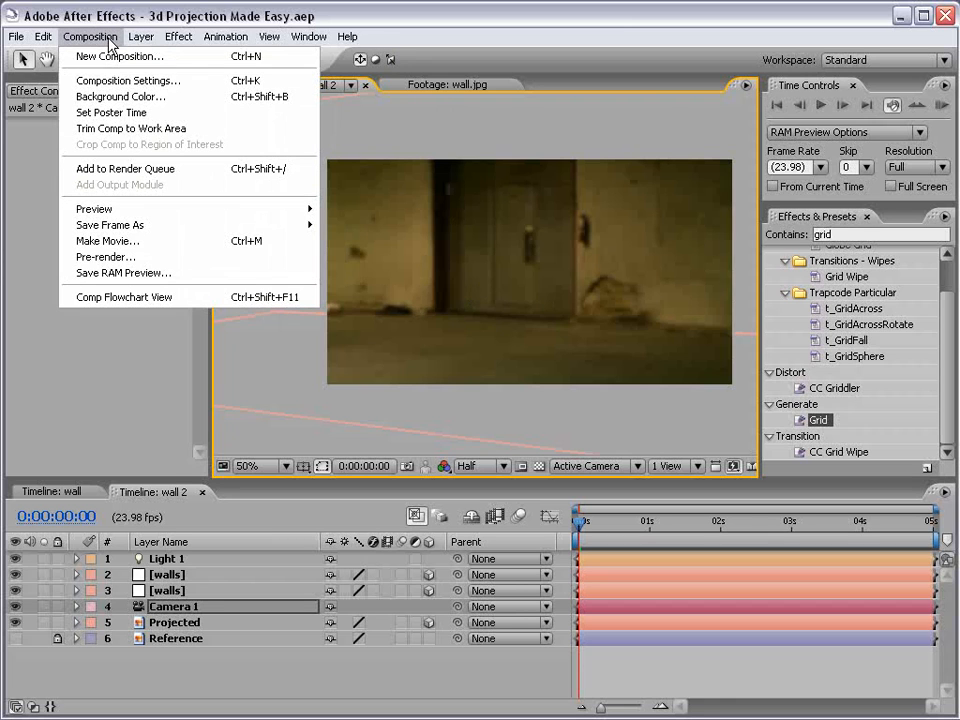
click(128, 80)
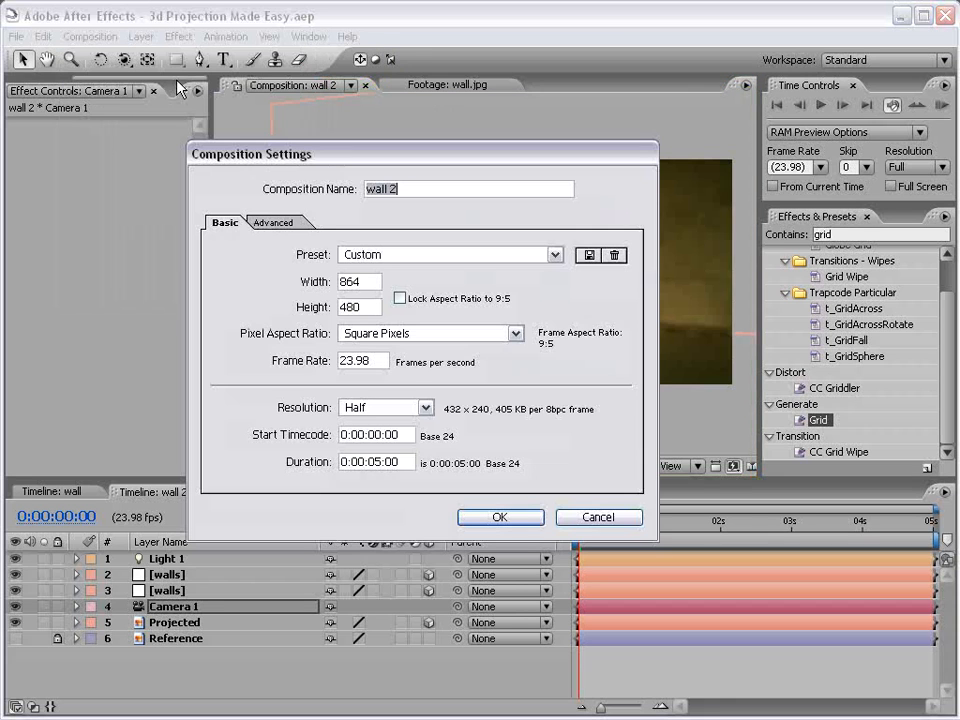
click(273, 222)
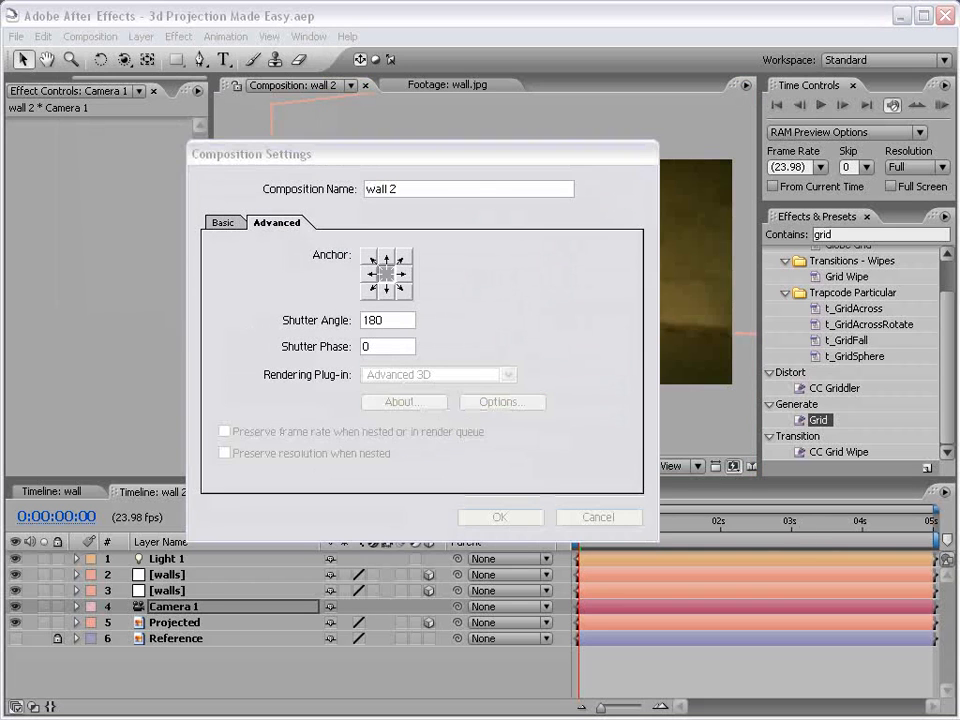
click(501, 401)
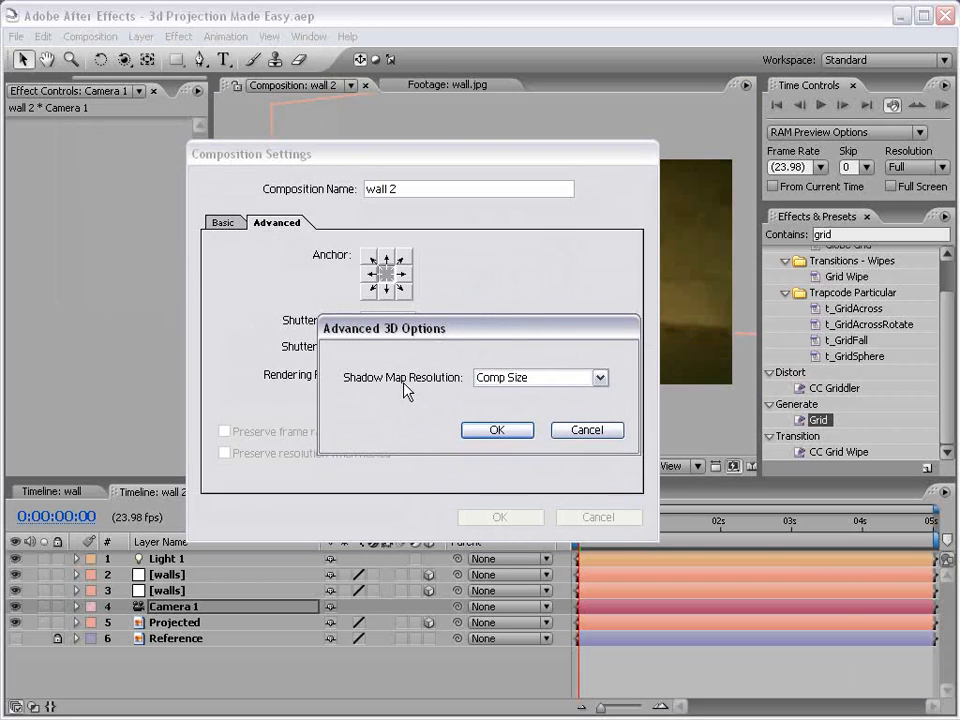
click(539, 377)
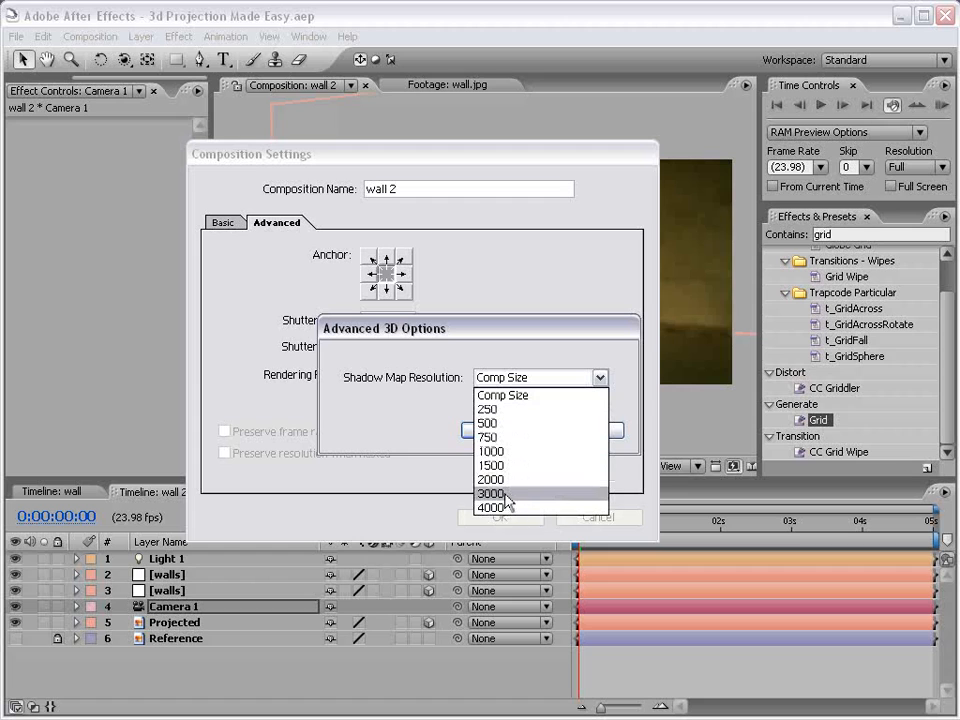
mouse_move(490, 507)
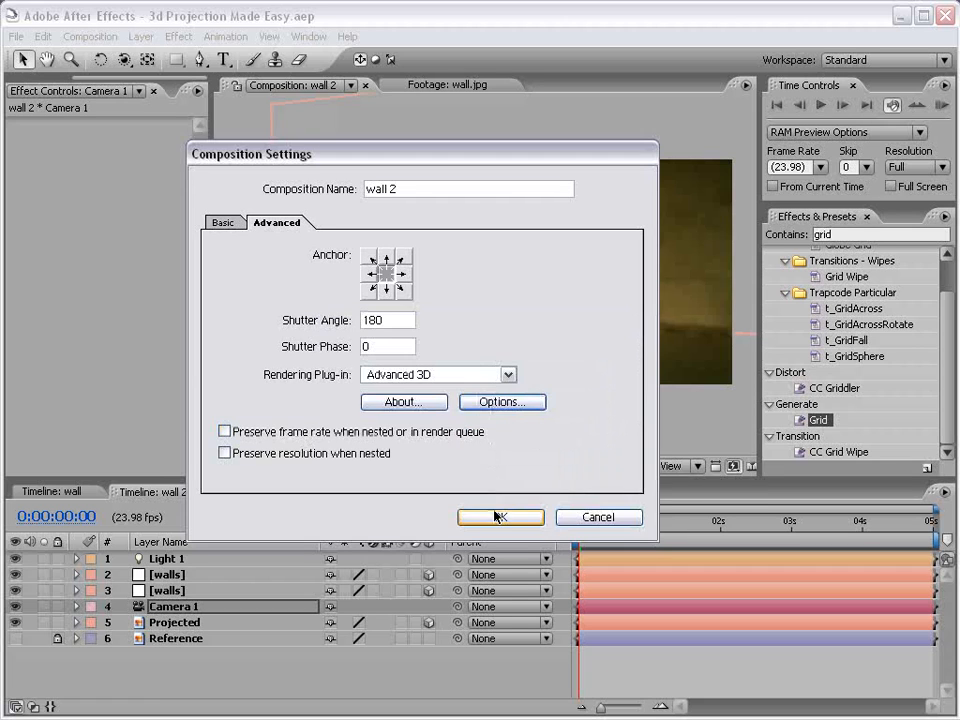
click(500, 517)
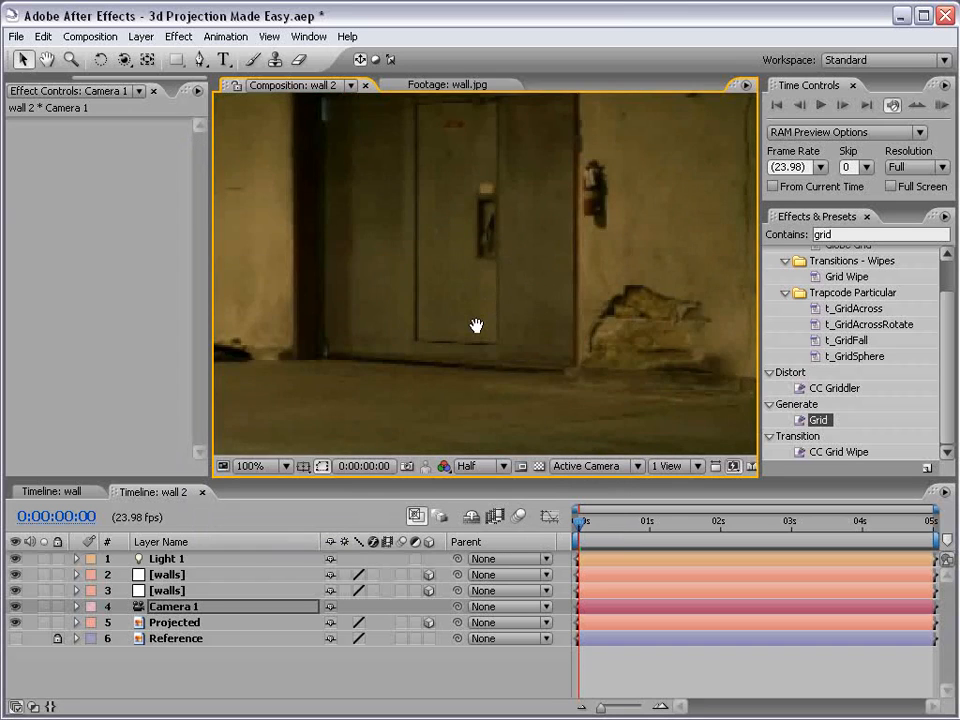
Step: Set the viewer to 50% and Full resolution, orbit the camera, and select the walls solid
click(262, 466)
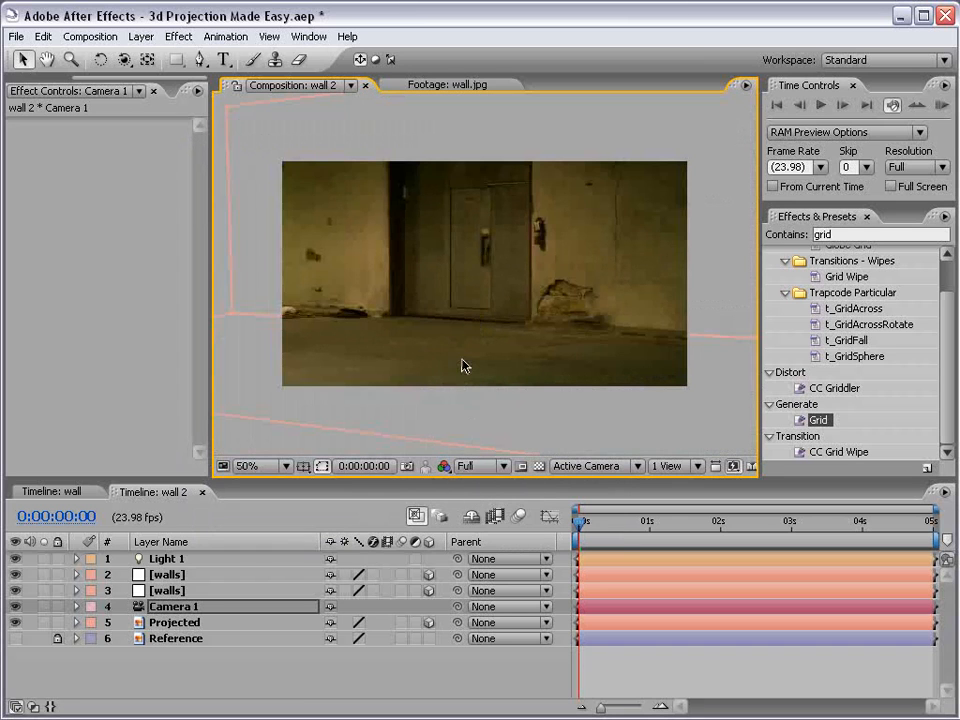
click(265, 465)
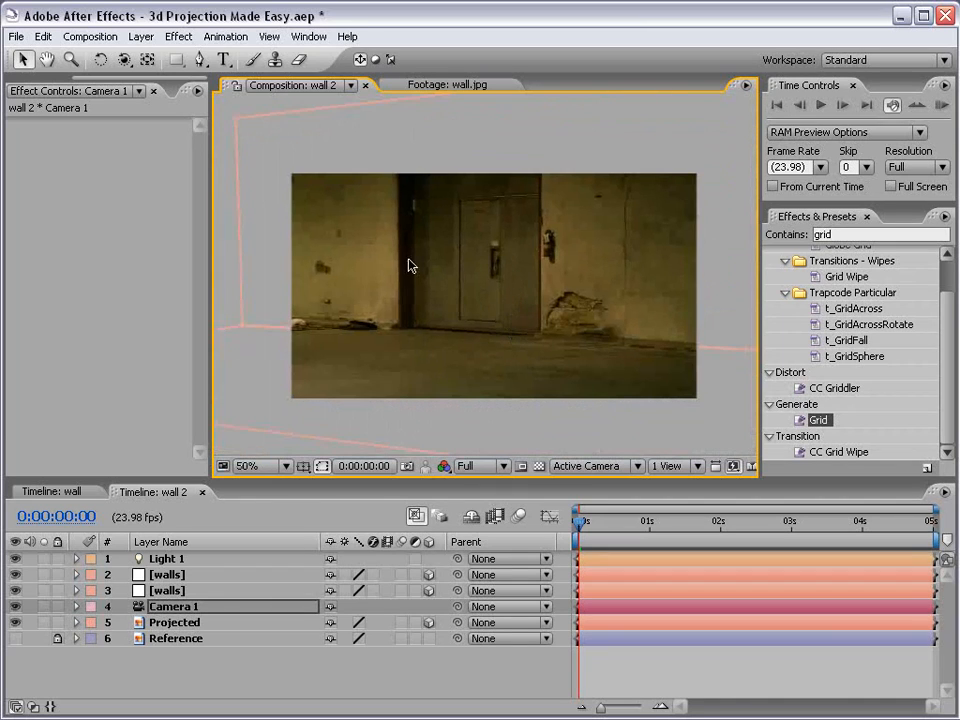
mouse_move(400, 273)
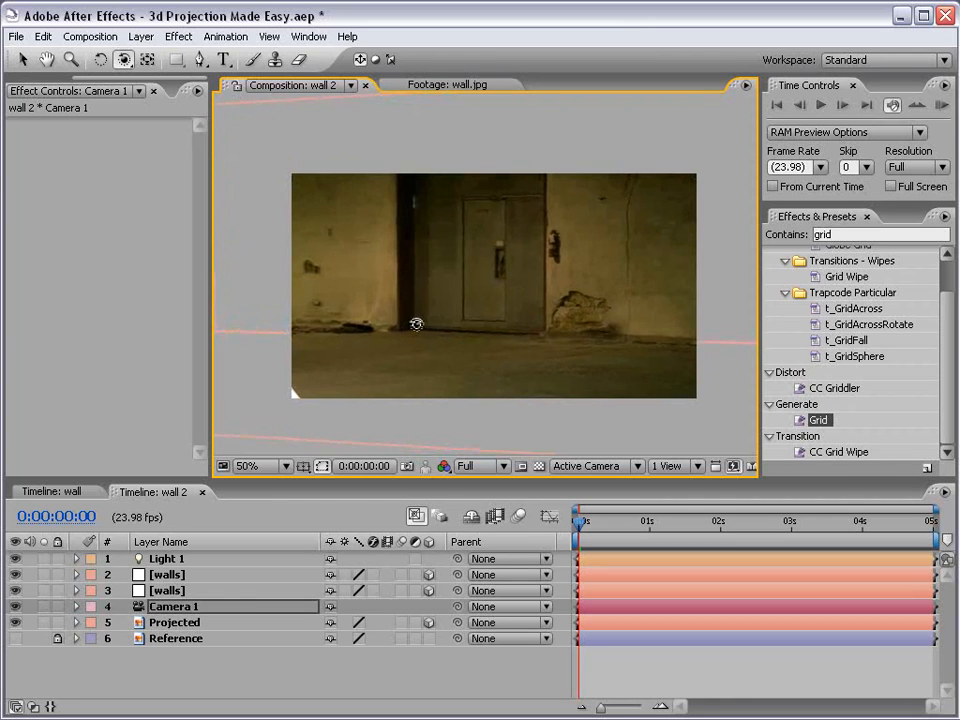
drag(417, 323, 385, 325)
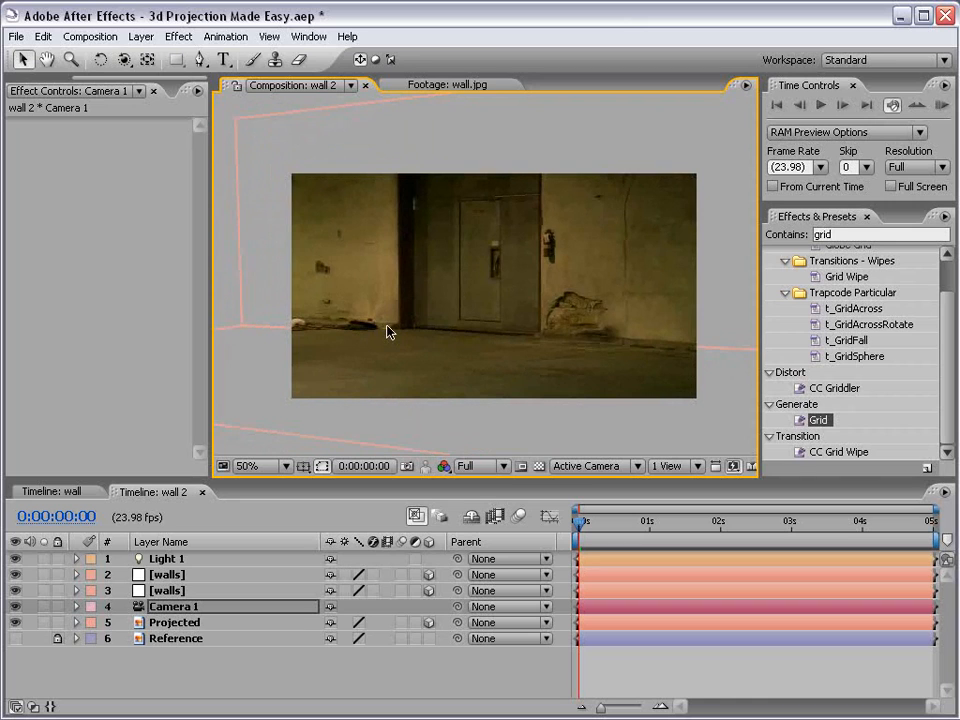
click(174, 622)
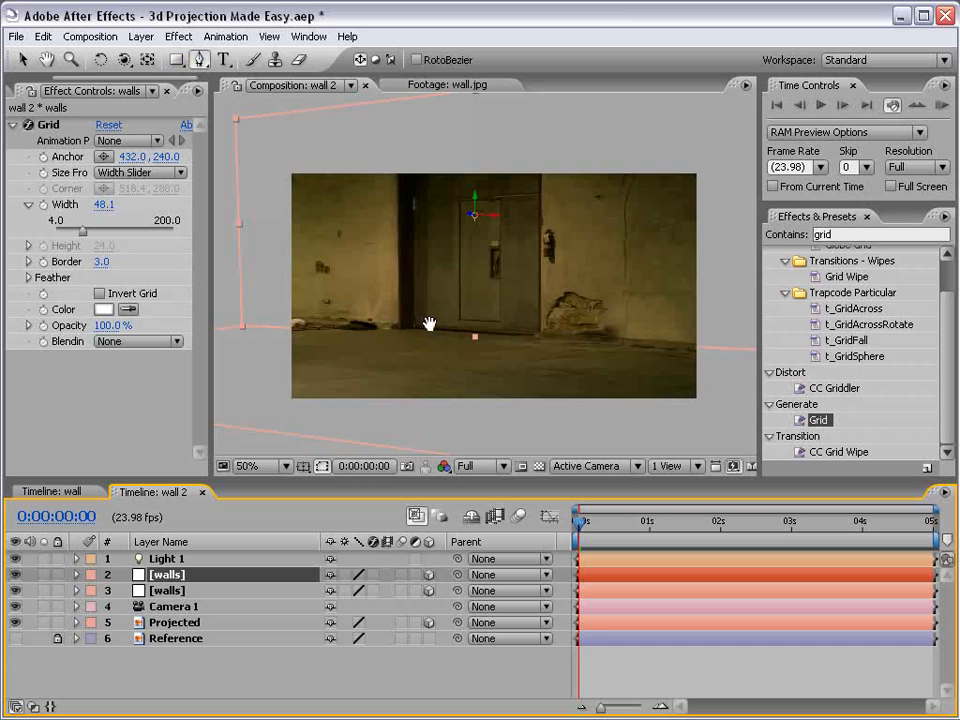
Step: Draw a door mask set to Subtract on walls, with the duplicate's mask set to Intersect
drag(430, 322, 420, 385)
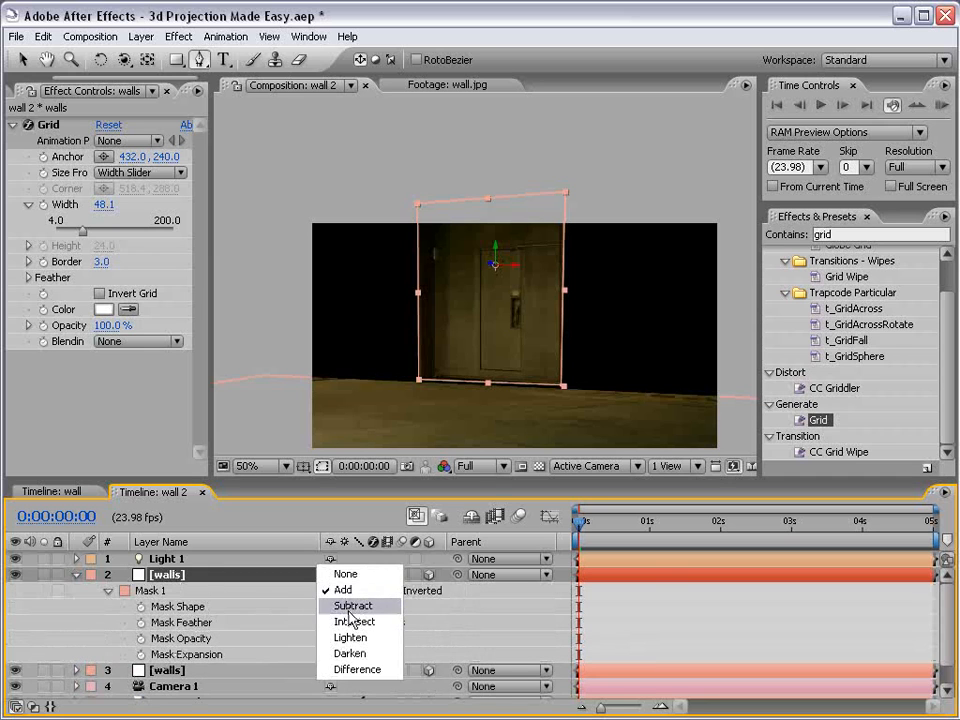
click(351, 605)
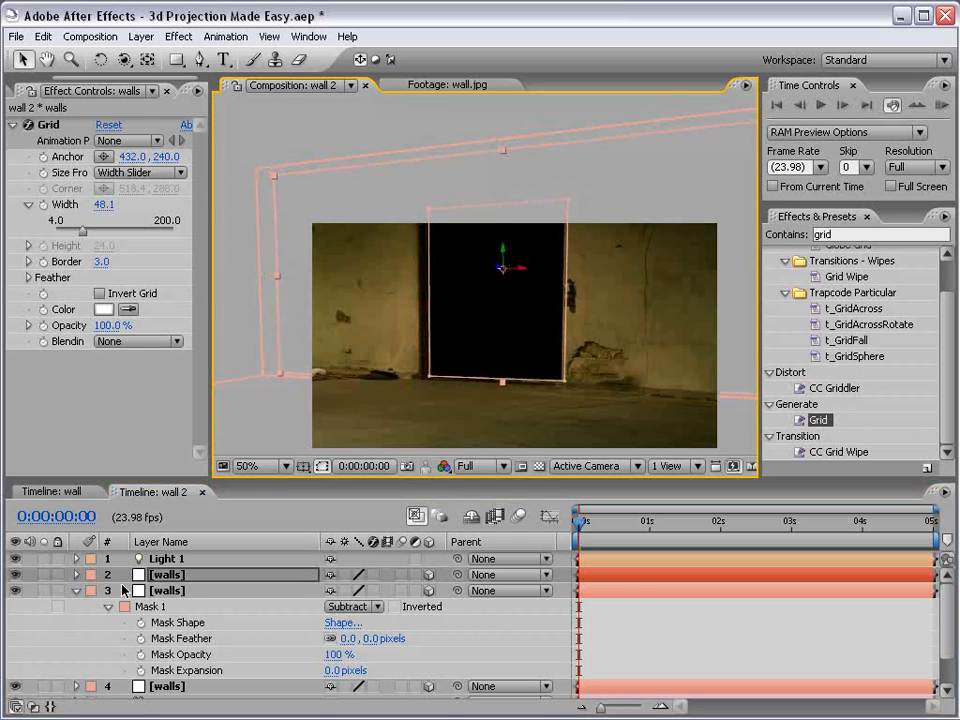
click(75, 574)
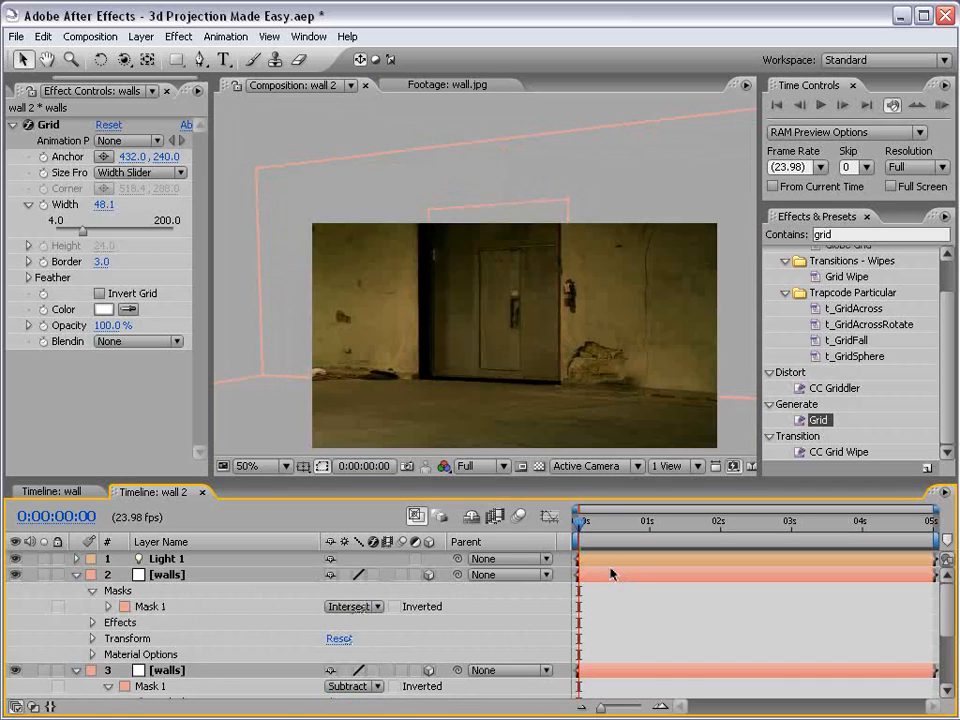
click(248, 465)
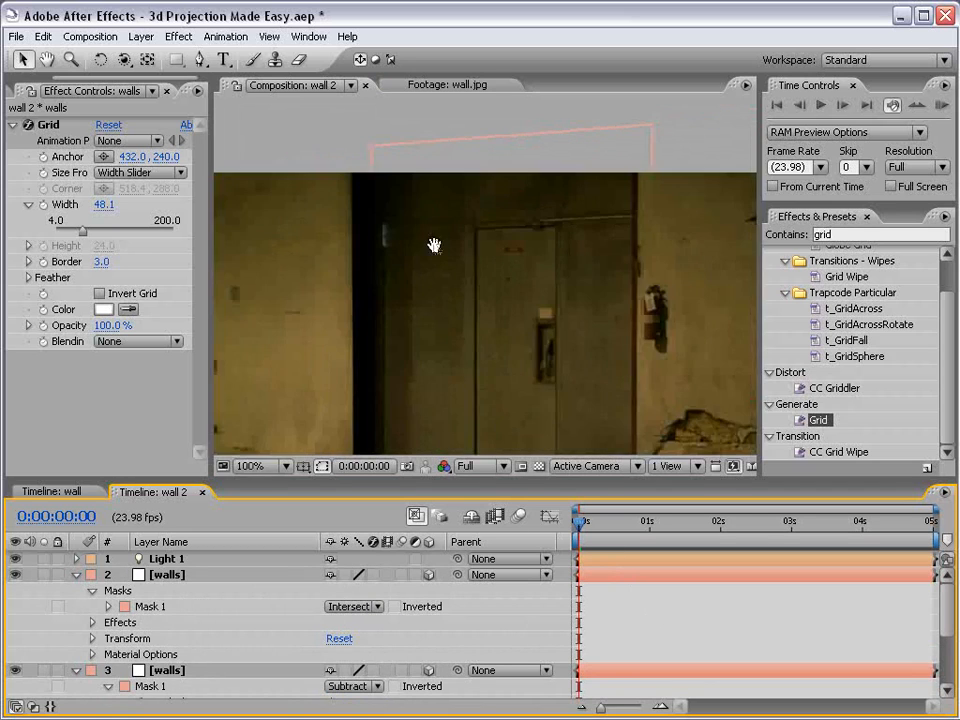
click(251, 466)
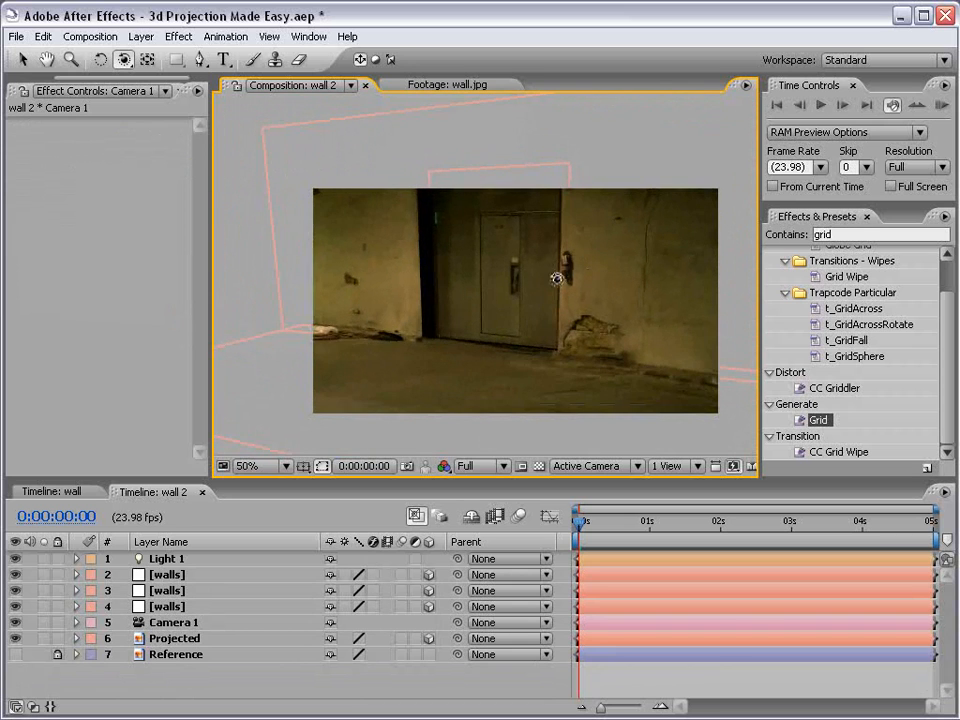
Step: Delete the extra walls layer and keyframe Camera 1 Position and Point of Interest at 0:00
click(248, 465)
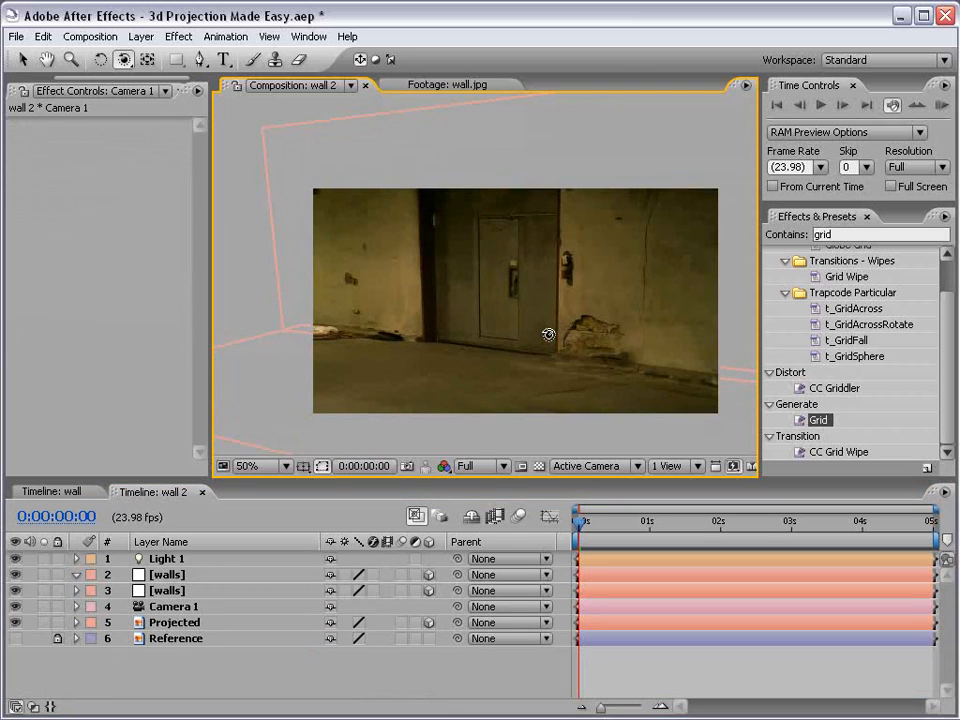
mouse_move(545, 269)
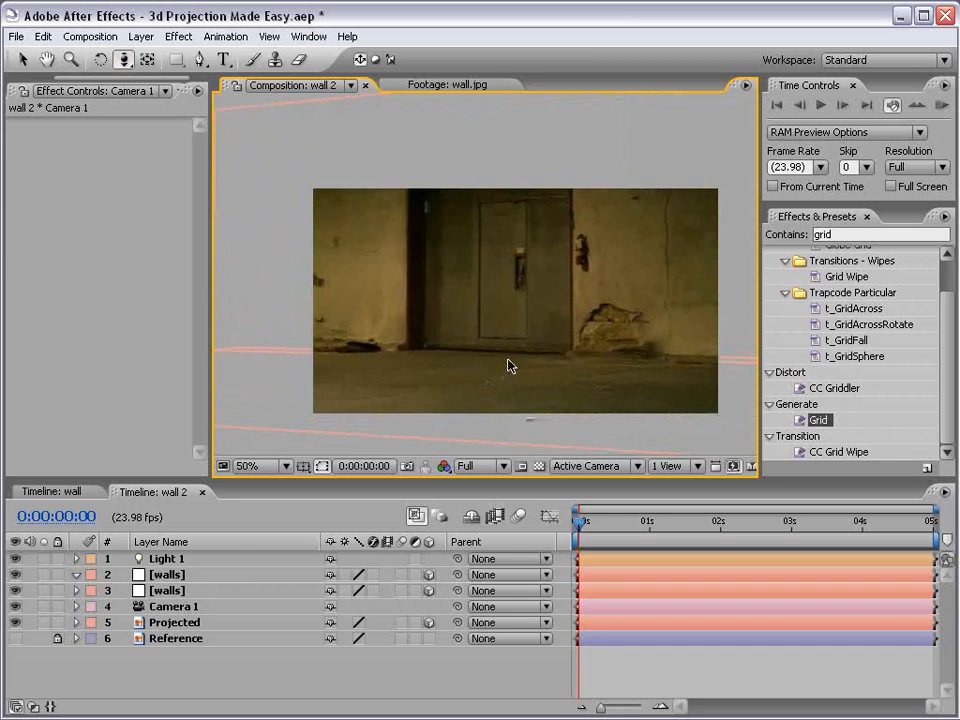
click(76, 562)
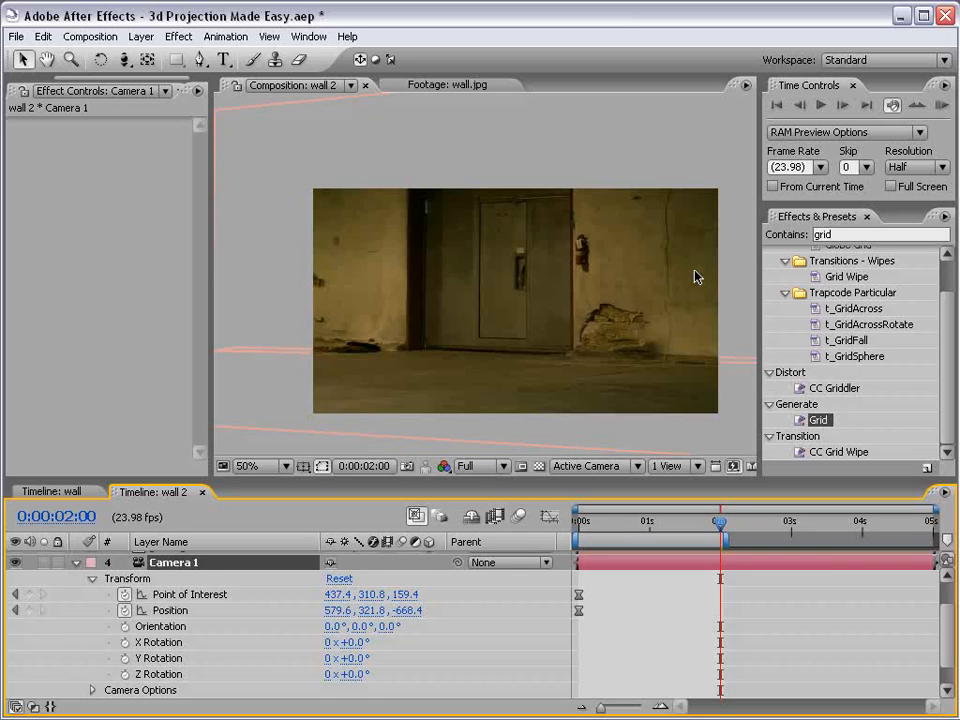
mouse_move(617, 527)
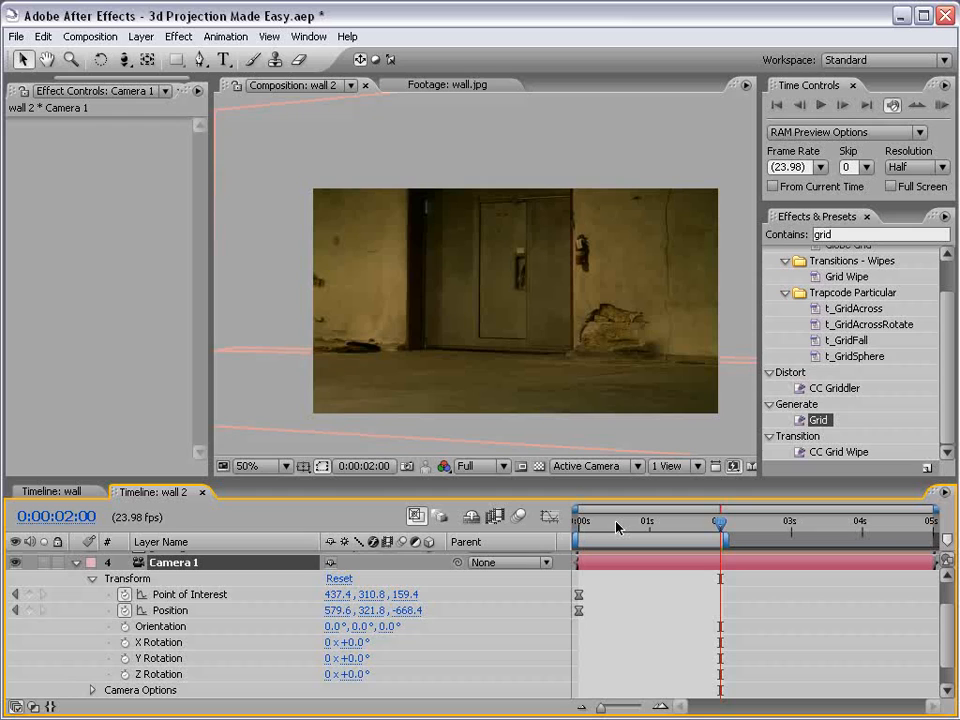
mouse_move(620, 525)
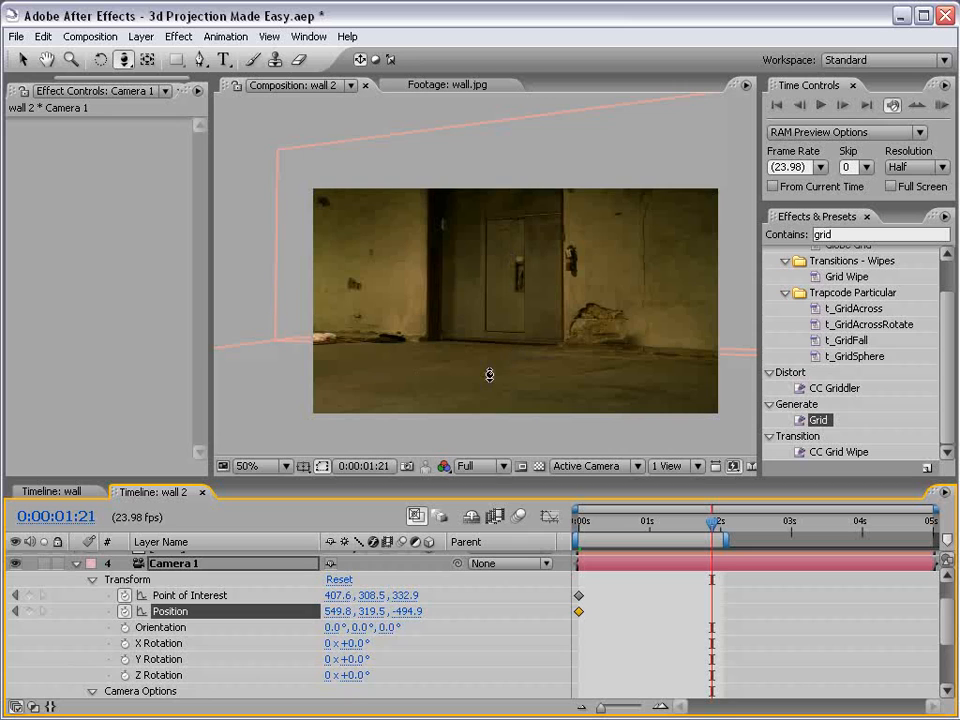
Step: At 2 seconds, move the camera with Track Z and Orbit to set new keyframes
drag(489, 375, 539, 354)
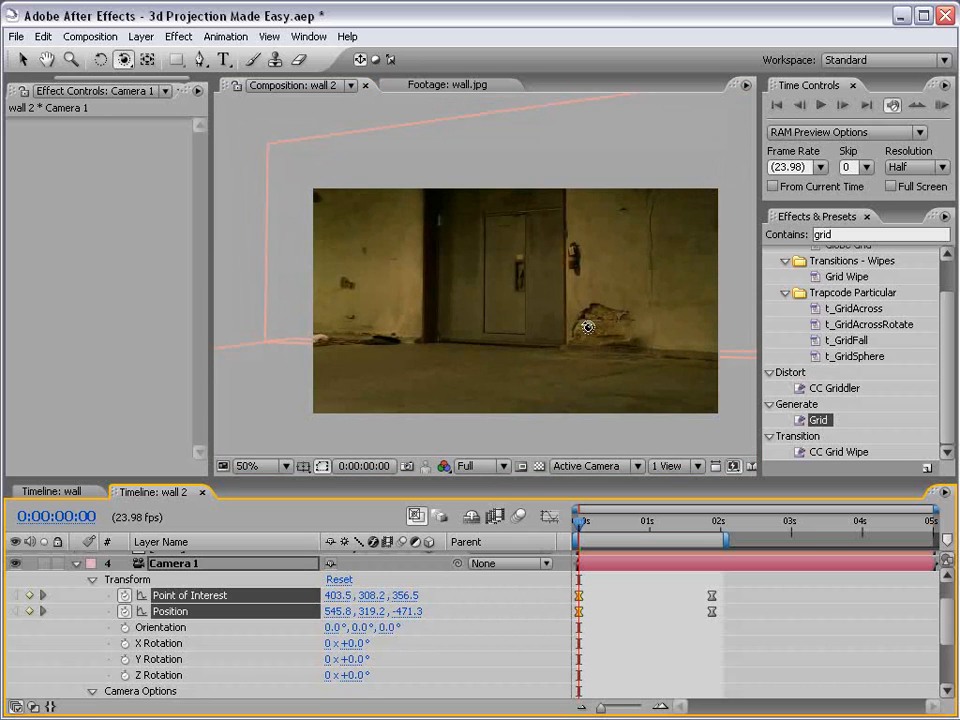
drag(588, 327, 571, 327)
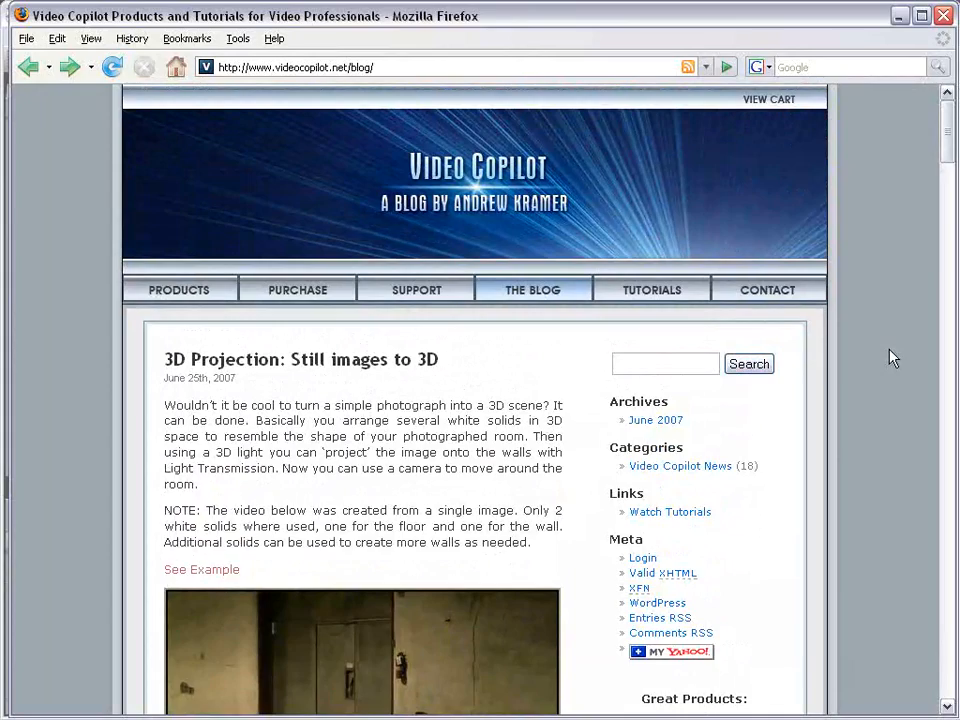
Step: Open the Video Copilot PURCHASE page and scroll down to the priced product listings
click(297, 290)
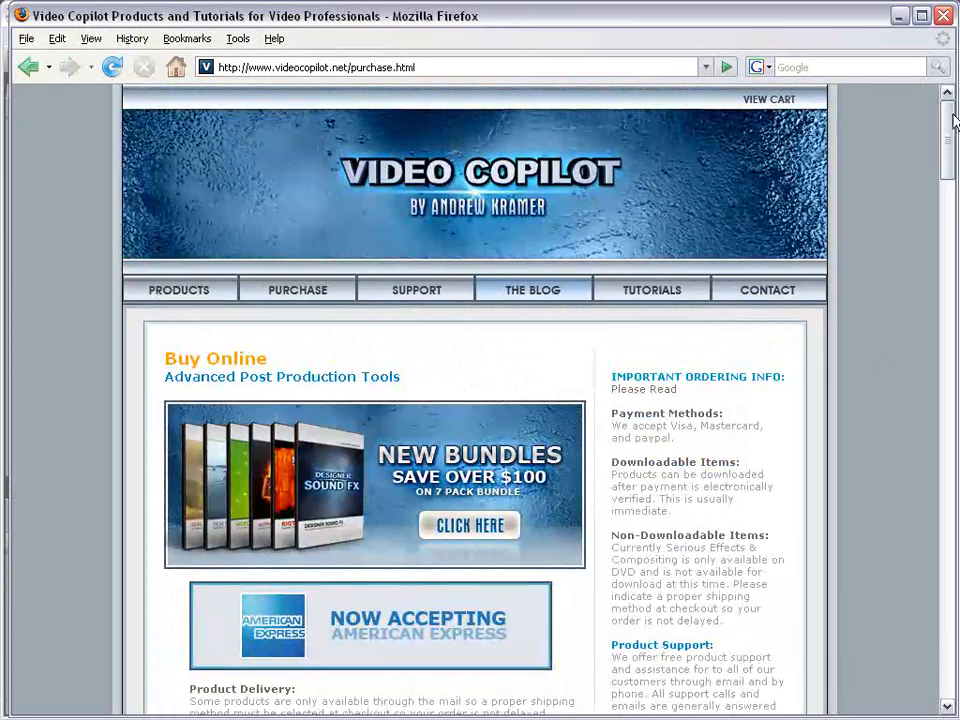
scroll(down, 3)
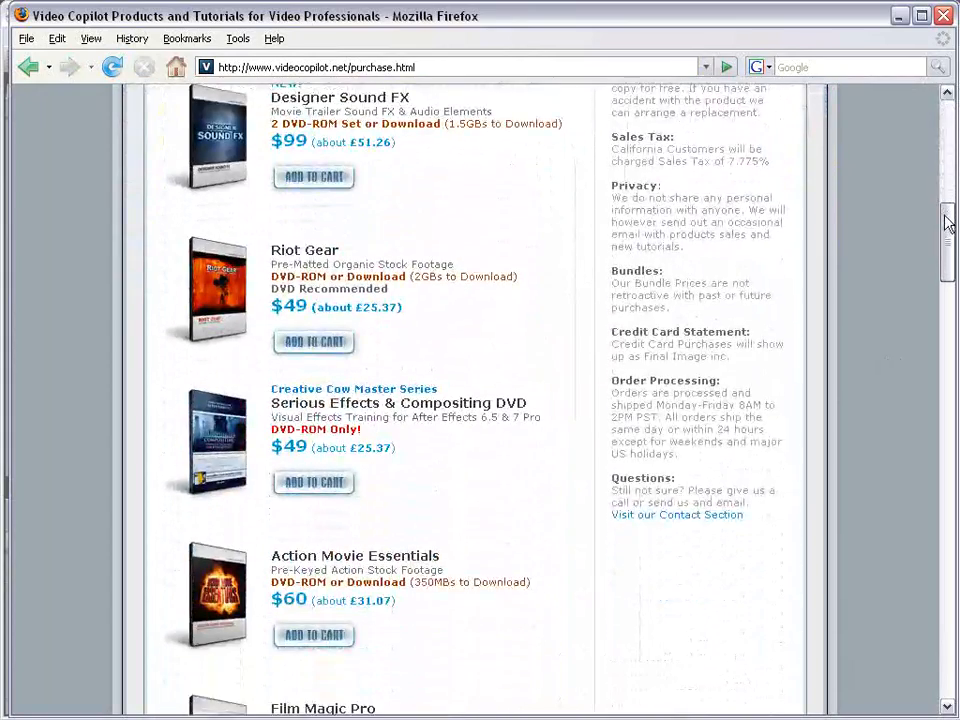
scroll(down, 3)
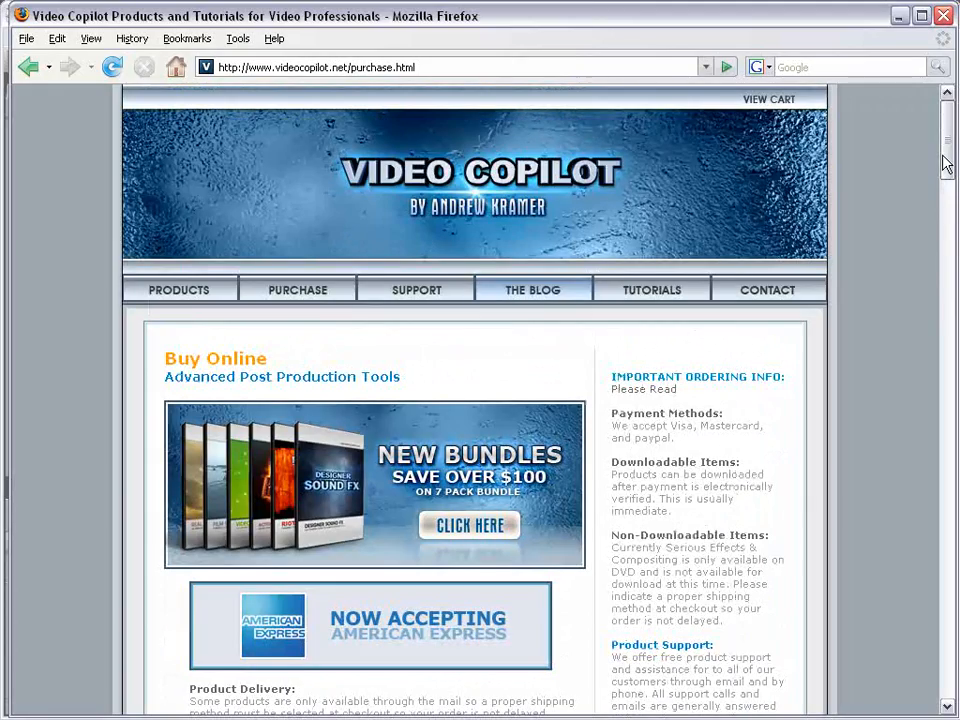
scroll(down, 3)
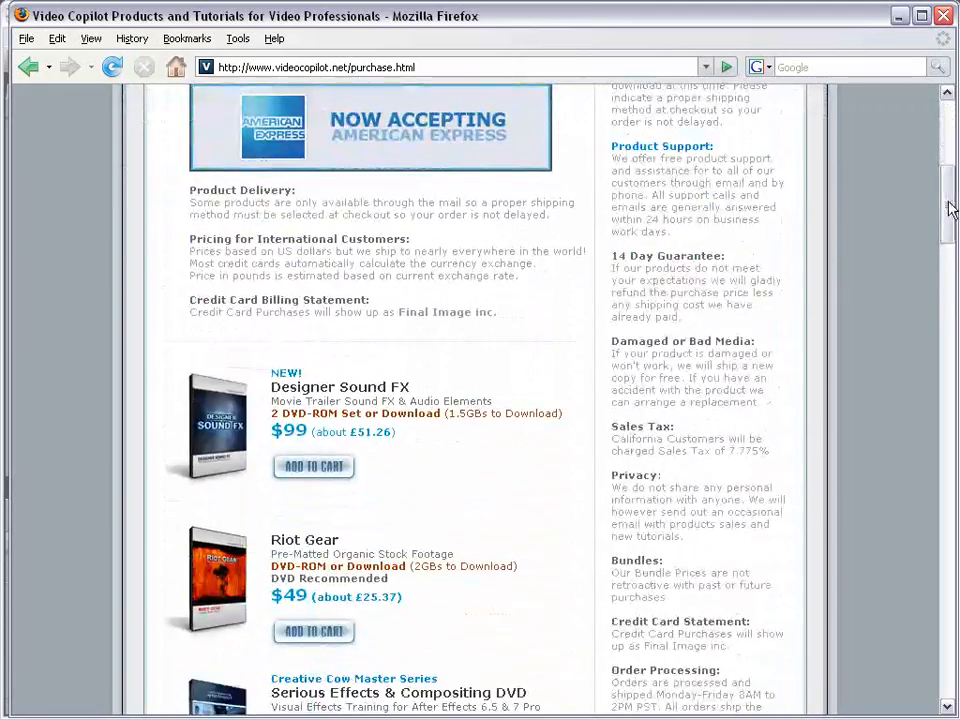